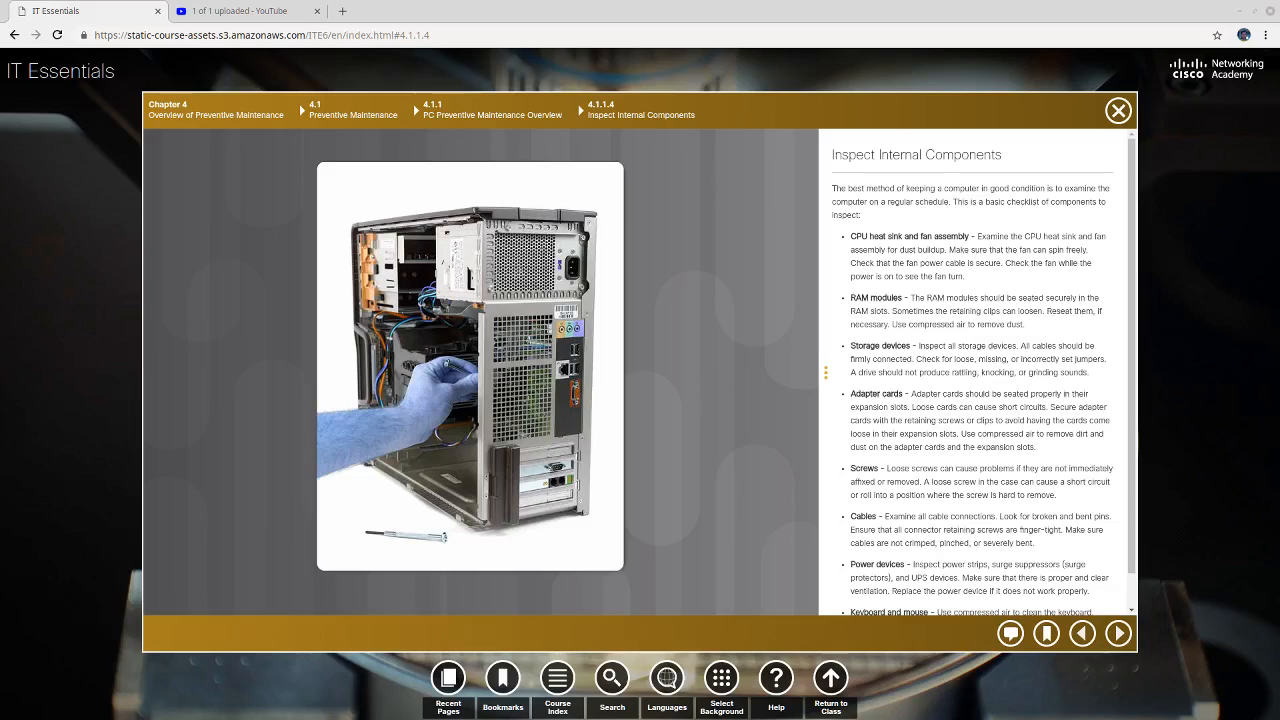
mouse_move(1030, 198)
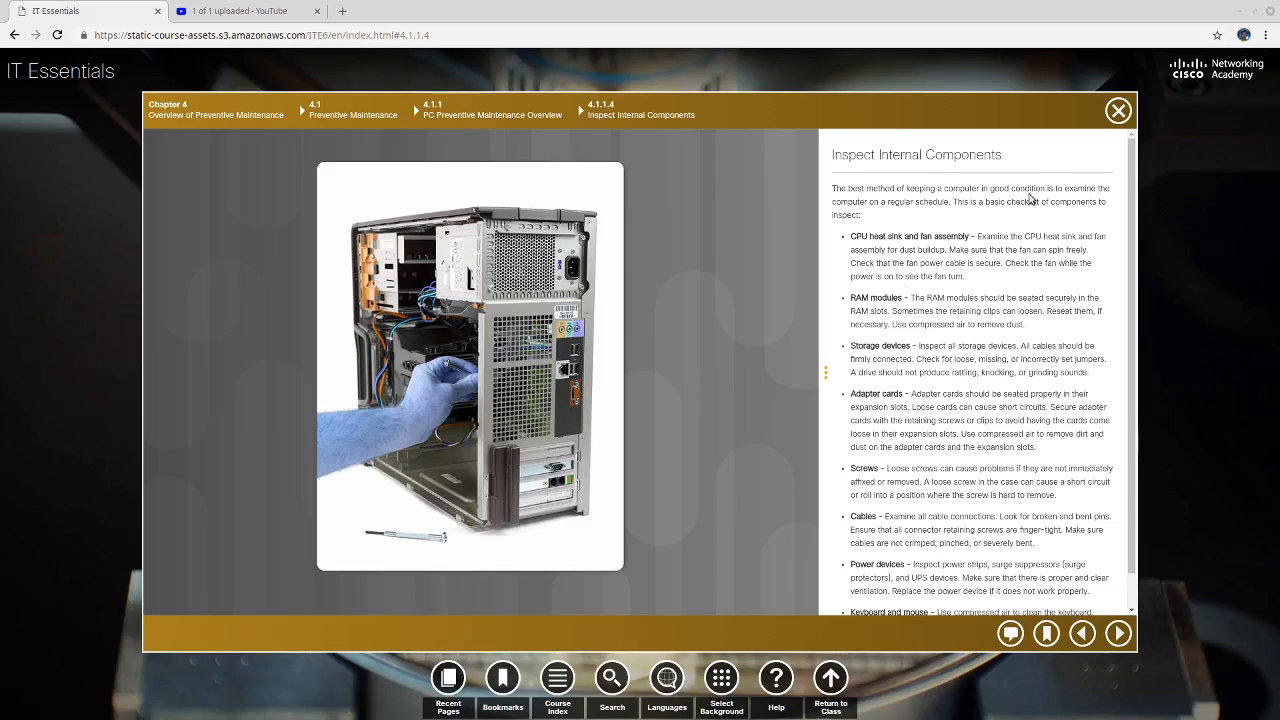
mouse_move(880, 215)
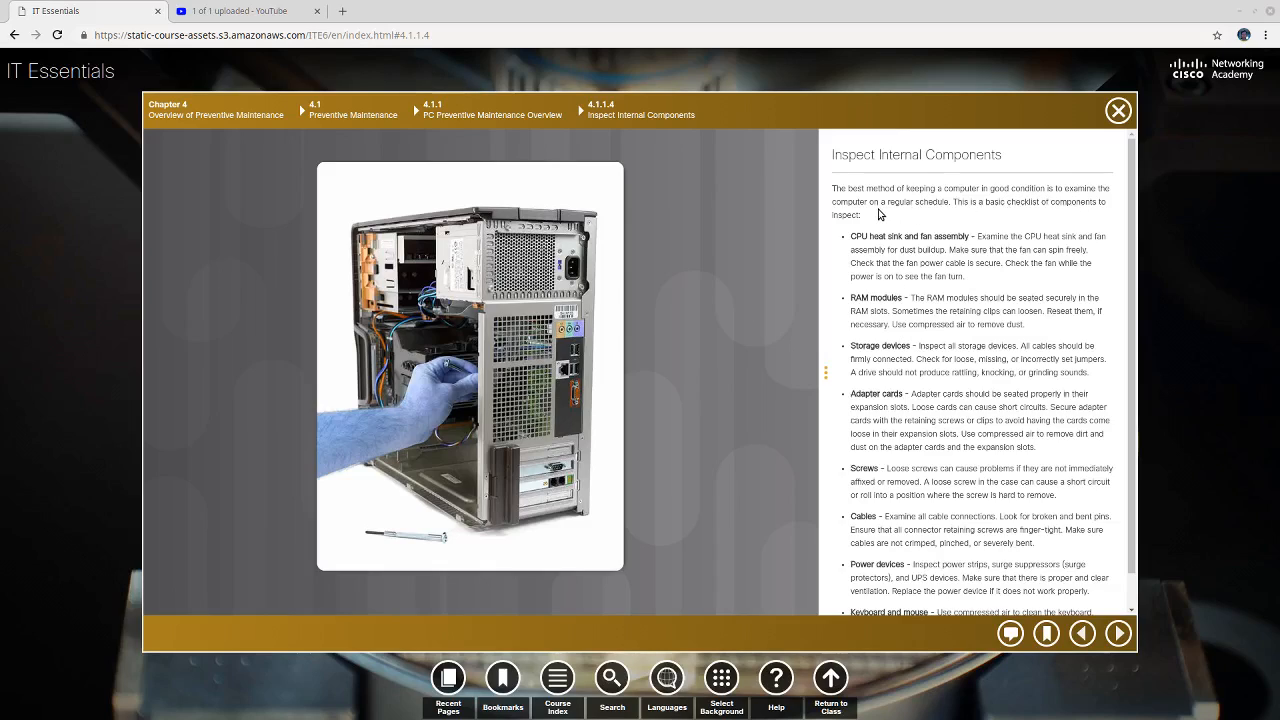
mouse_move(925, 214)
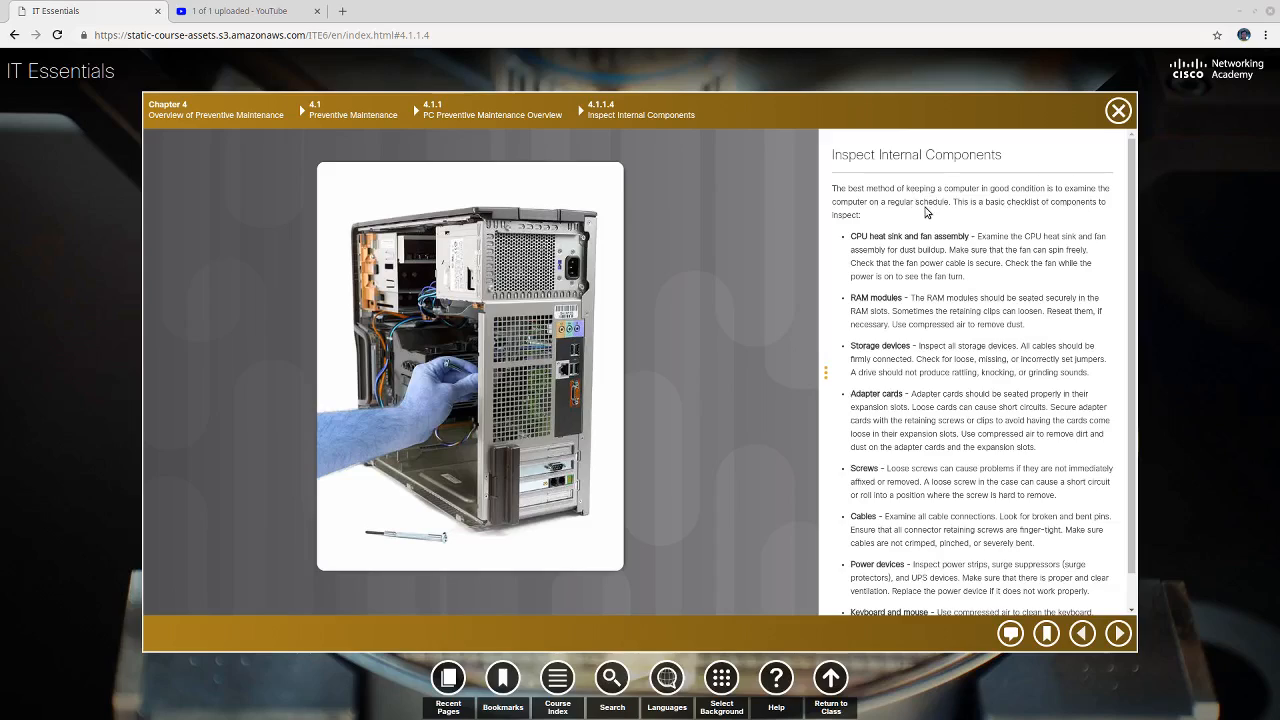
mouse_move(930, 206)
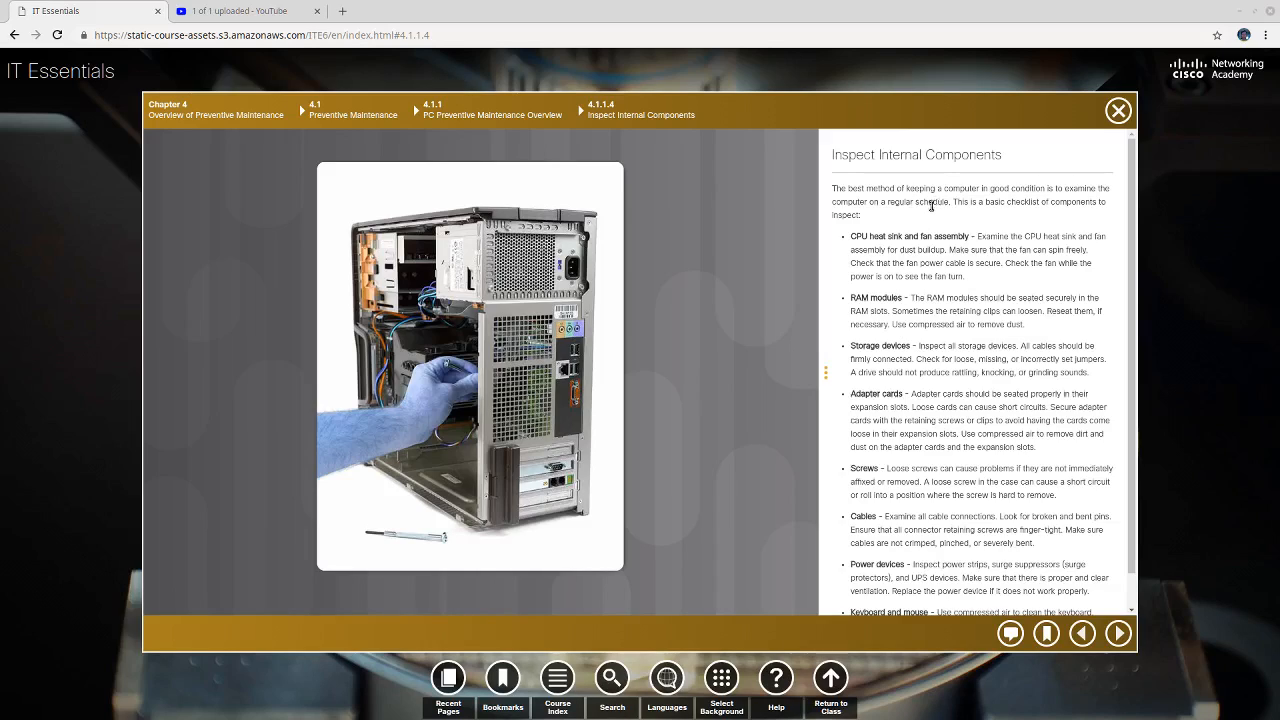
mouse_move(967, 212)
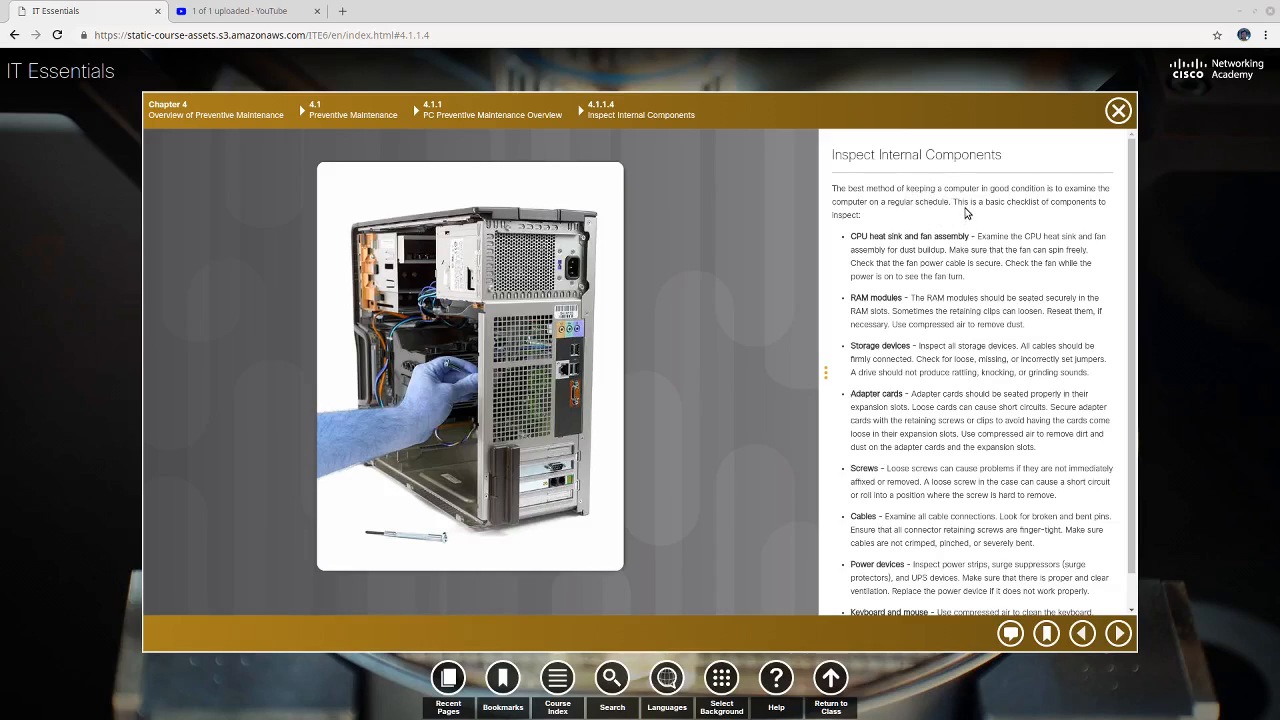
mouse_move(982, 218)
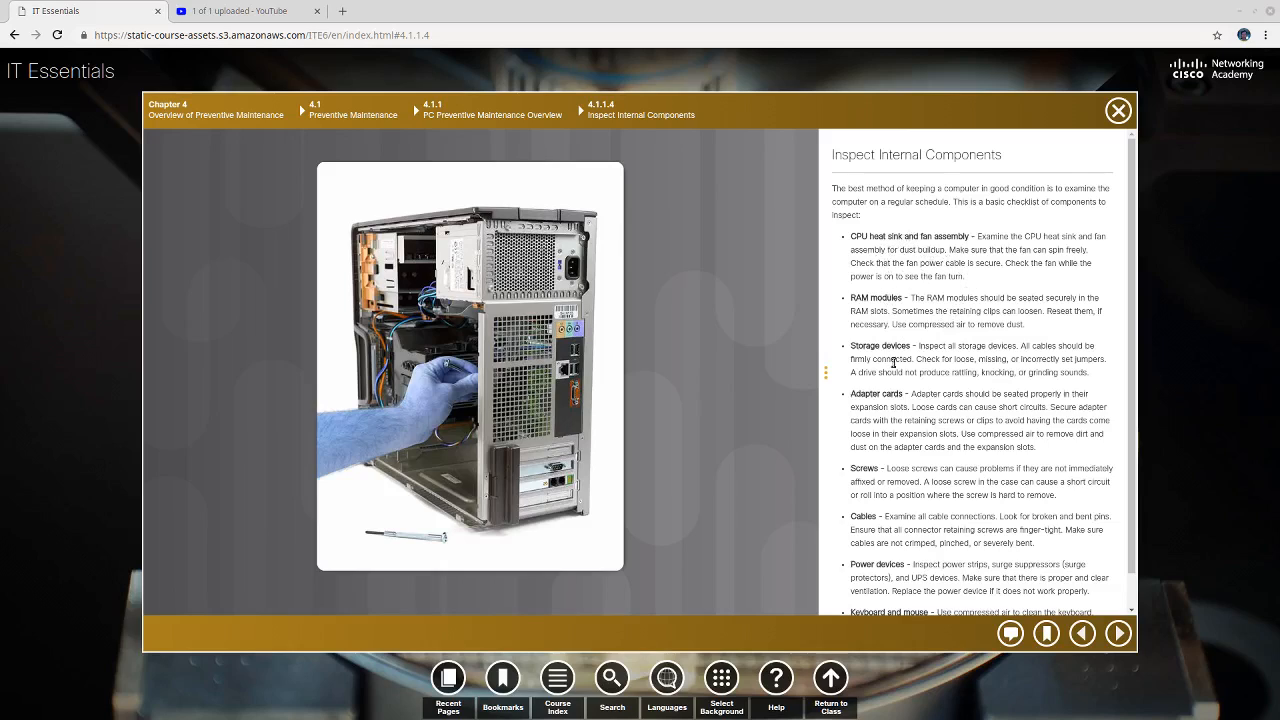
scroll("down", 3)
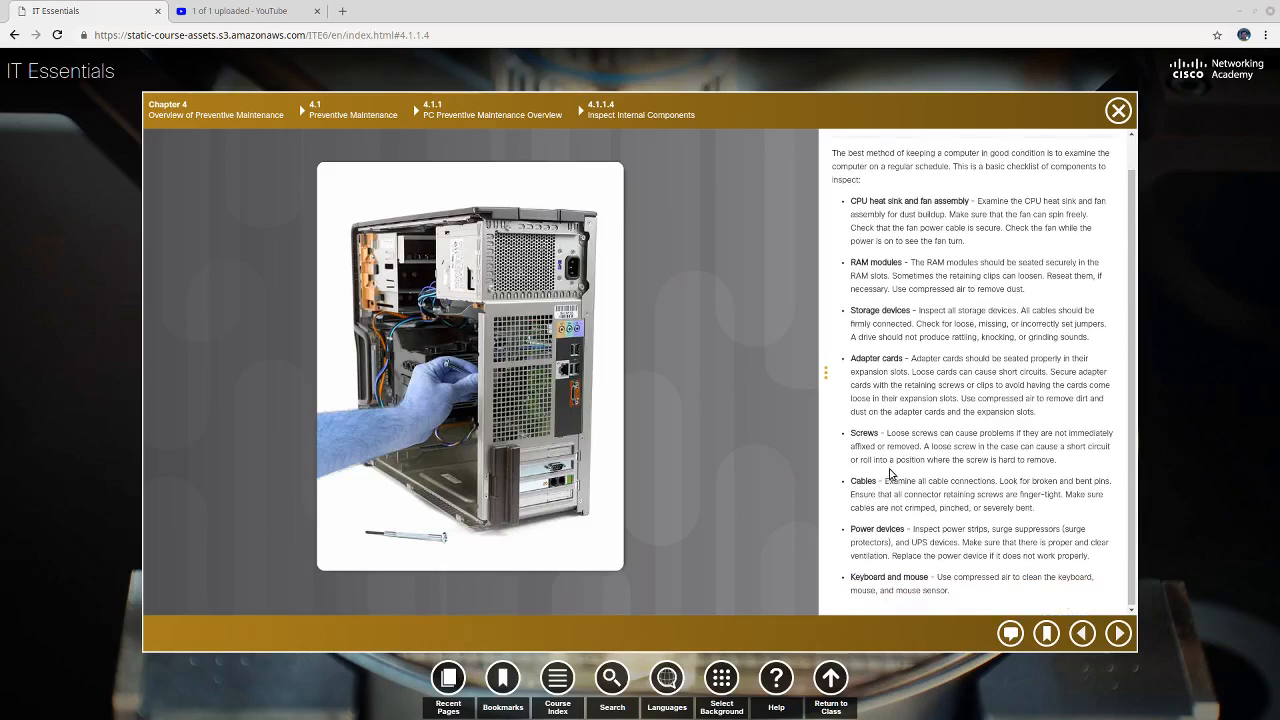
mouse_move(870, 383)
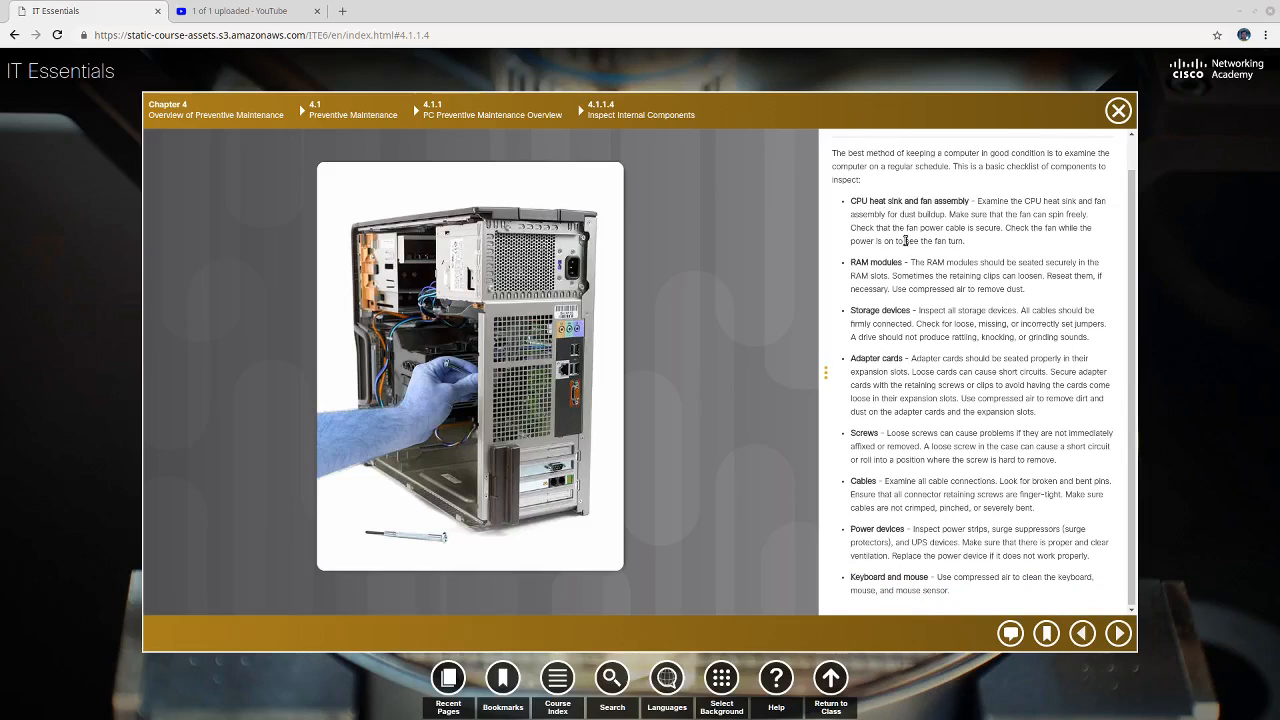
scroll("up", 3)
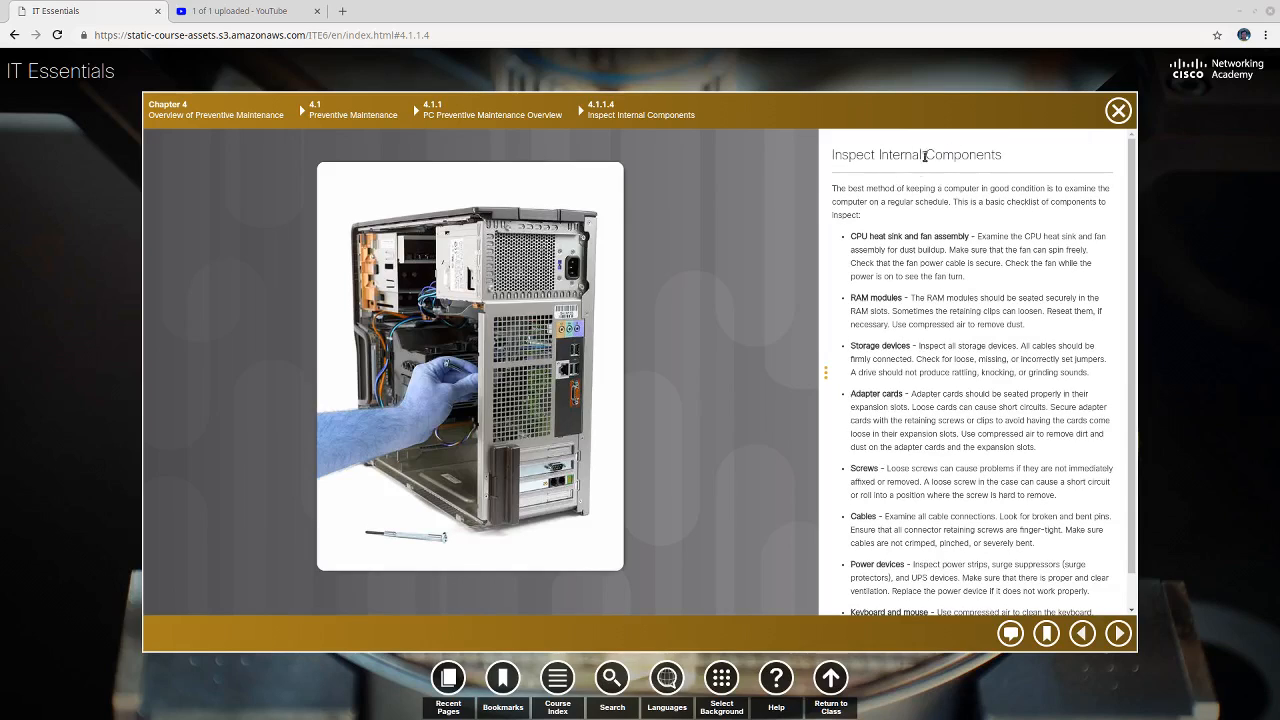
scroll("down", 3)
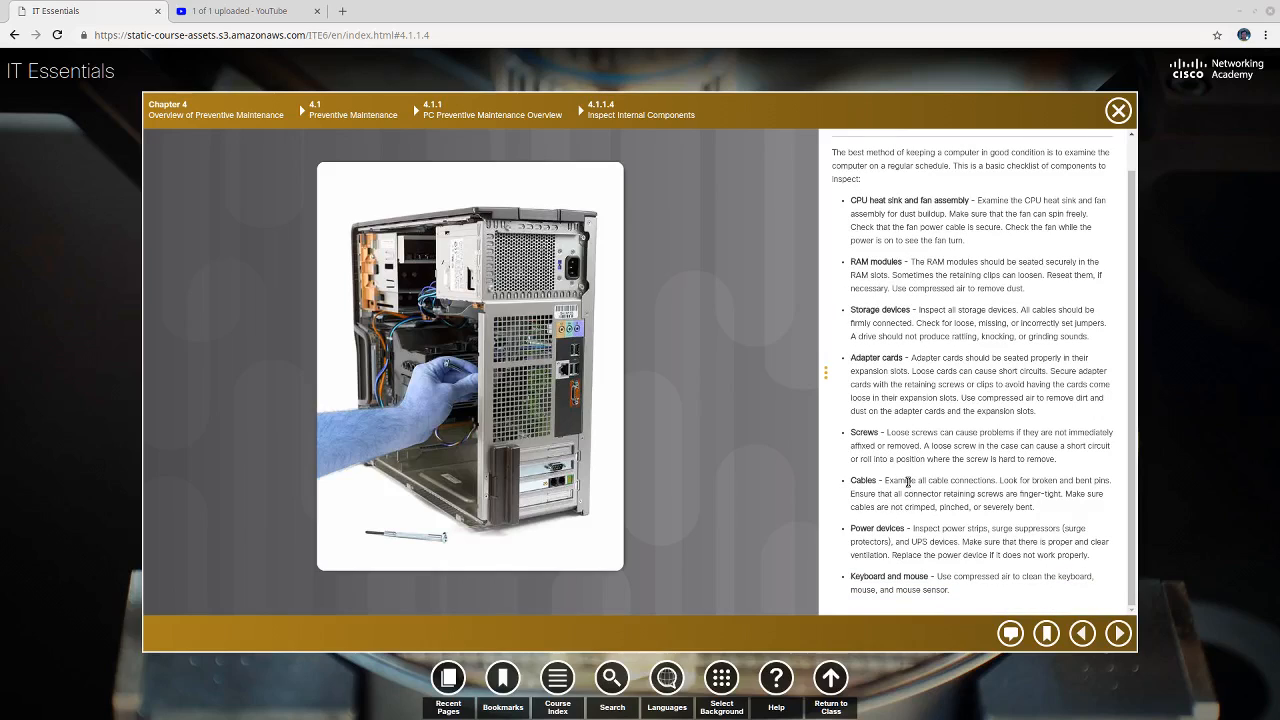
scroll("up", 3)
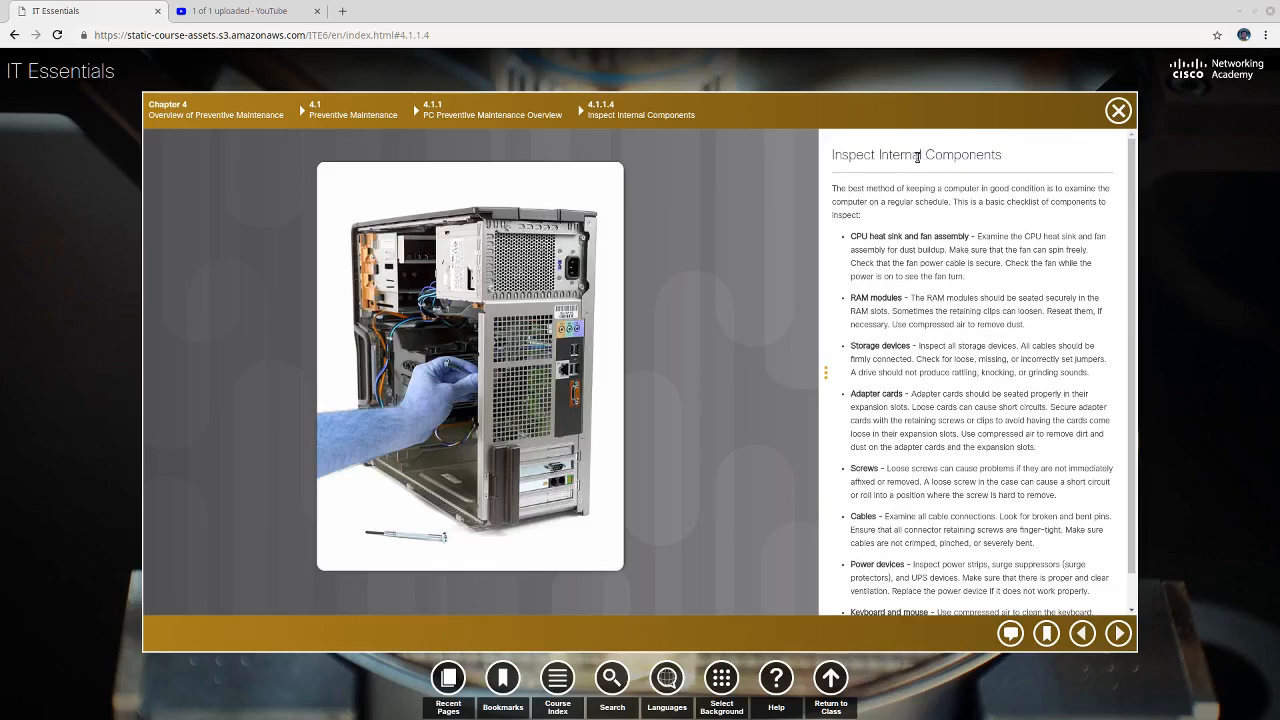
mouse_move(745, 345)
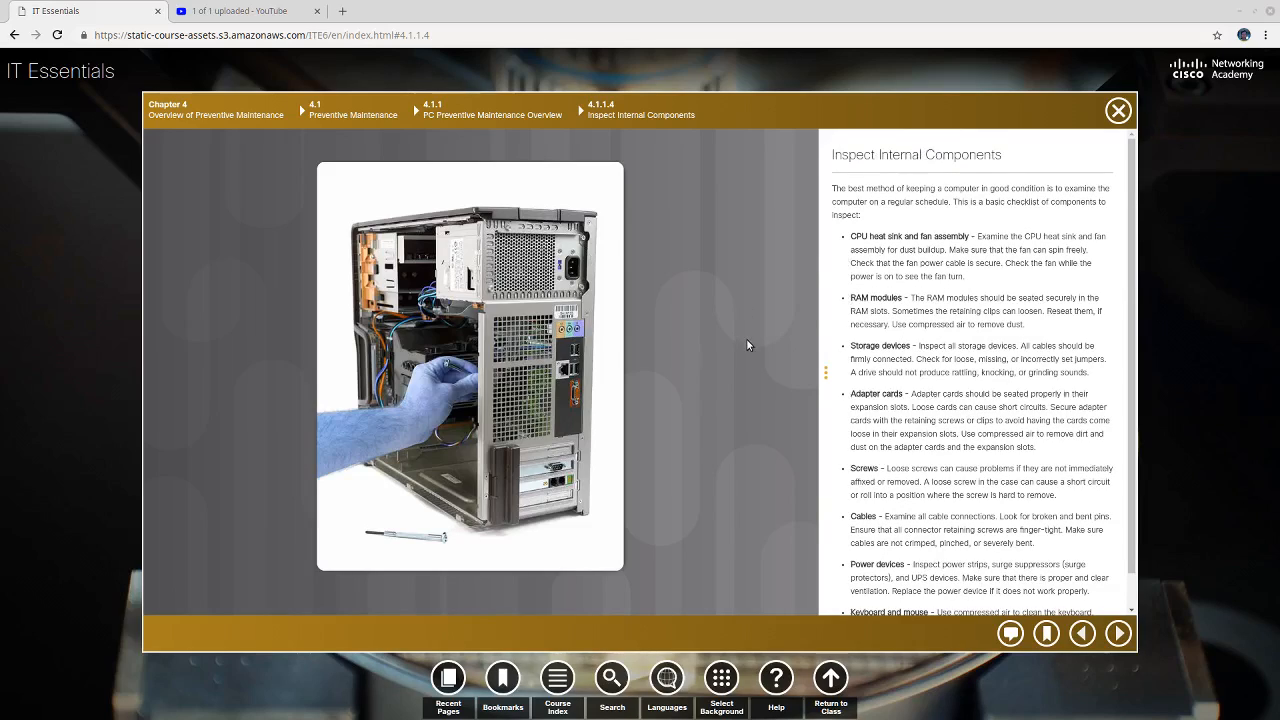
mouse_move(897, 371)
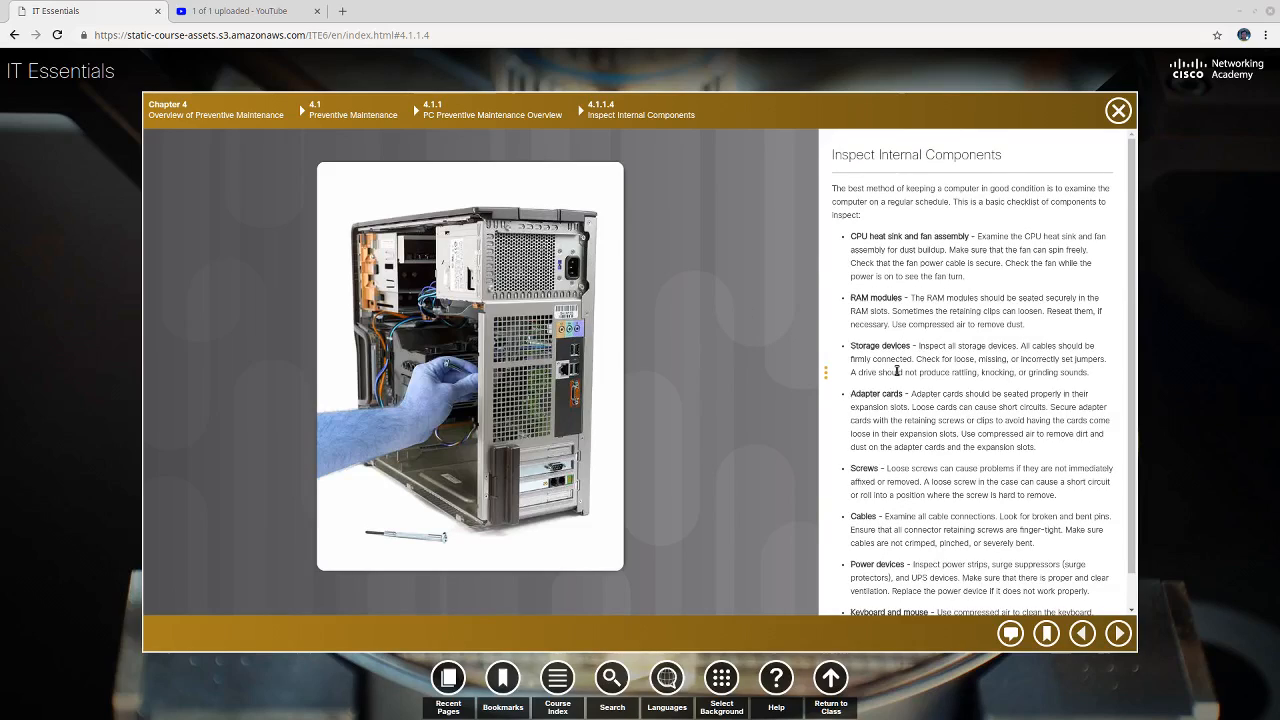
mouse_move(897, 373)
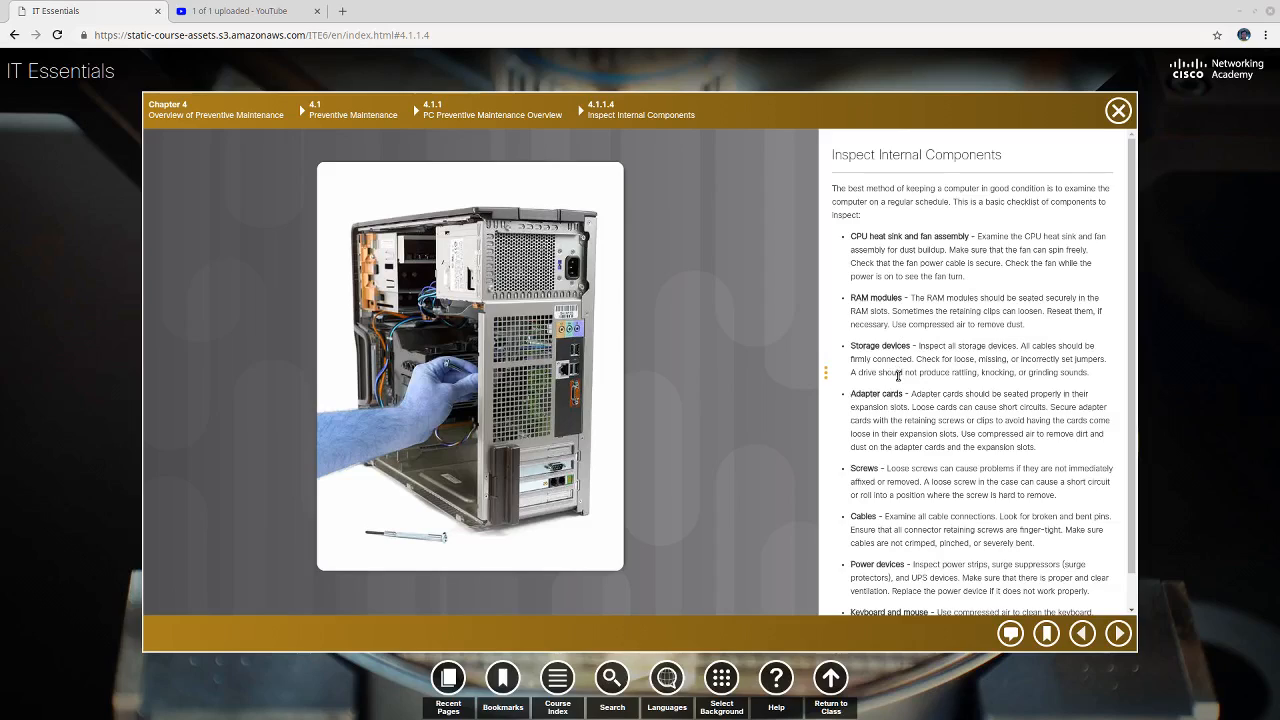
mouse_move(950, 275)
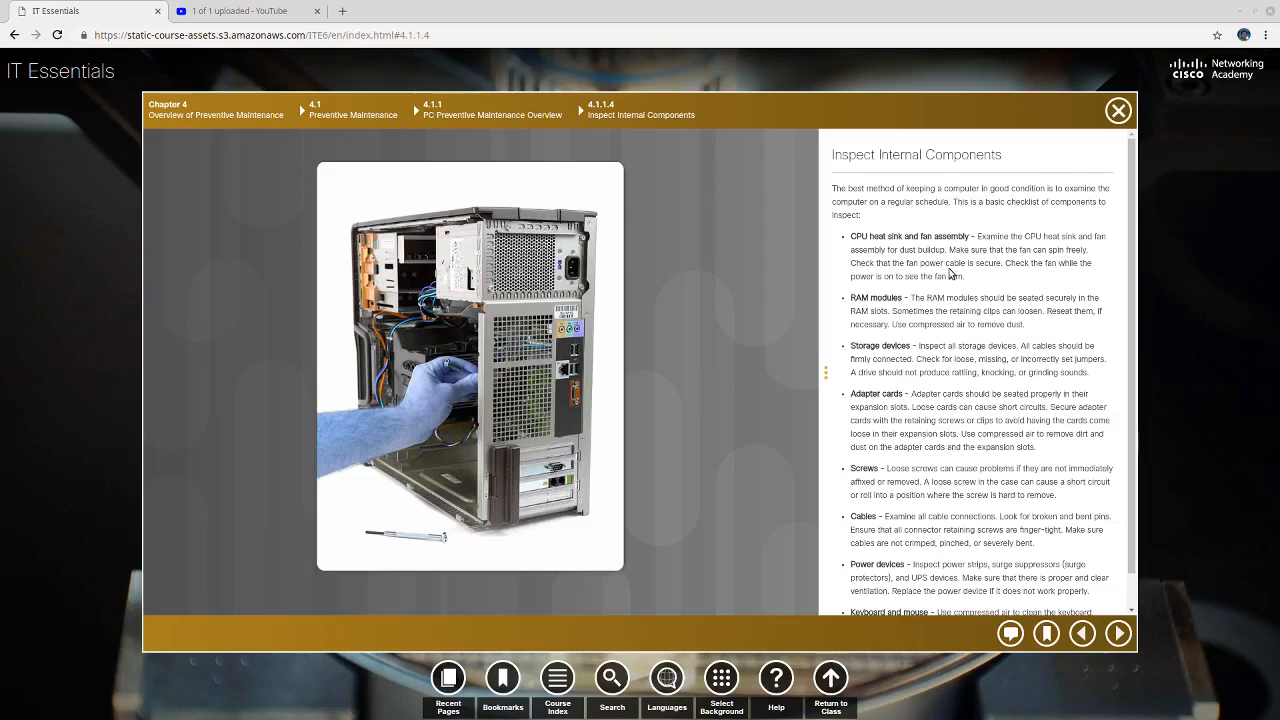
mouse_move(415, 410)
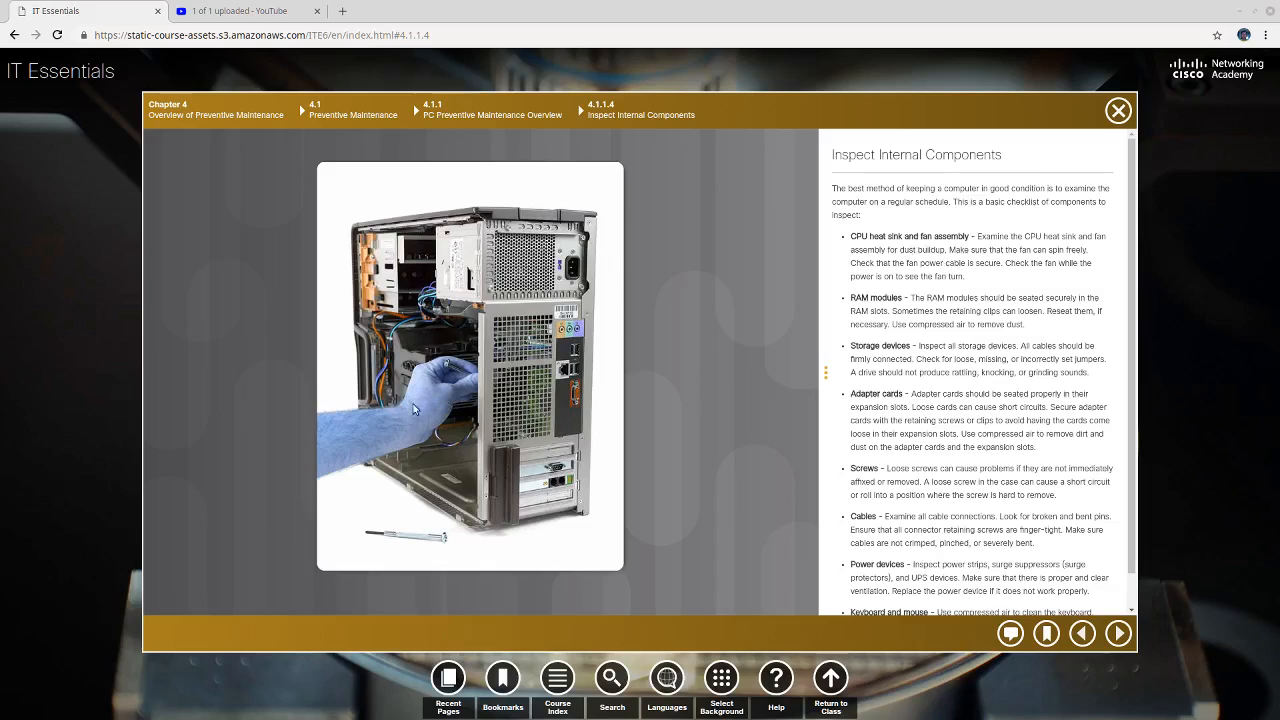
mouse_move(457, 360)
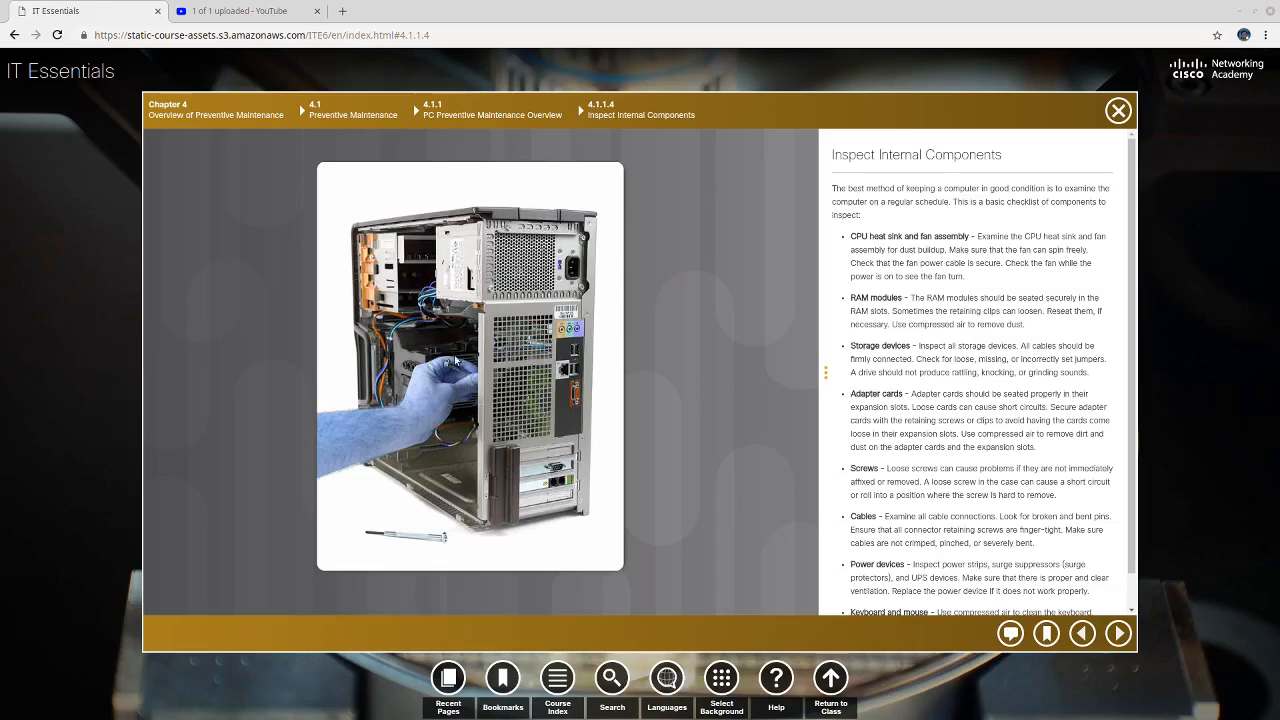
mouse_move(675, 390)
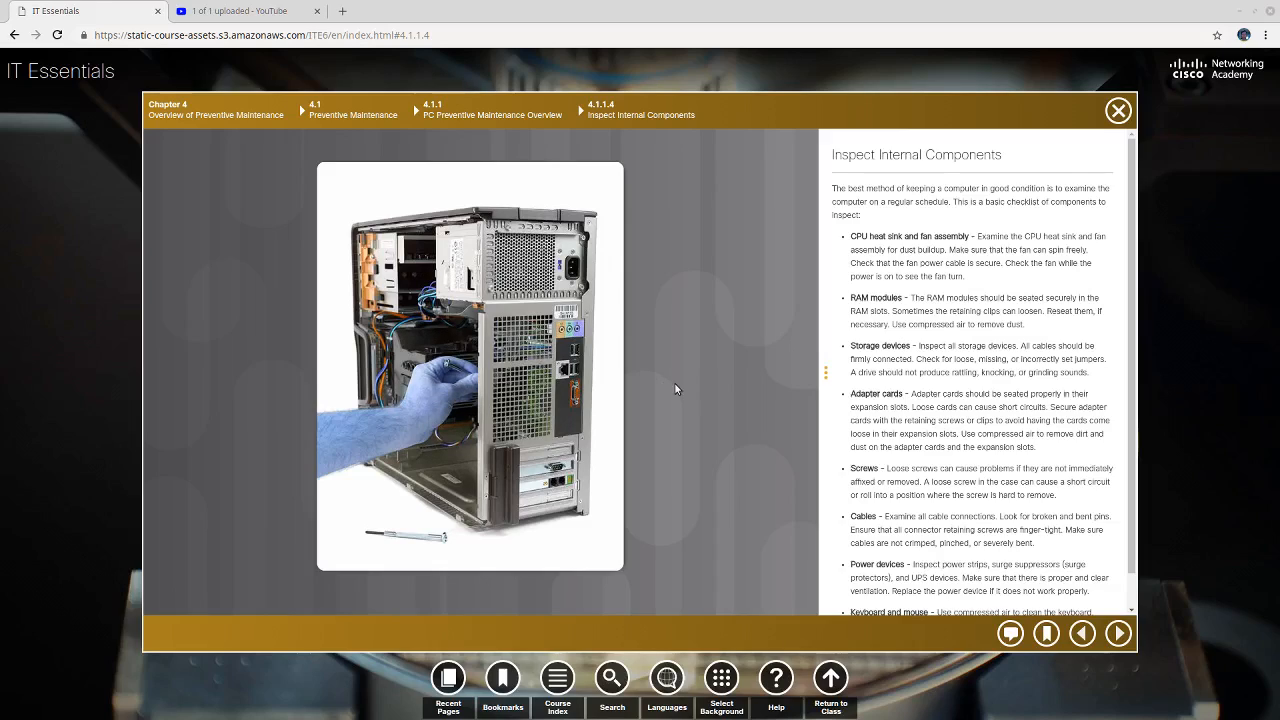
mouse_move(840, 383)
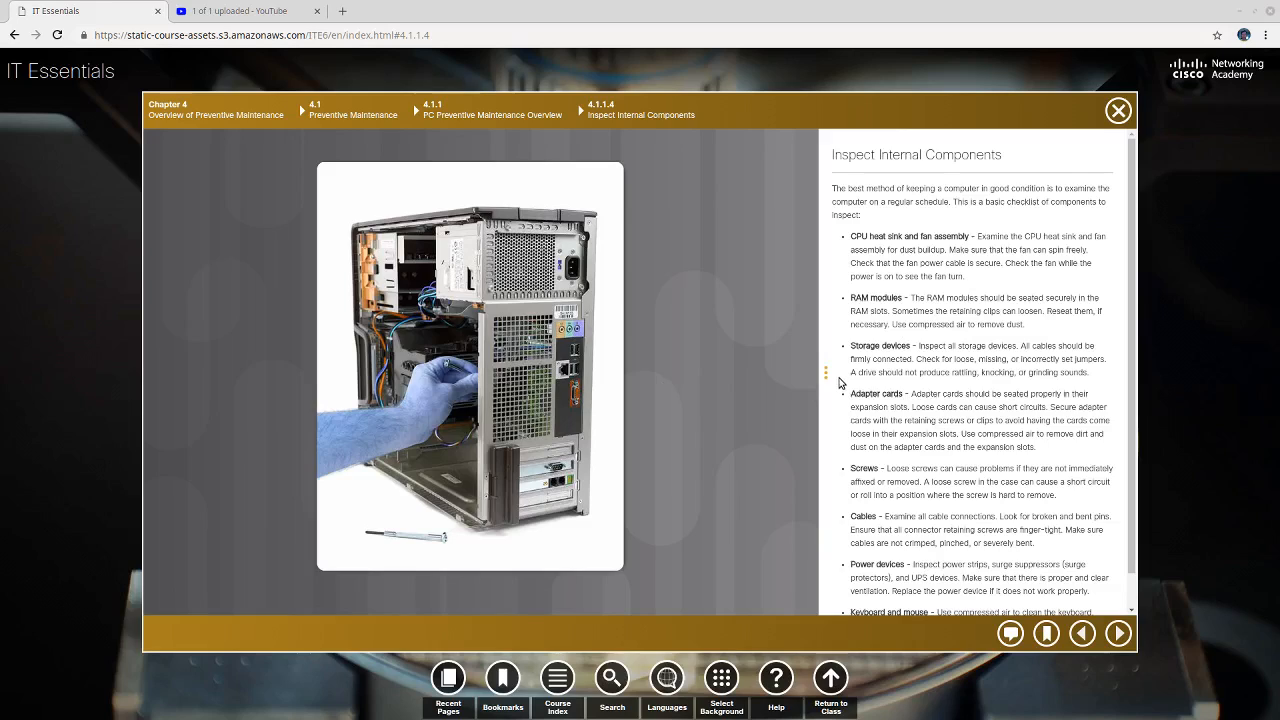
mouse_move(898, 350)
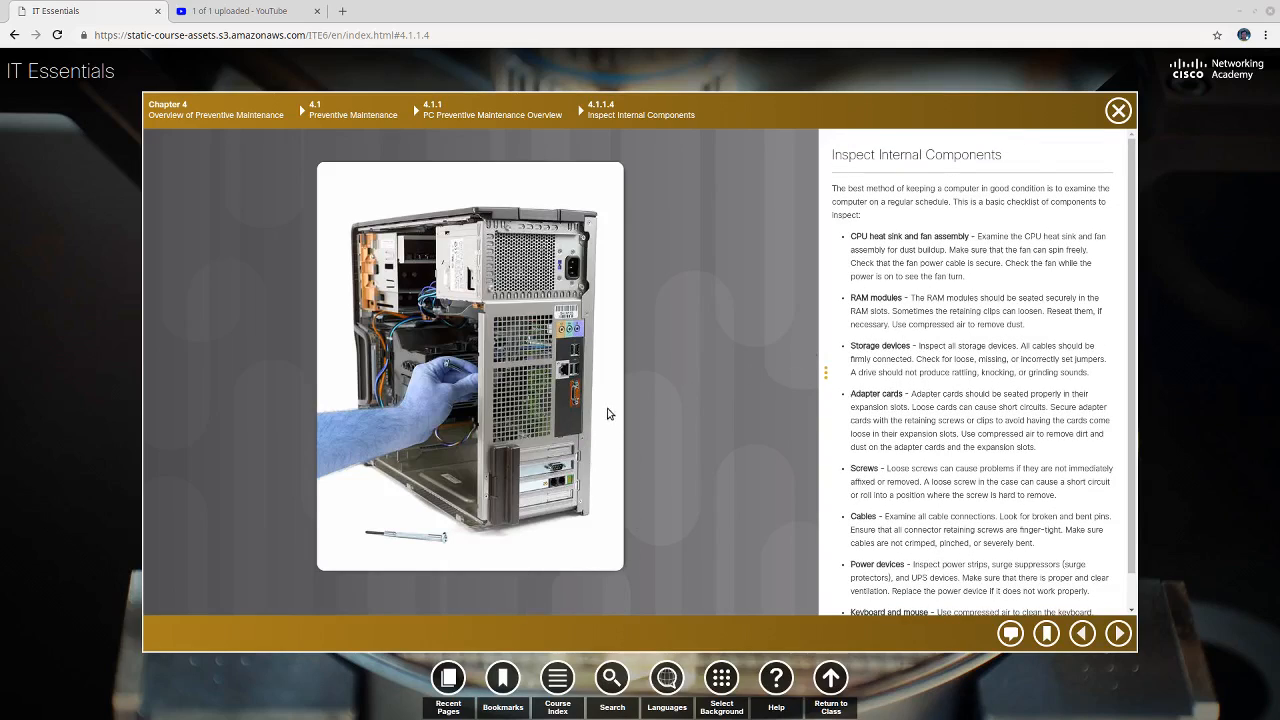
mouse_move(520, 413)
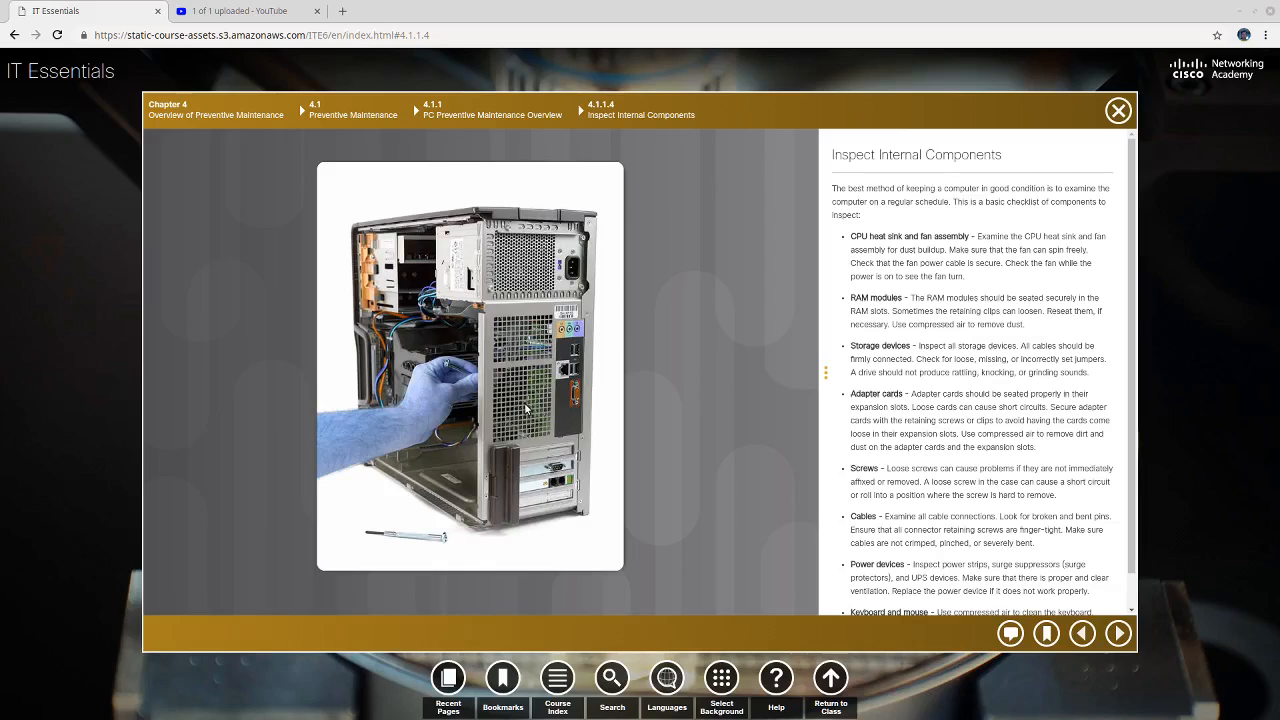
mouse_move(358, 423)
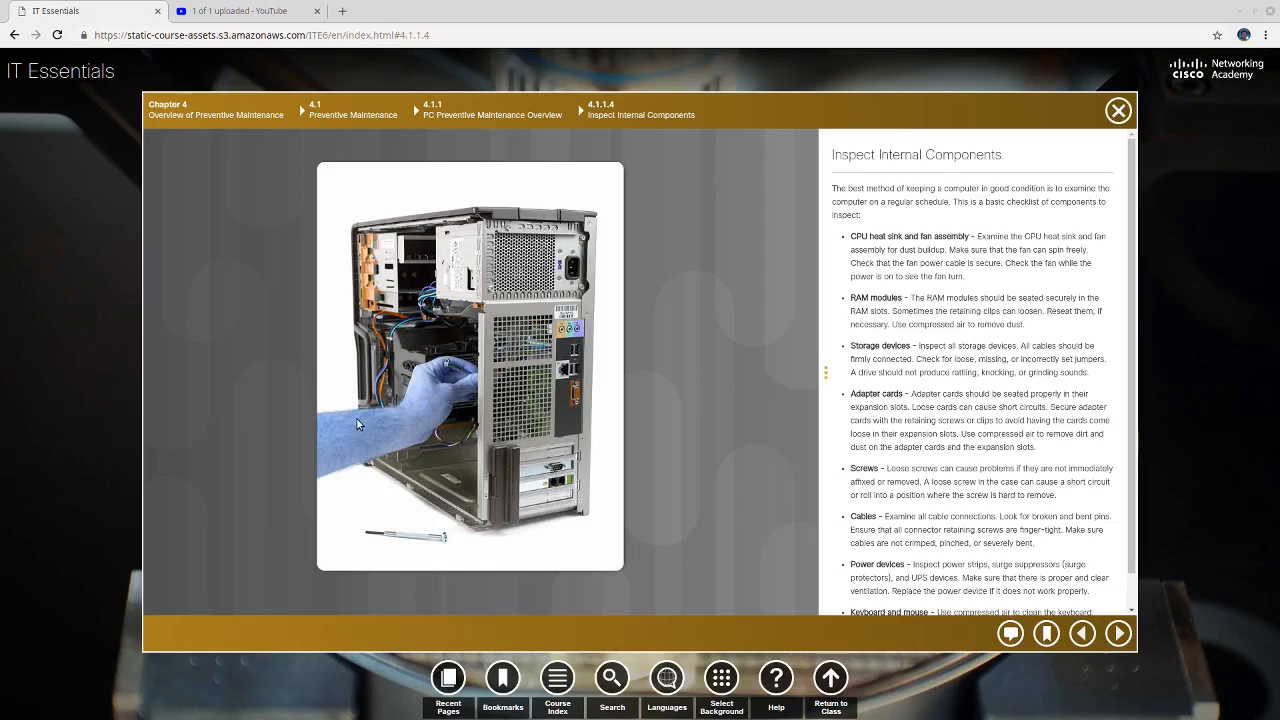
mouse_move(547, 366)
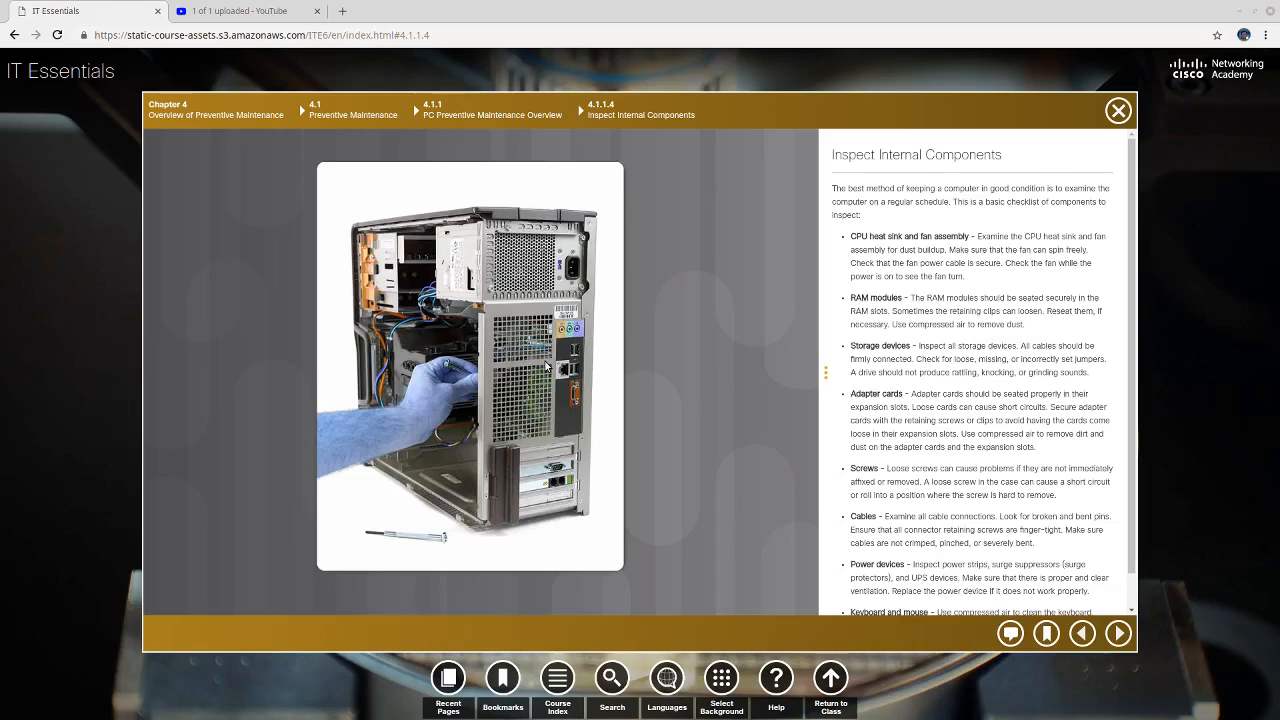
mouse_move(878, 336)
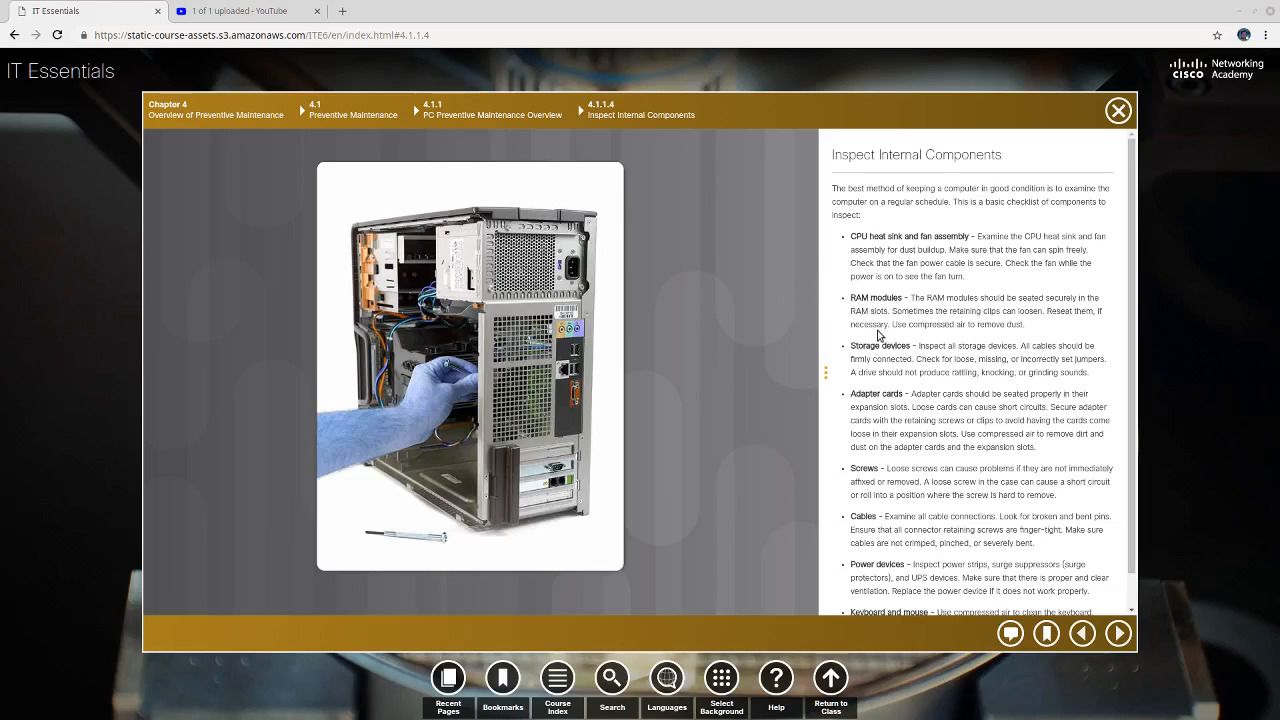
scroll("down", 3)
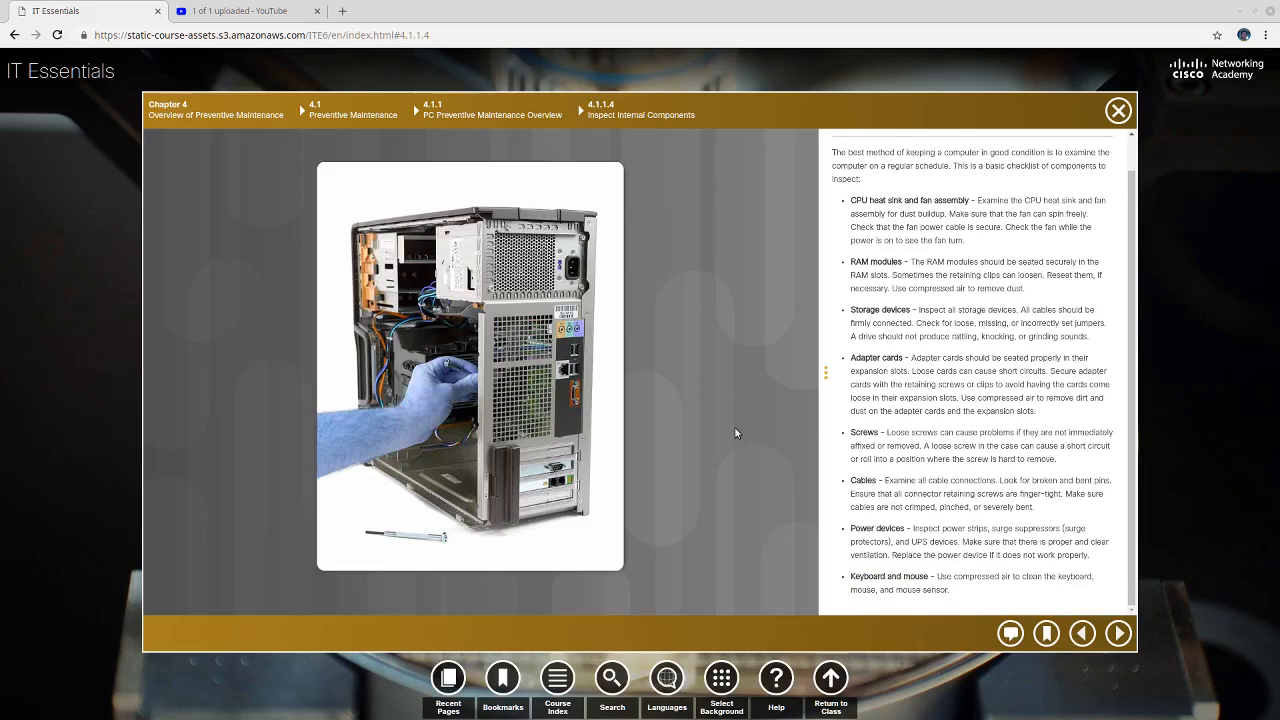
mouse_move(467, 355)
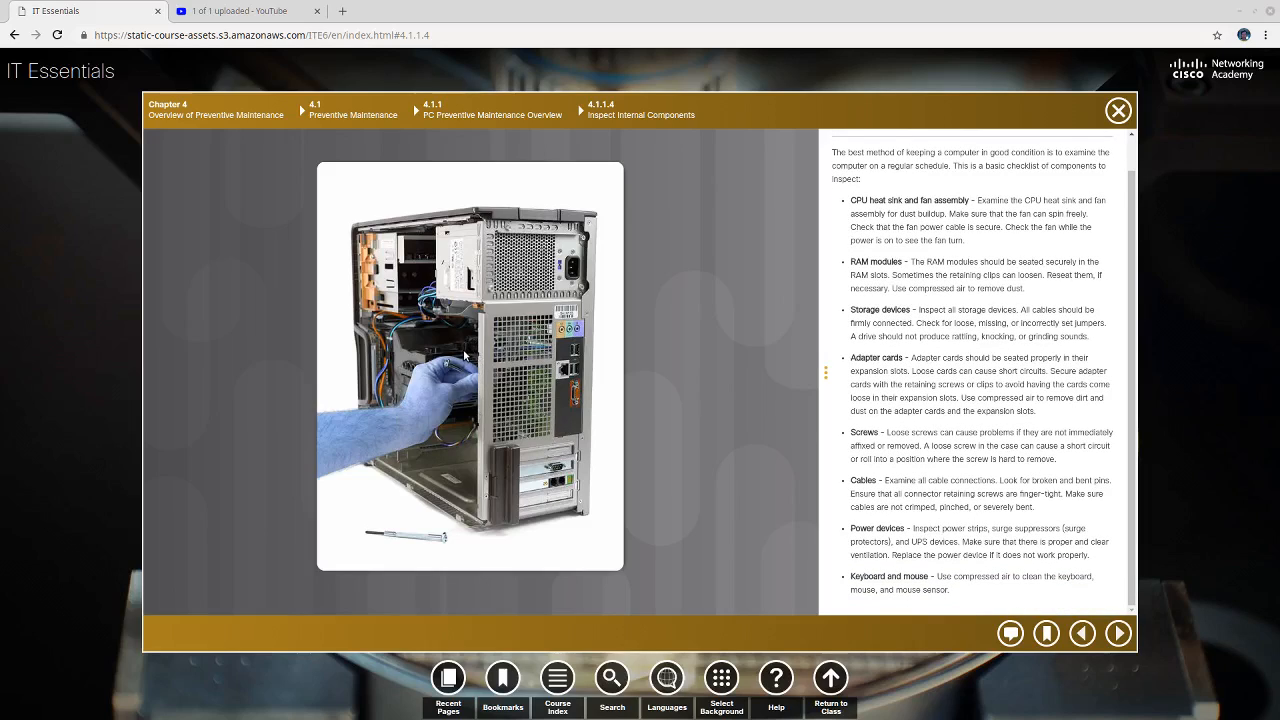
mouse_move(615, 455)
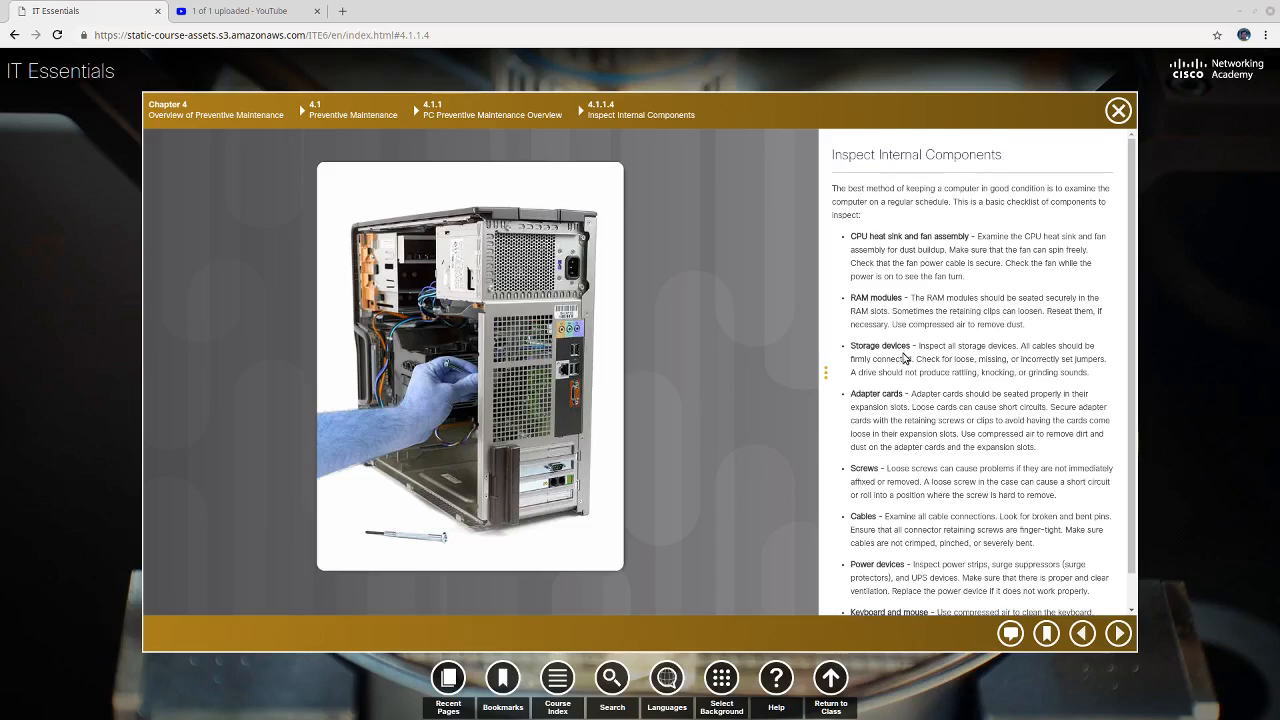
mouse_move(675, 340)
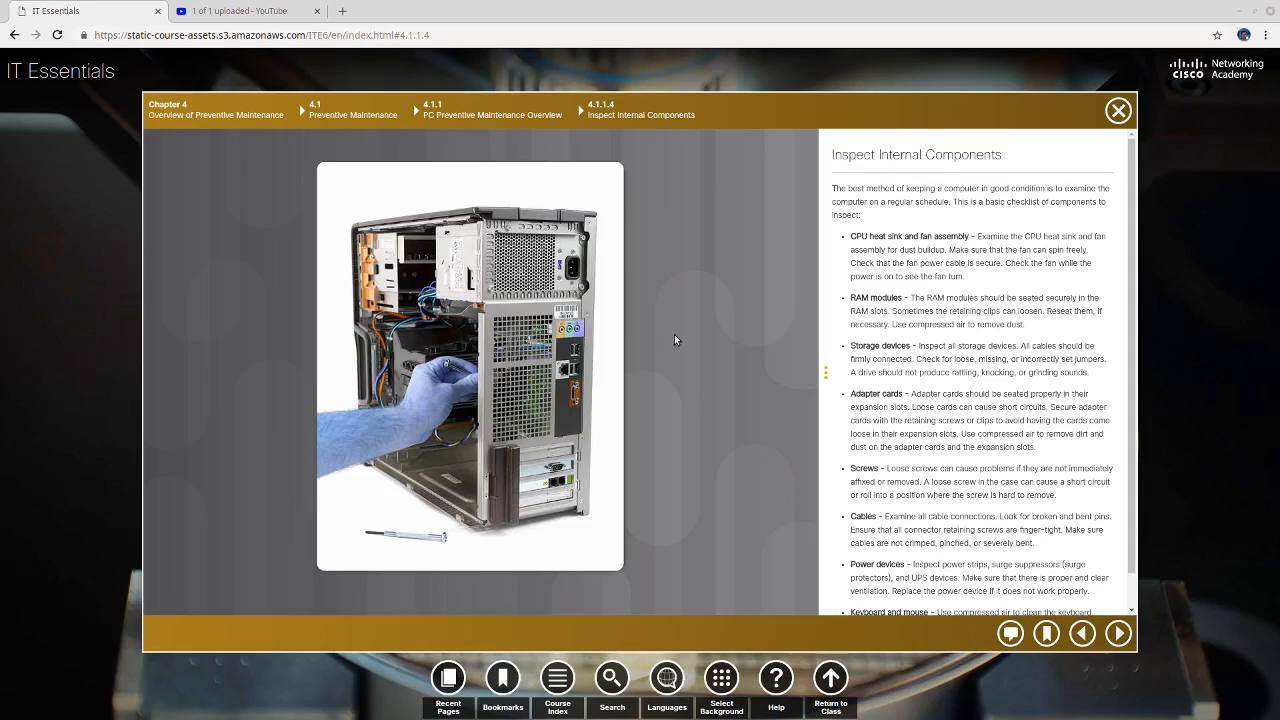
mouse_move(497, 418)
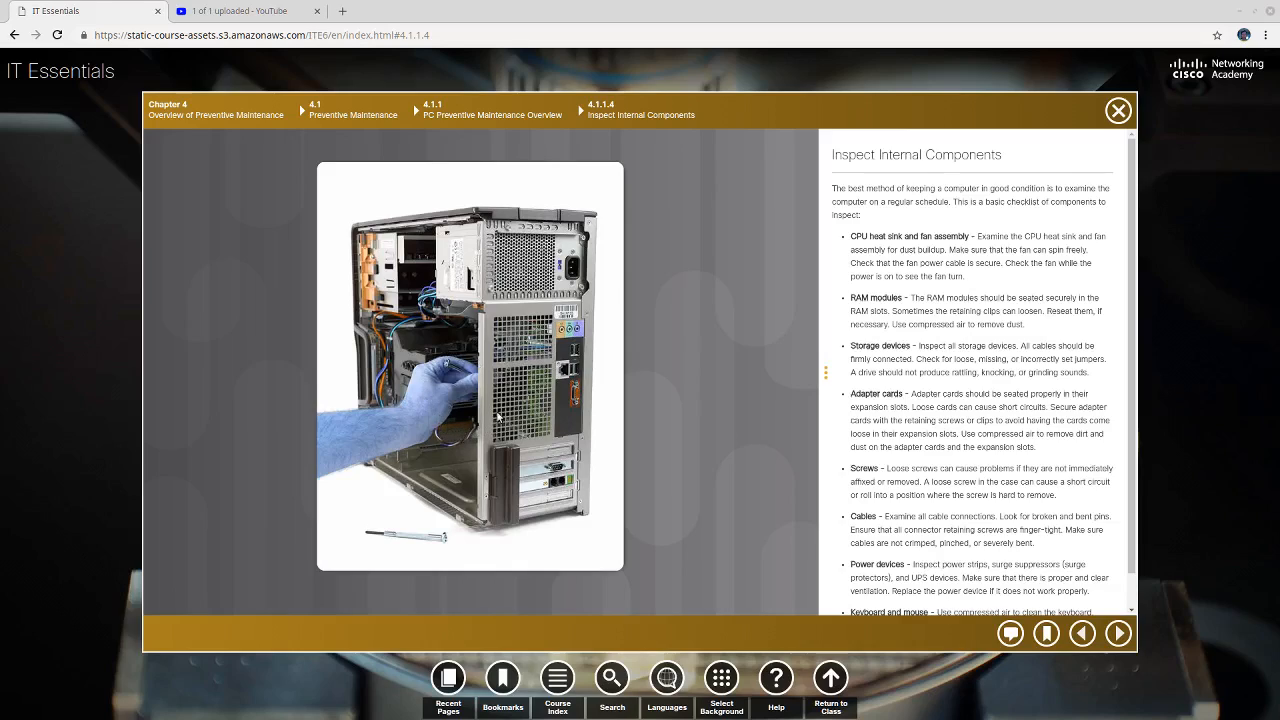
mouse_move(470, 365)
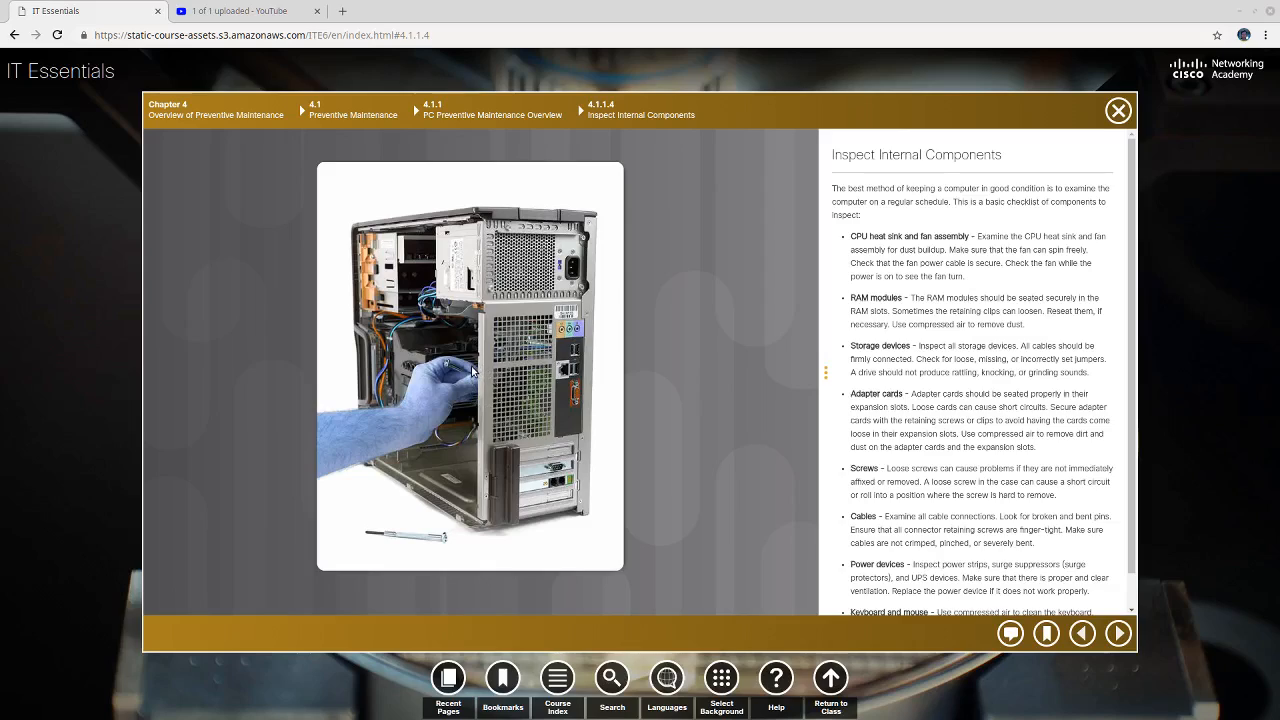
mouse_move(479, 371)
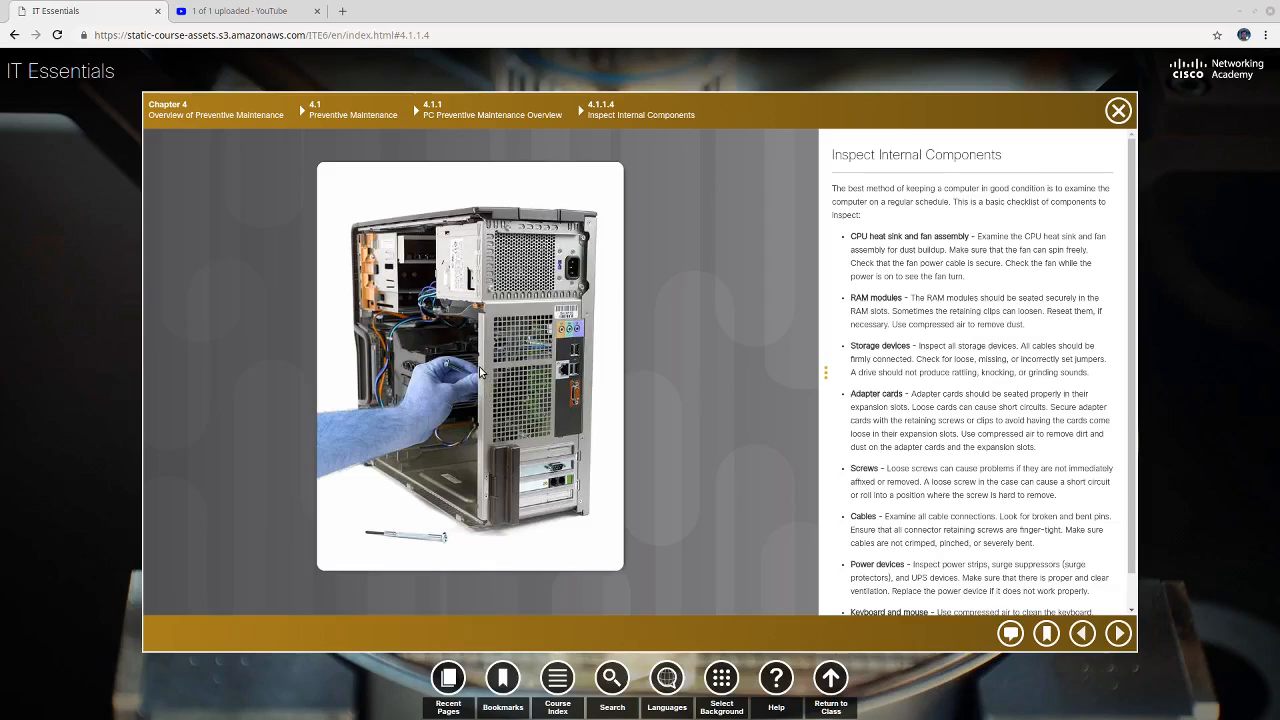
mouse_move(522, 342)
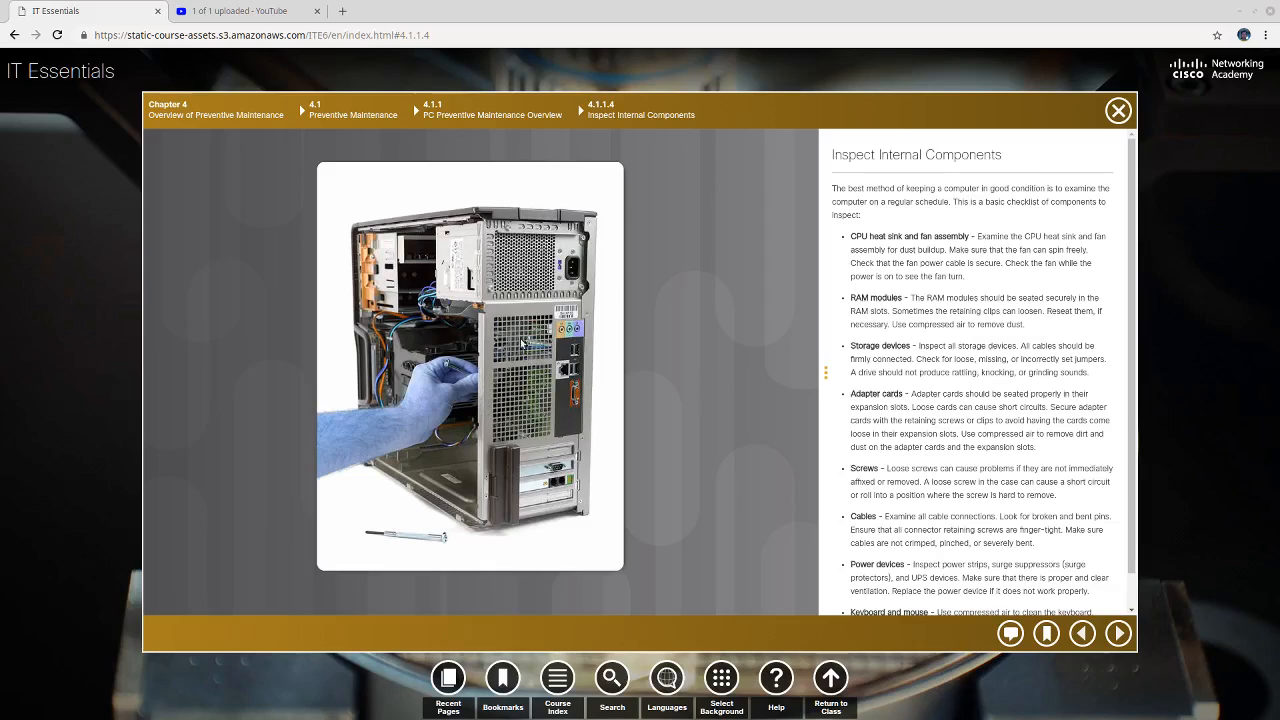
mouse_move(687, 383)
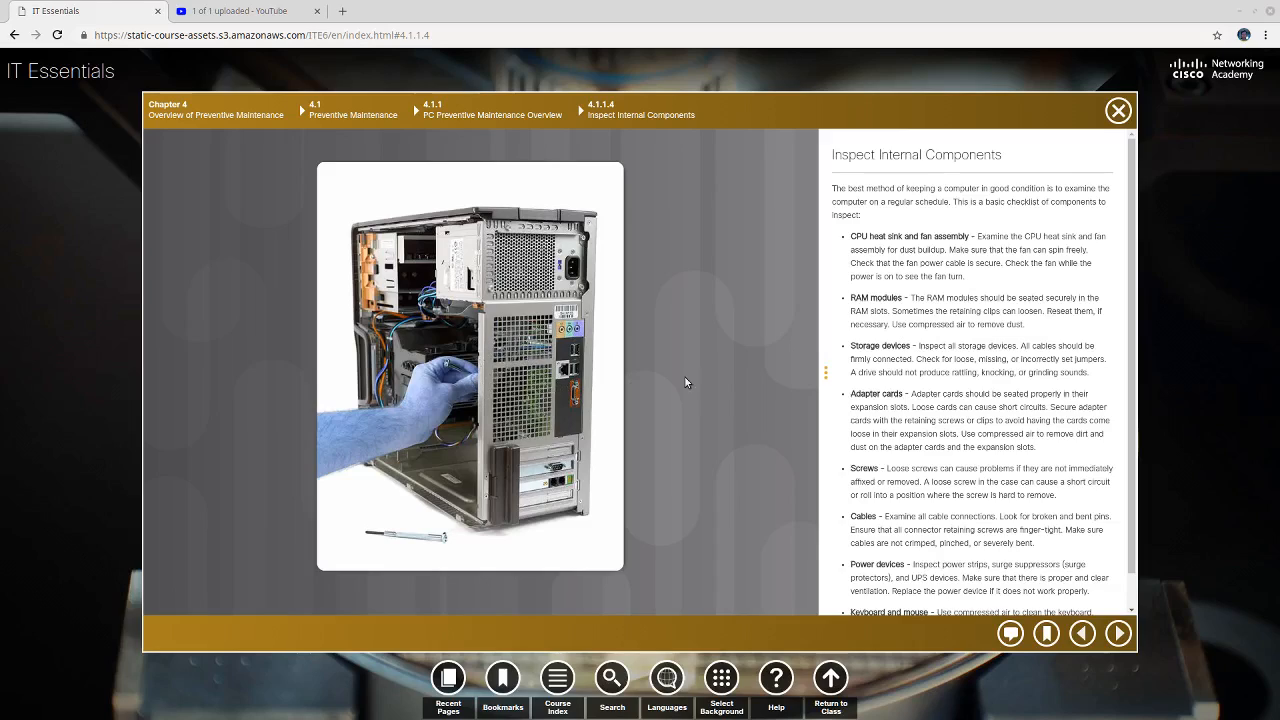
mouse_move(897, 337)
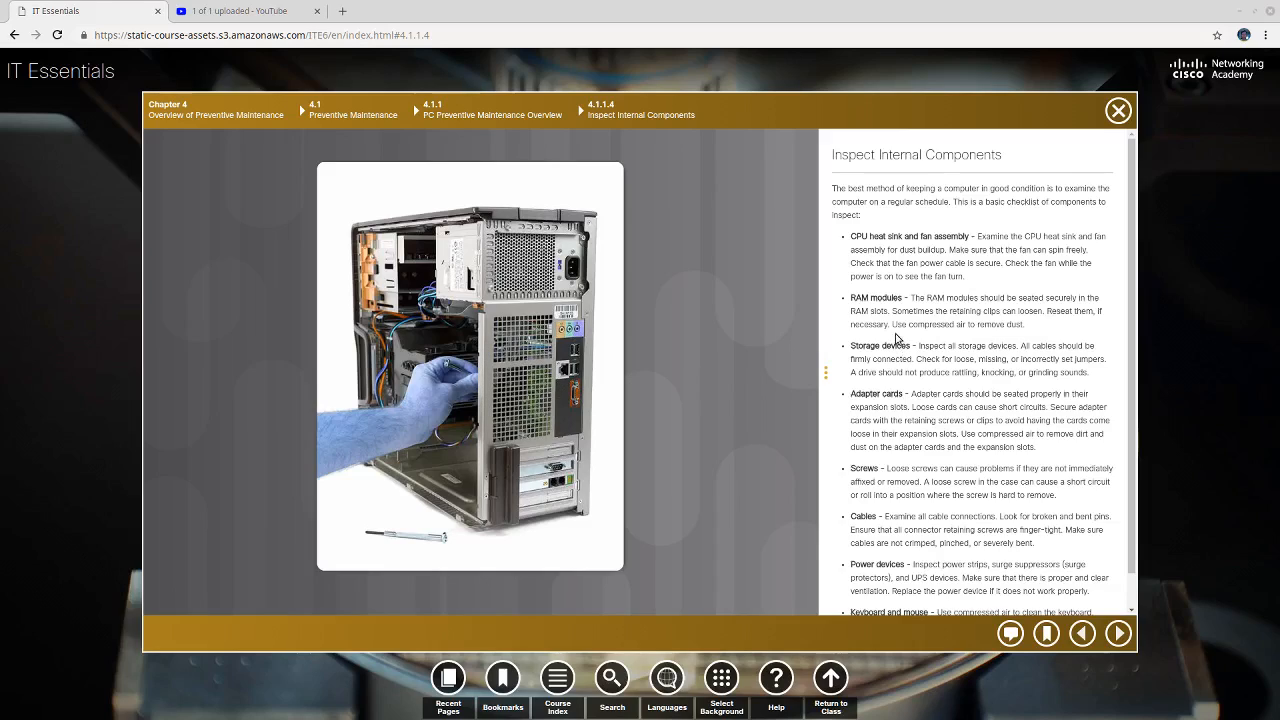
mouse_move(865, 250)
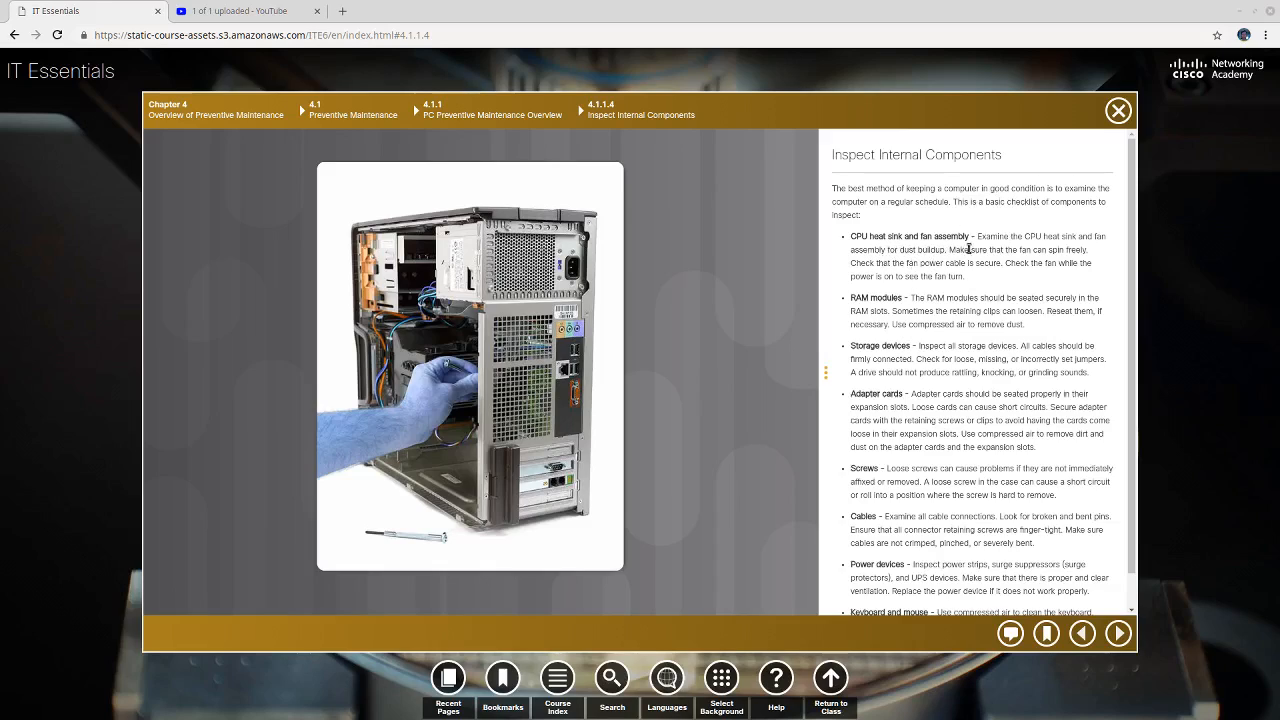
mouse_move(890, 250)
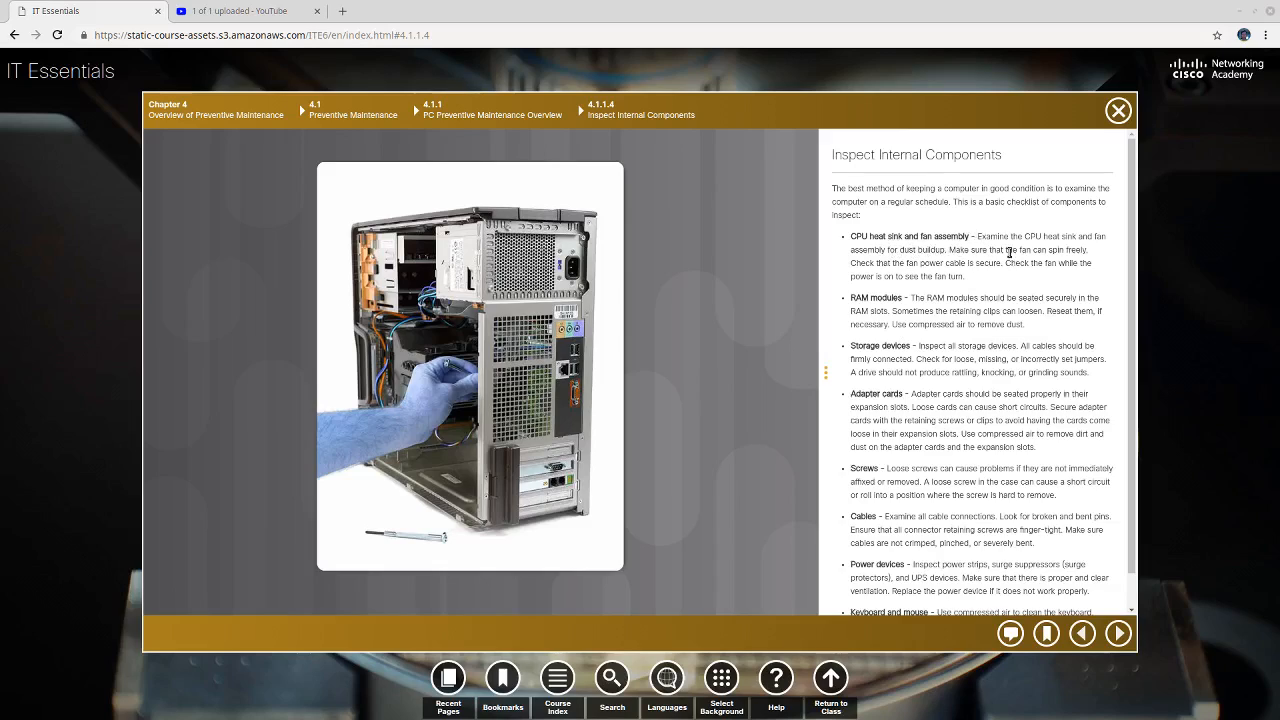
mouse_move(1065, 247)
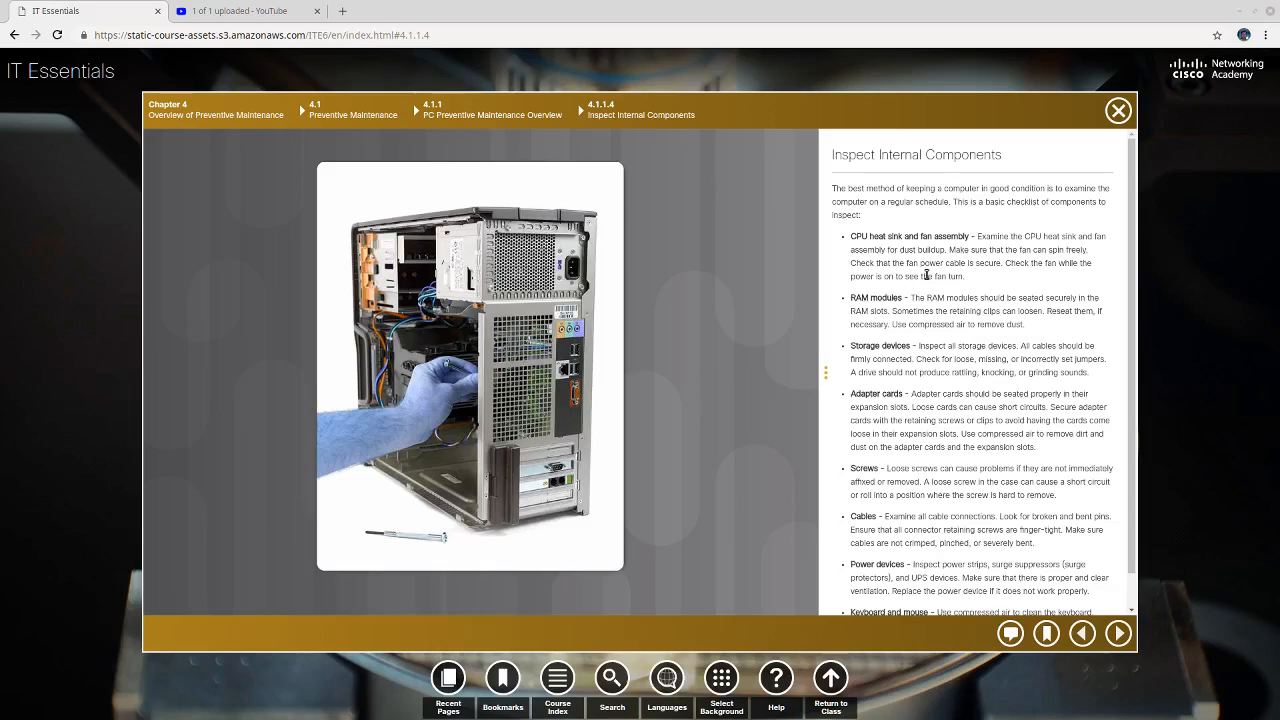
mouse_move(945, 276)
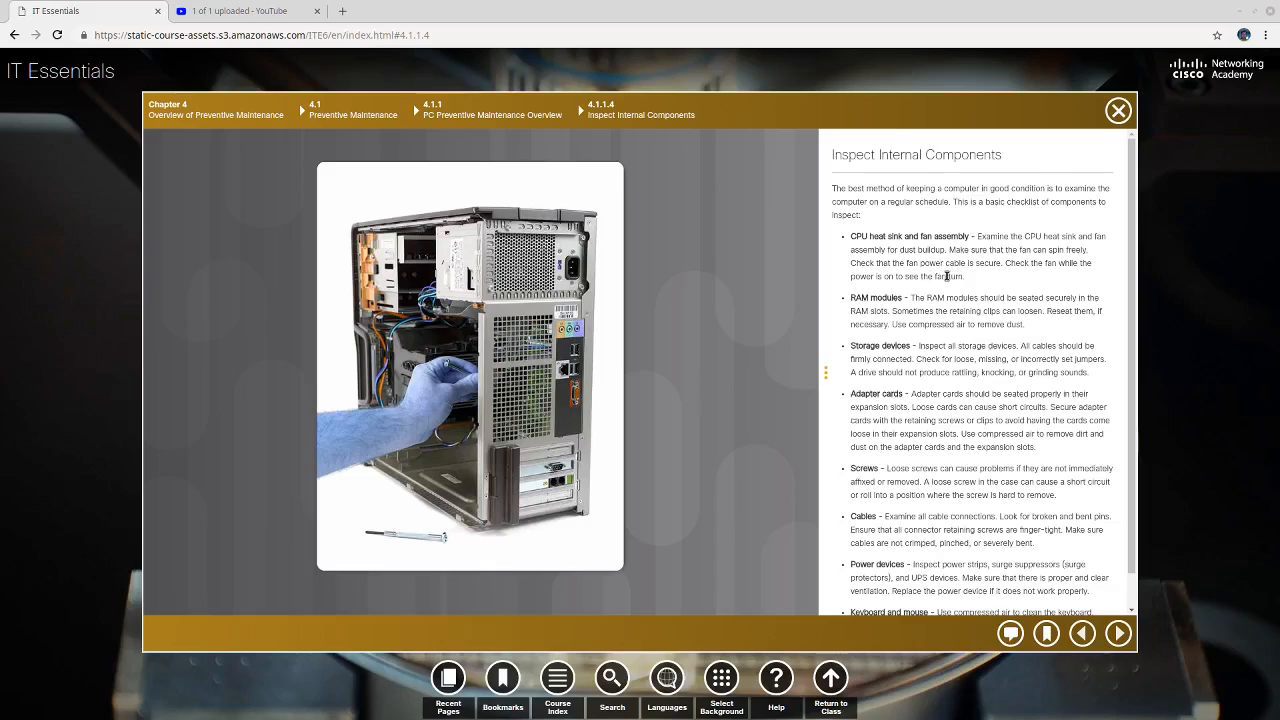
mouse_move(905, 293)
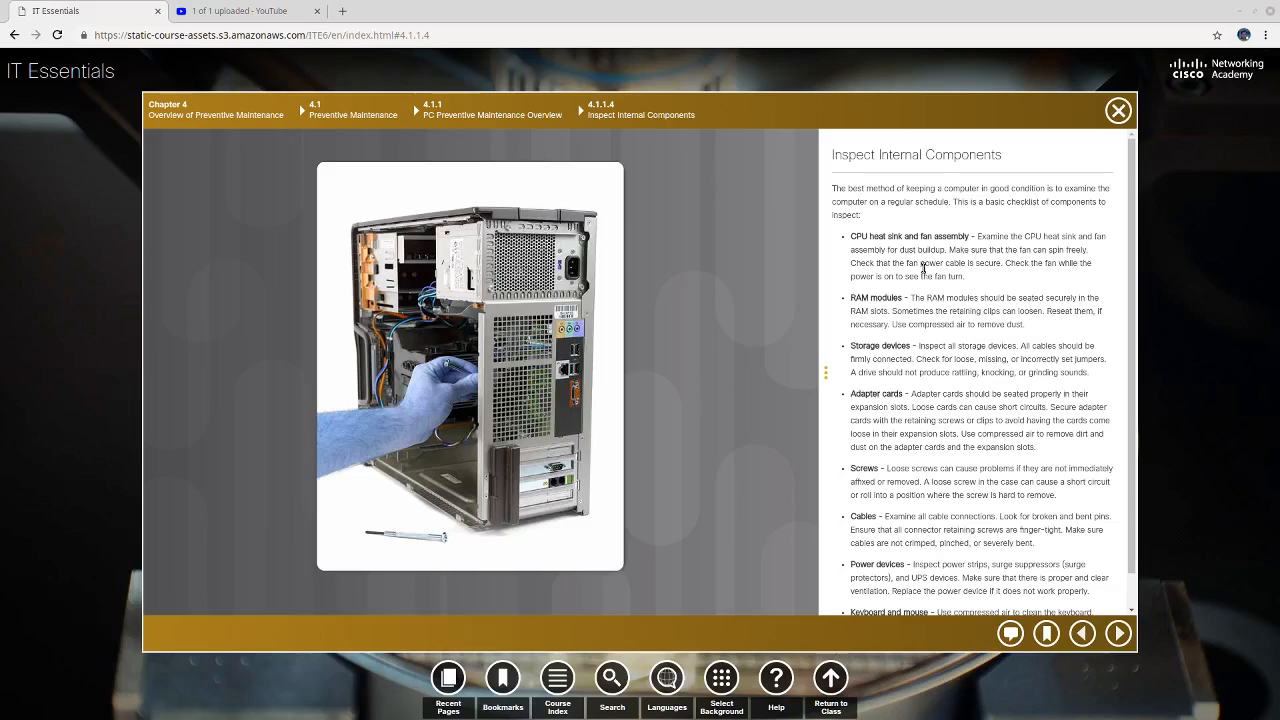
mouse_move(922, 250)
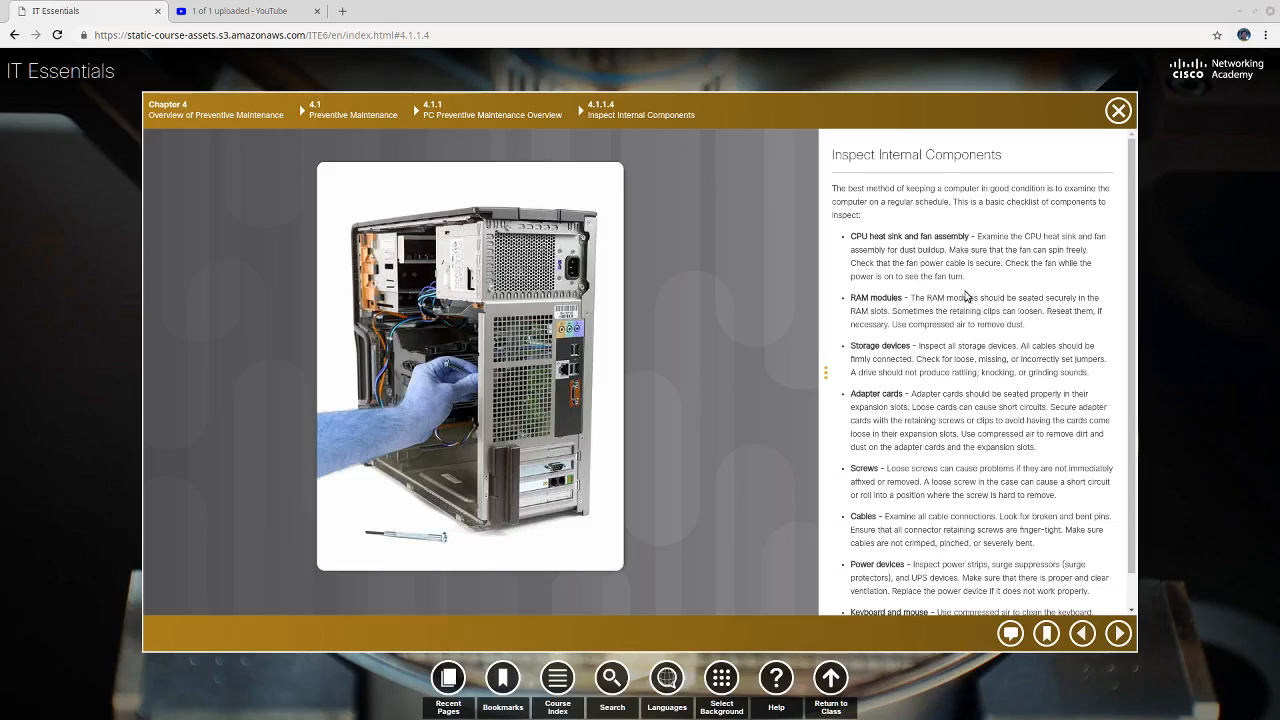
mouse_move(963, 310)
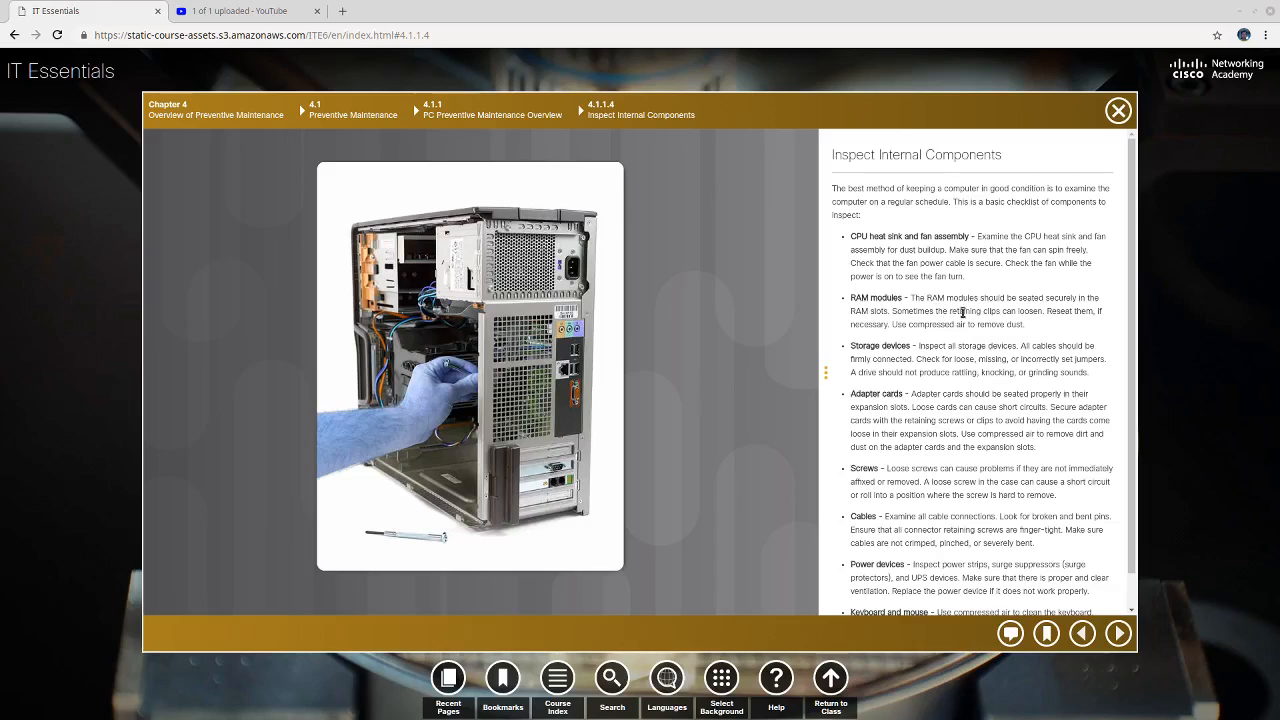
mouse_move(963, 318)
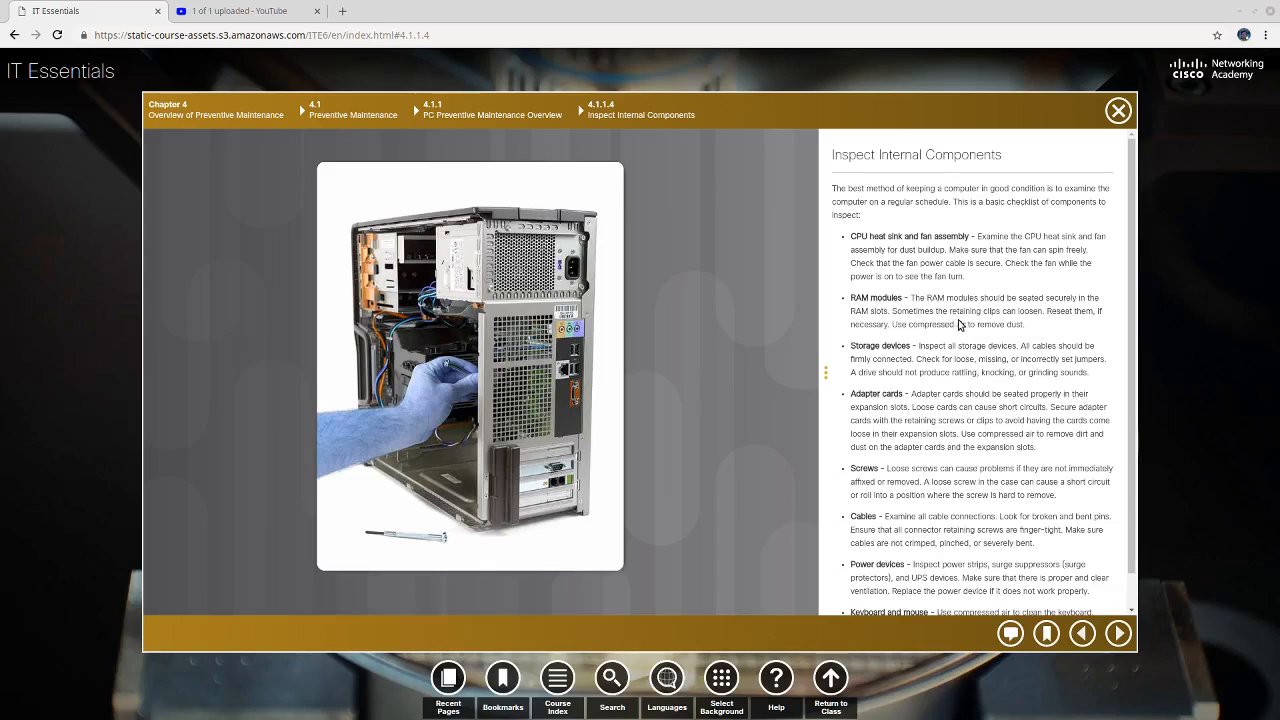
mouse_move(1003, 322)
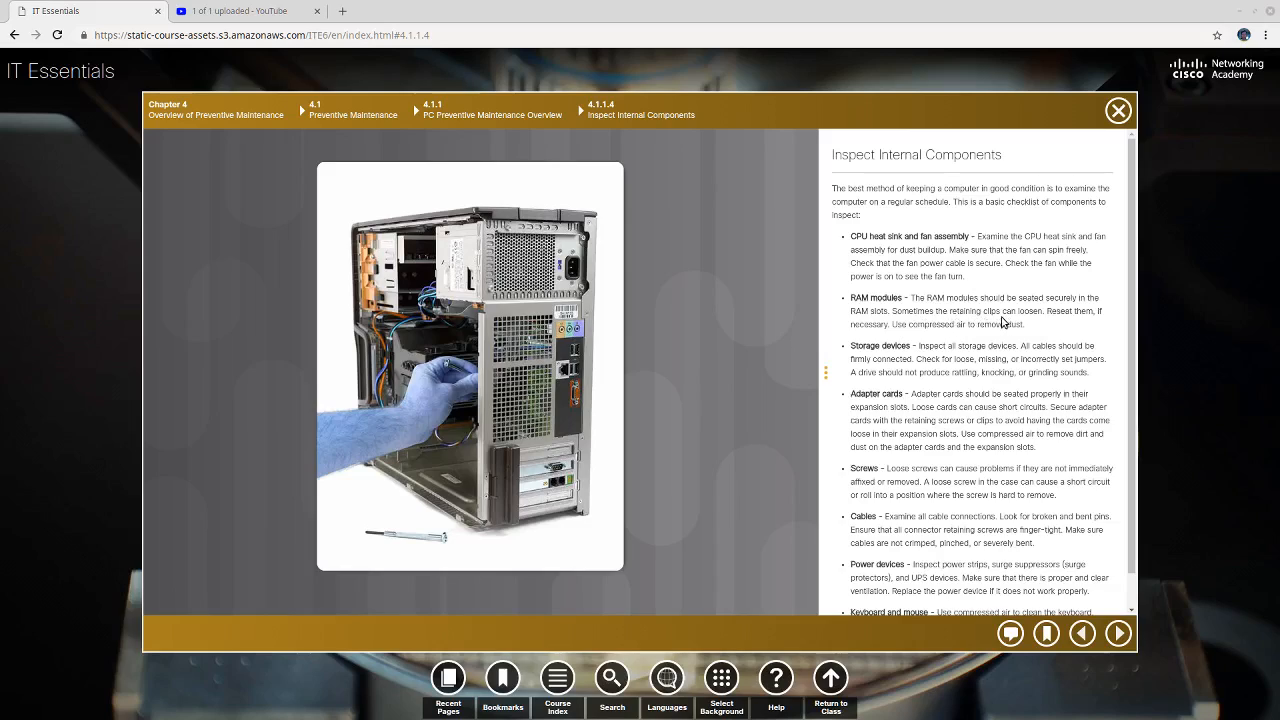
mouse_move(1040, 325)
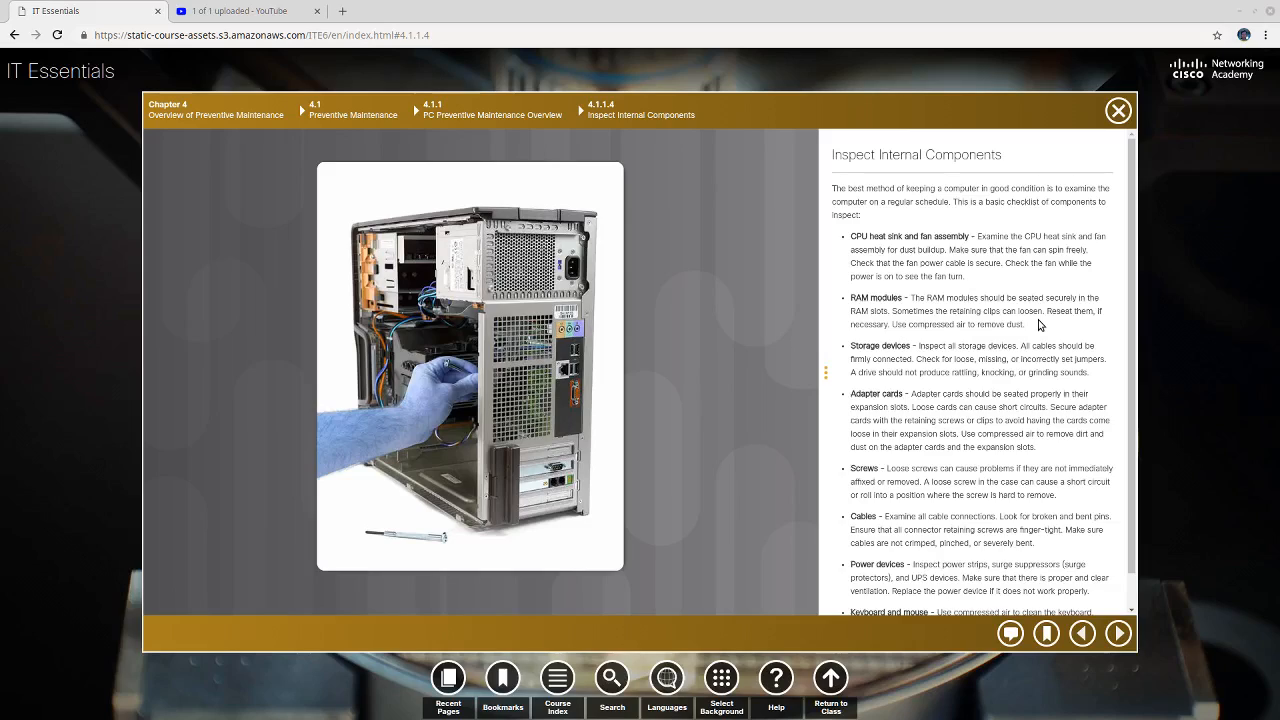
mouse_move(724, 378)
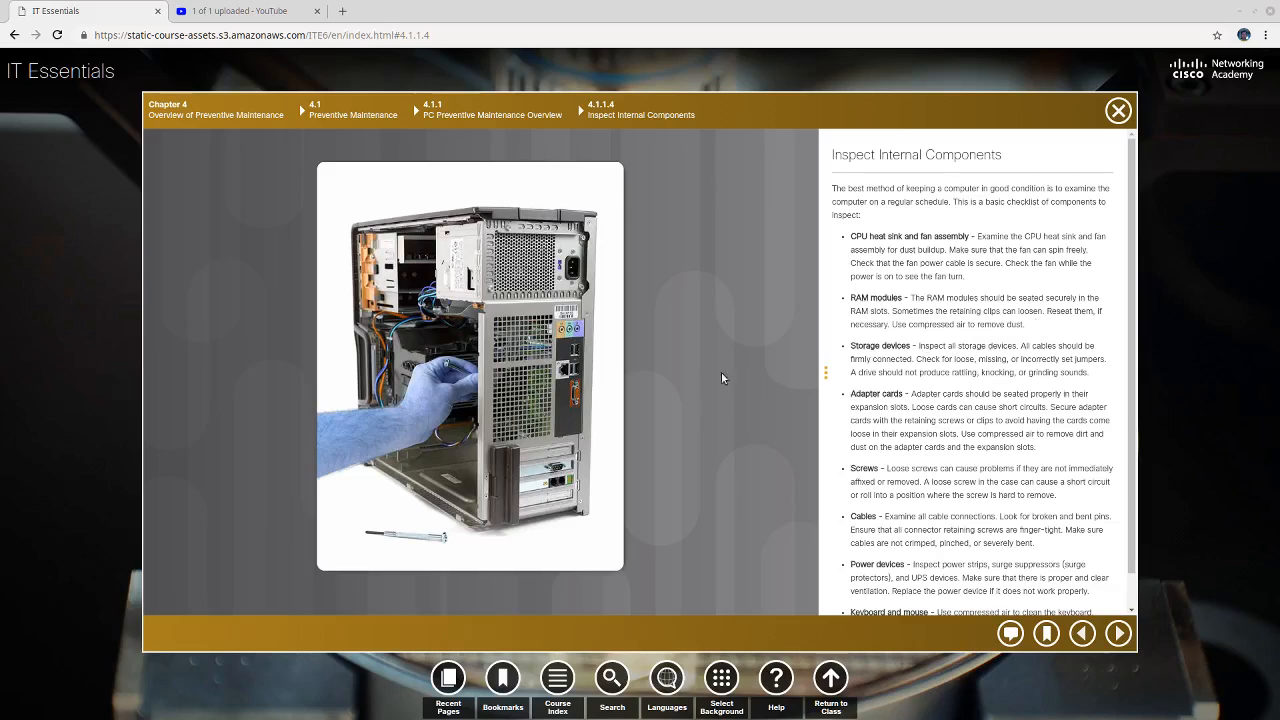
mouse_move(575, 375)
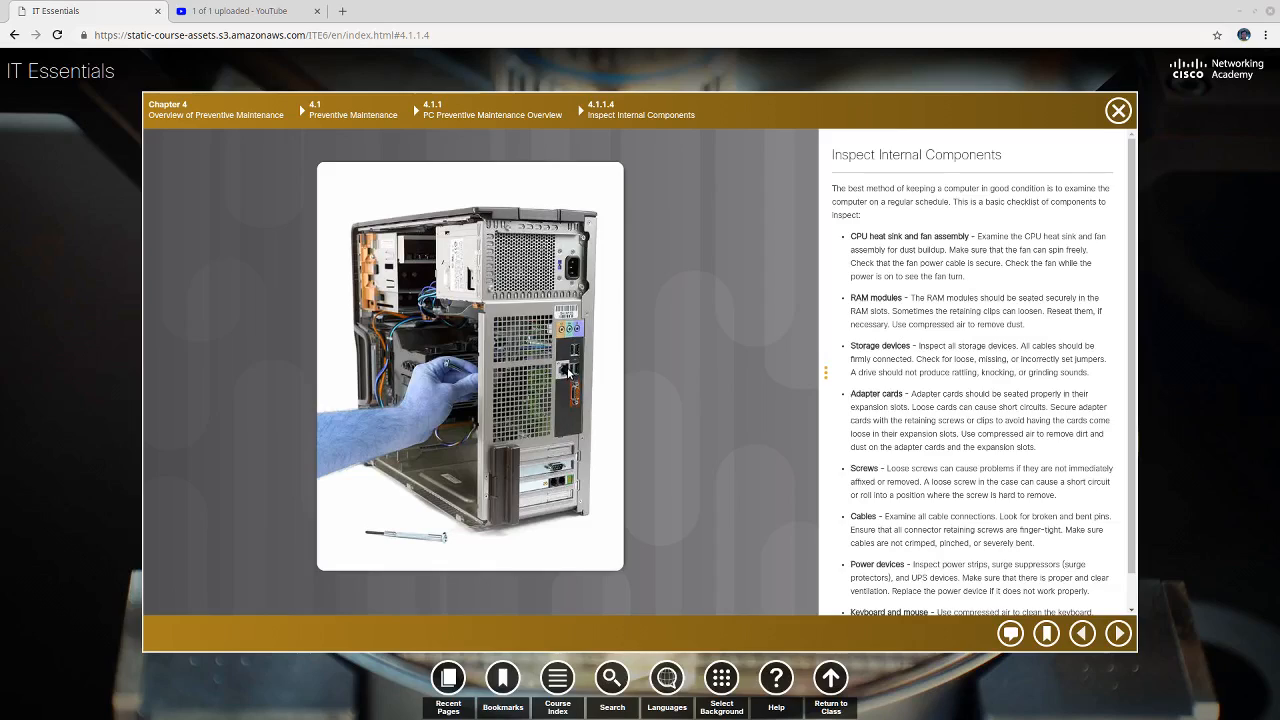
mouse_move(492, 365)
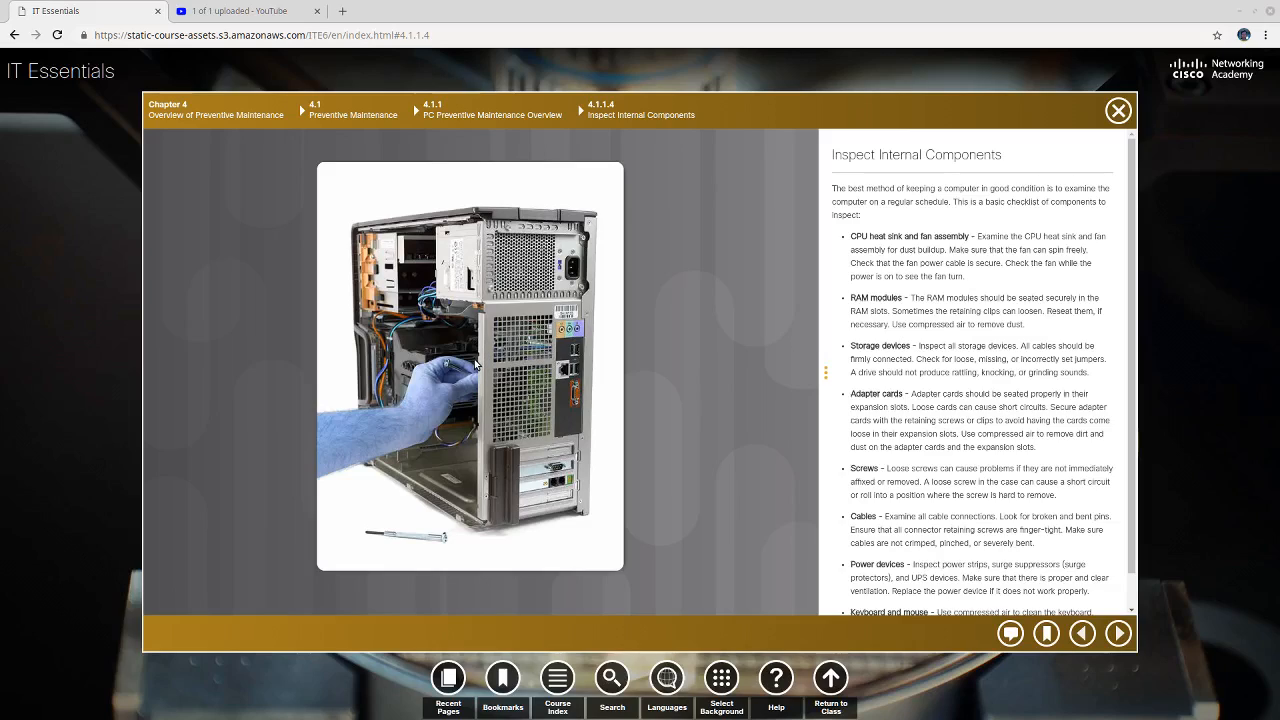
mouse_move(903, 358)
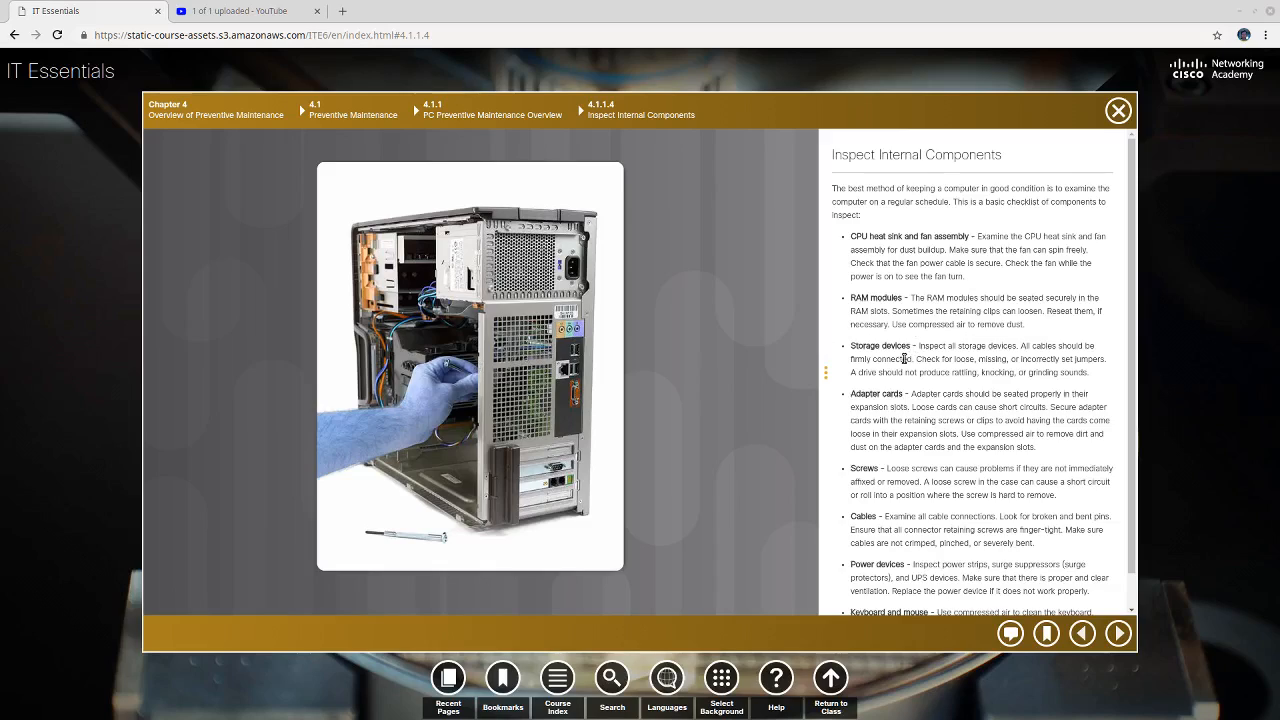
mouse_move(1010, 356)
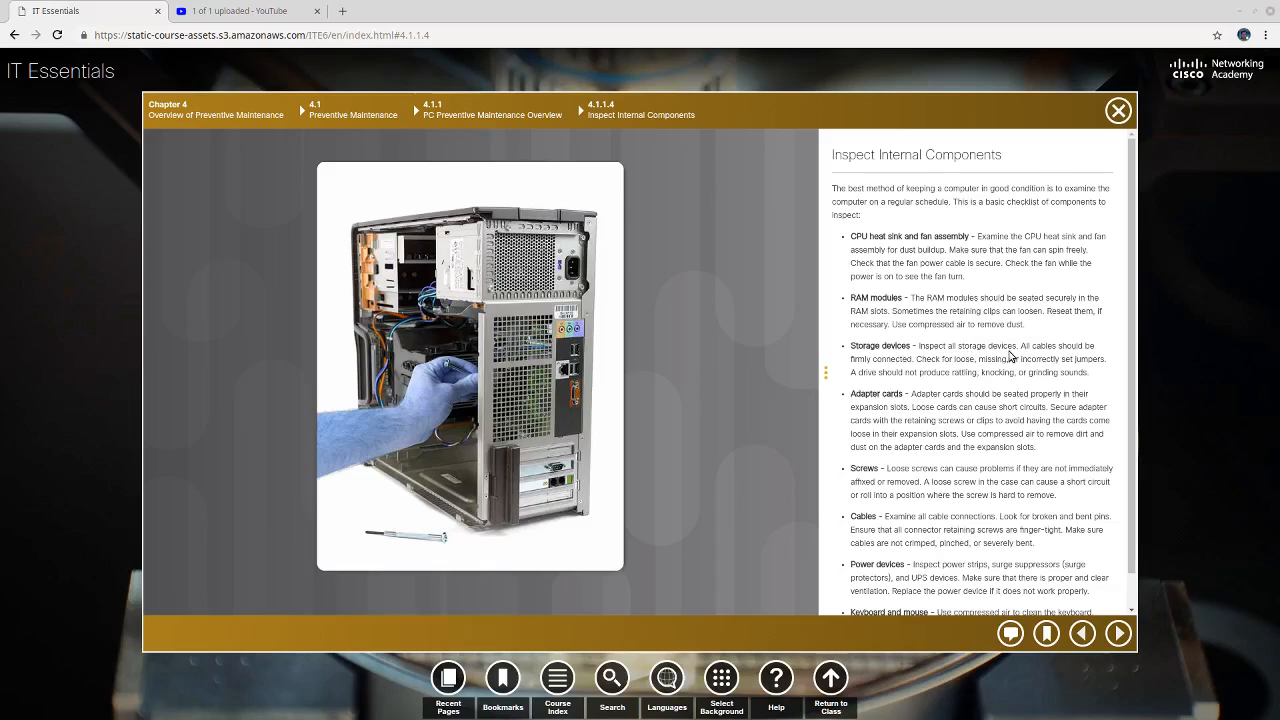
mouse_move(897, 363)
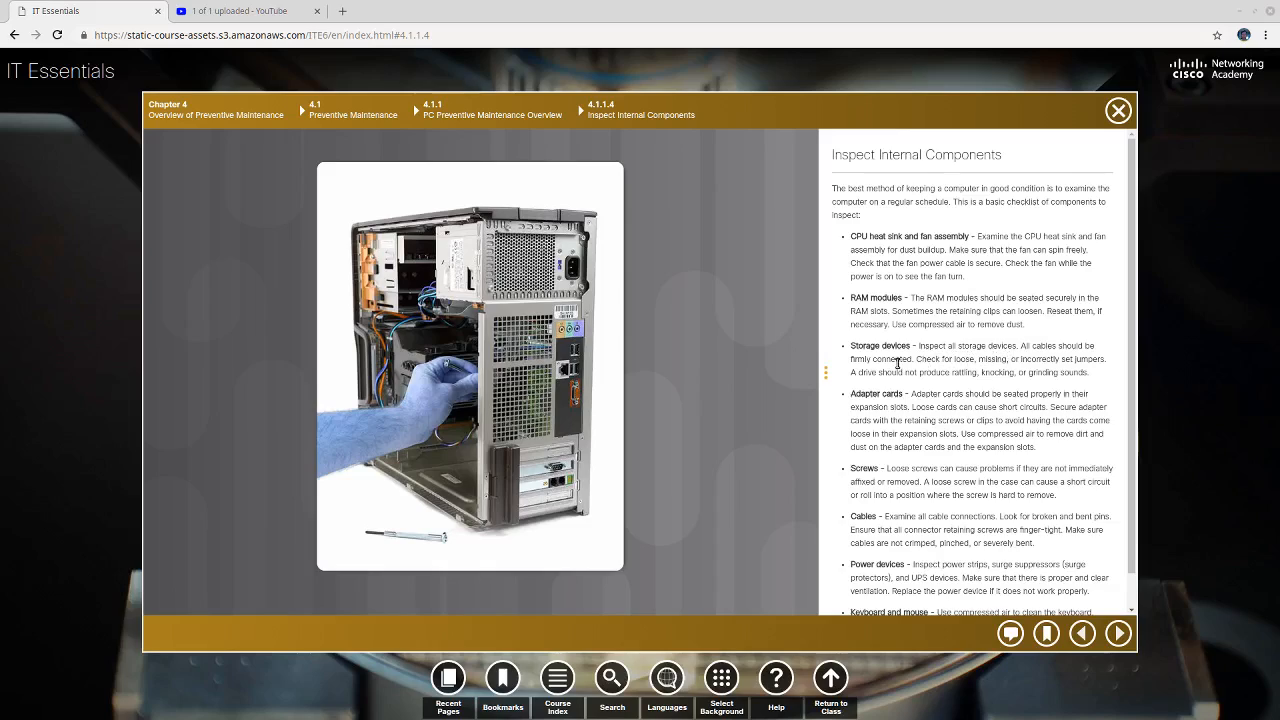
mouse_move(932, 370)
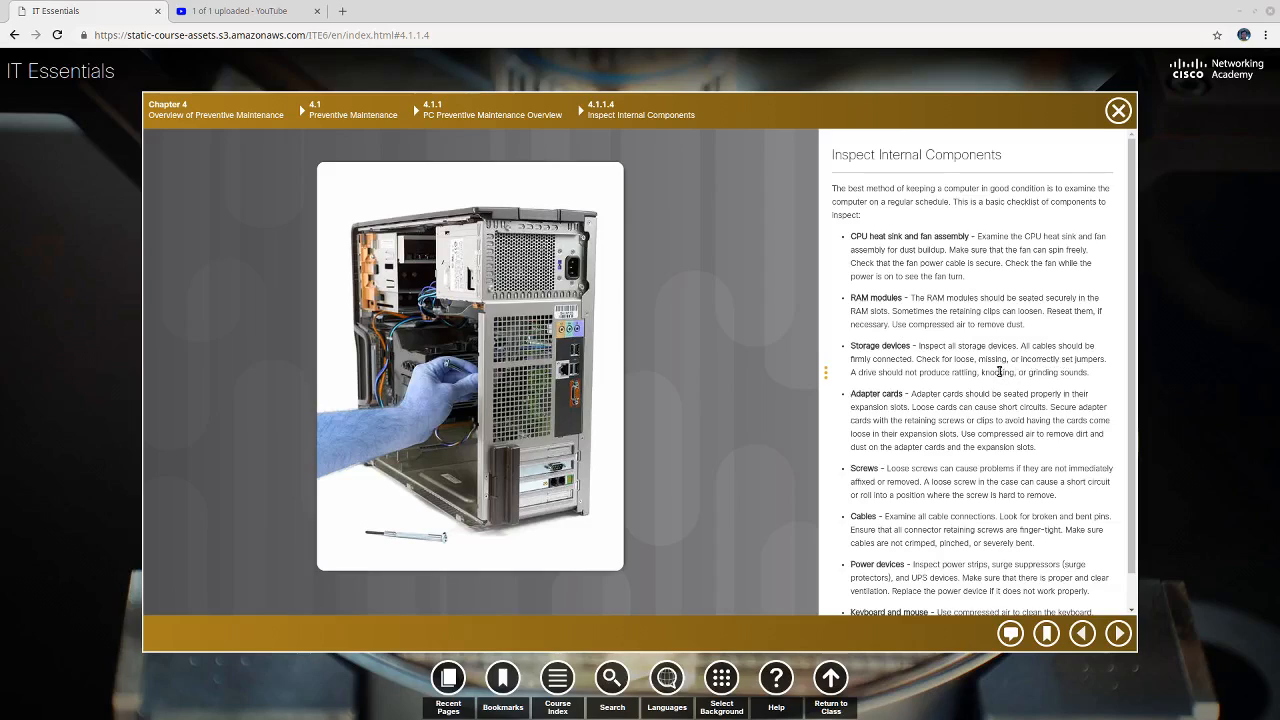
mouse_move(1018, 370)
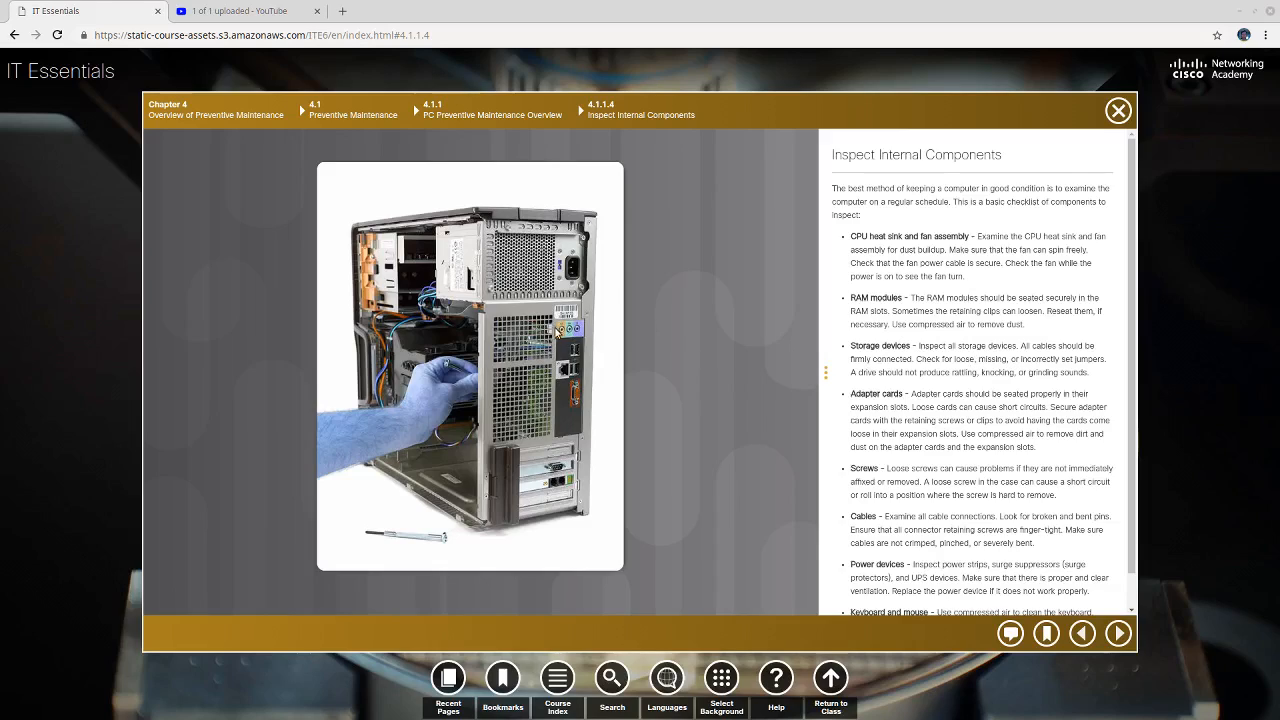
mouse_move(515, 417)
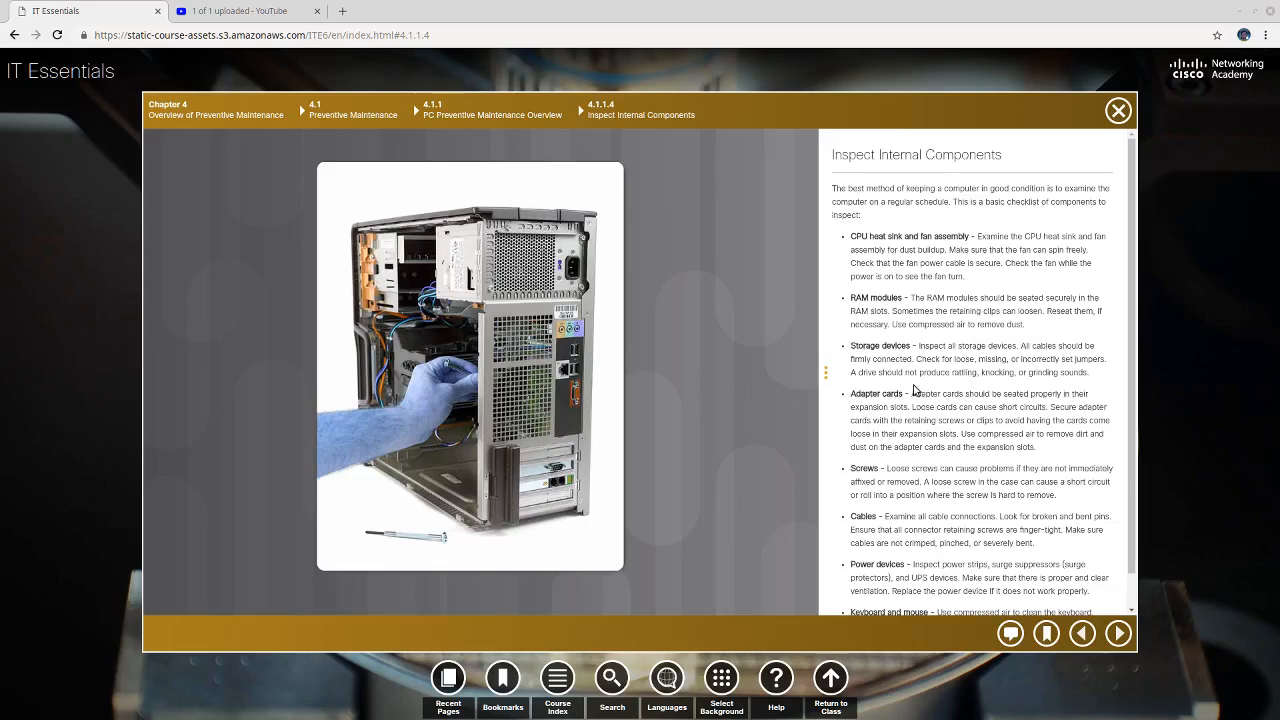
mouse_move(1013, 387)
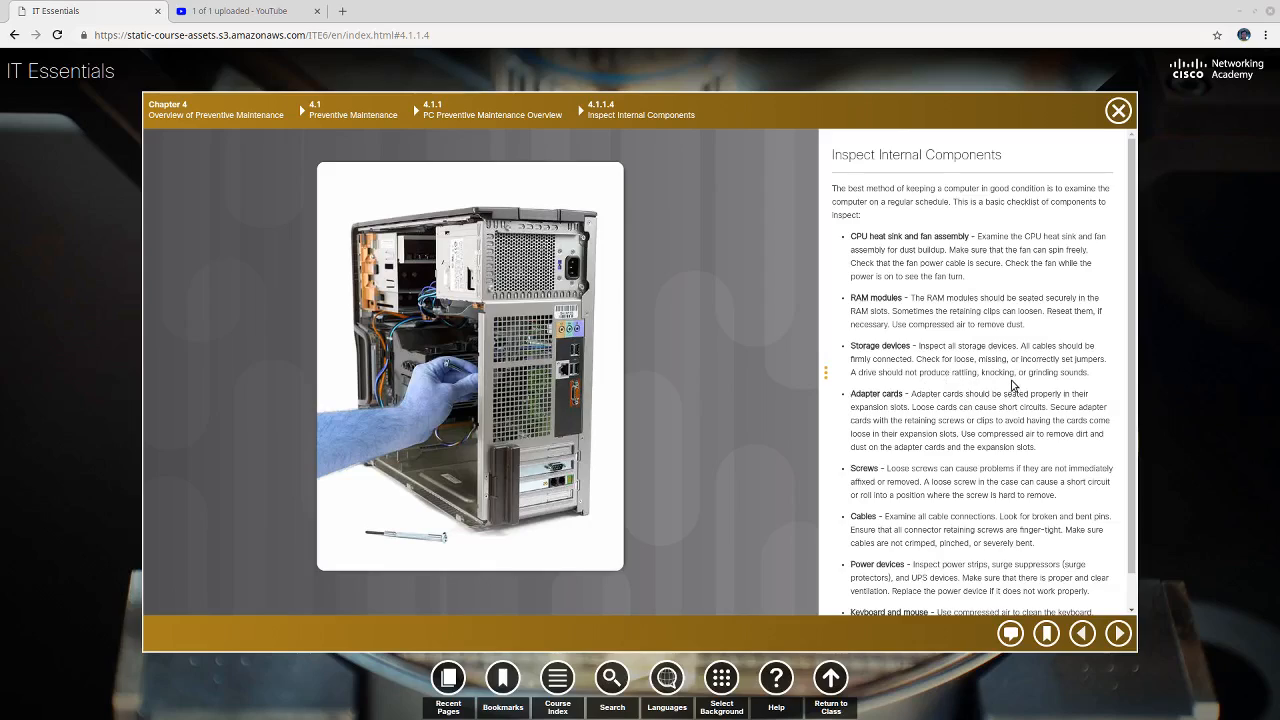
mouse_move(923, 411)
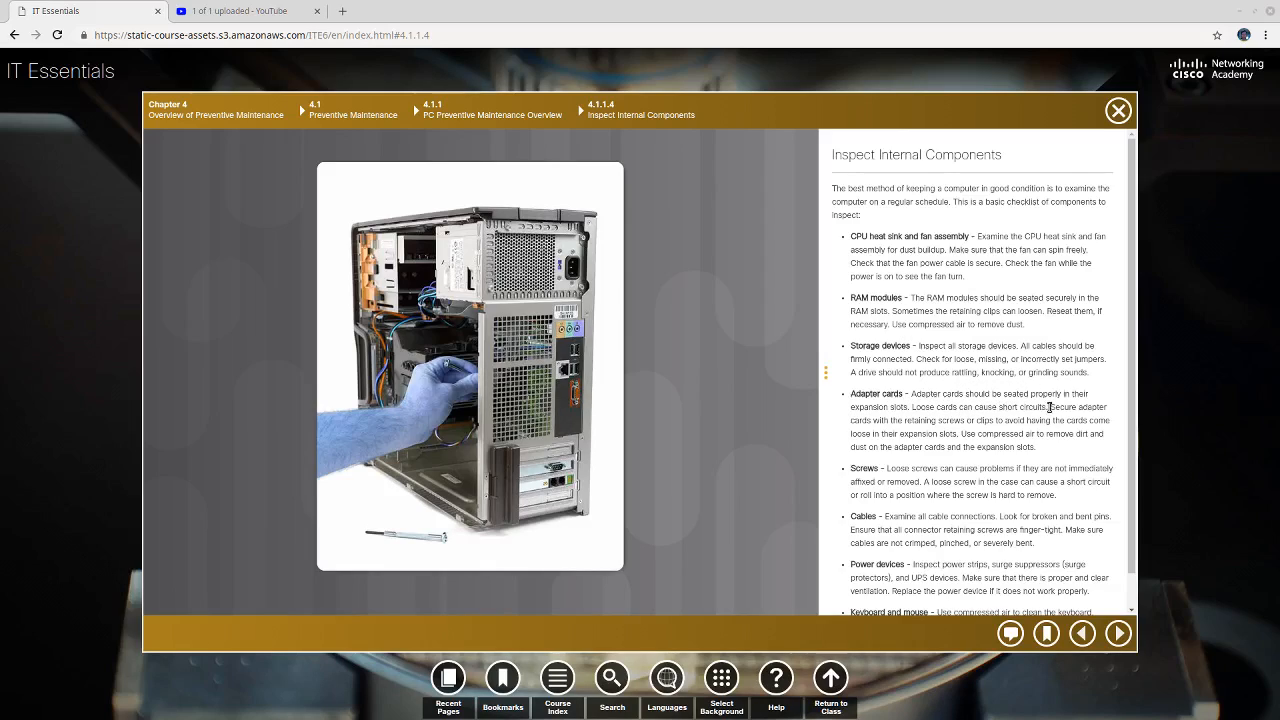
mouse_move(913, 419)
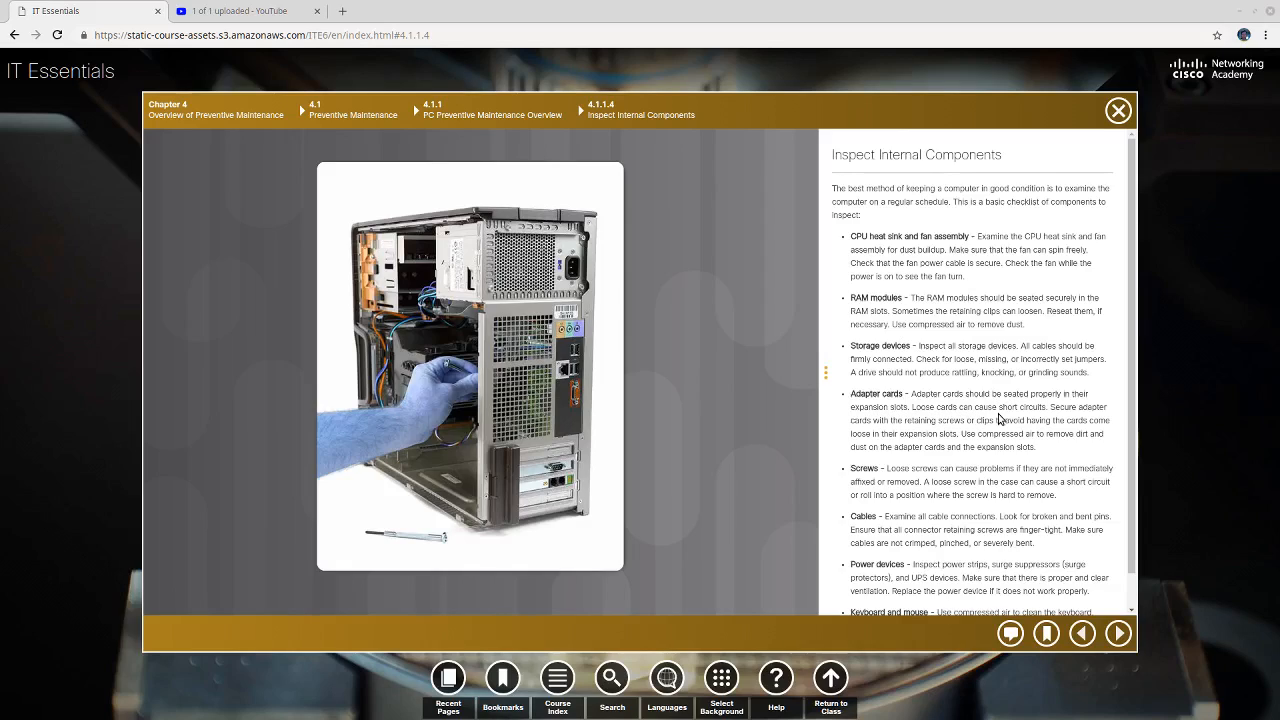
mouse_move(965, 419)
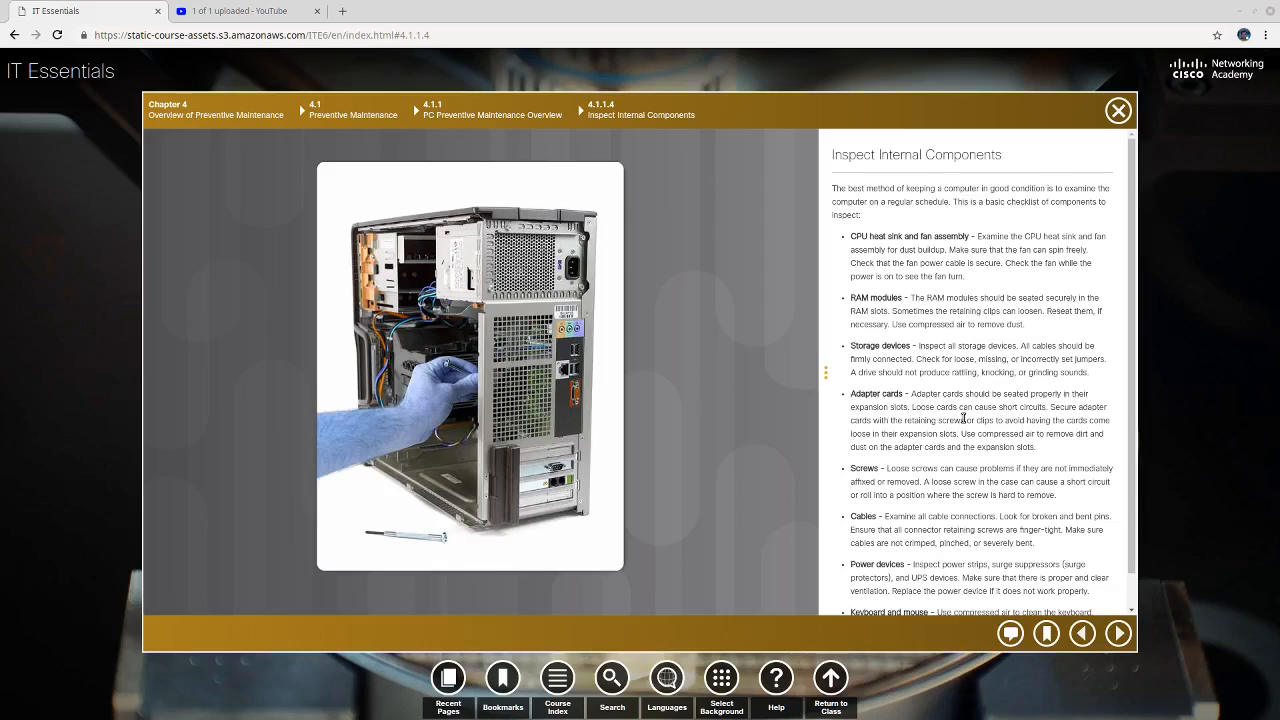
mouse_move(1005, 418)
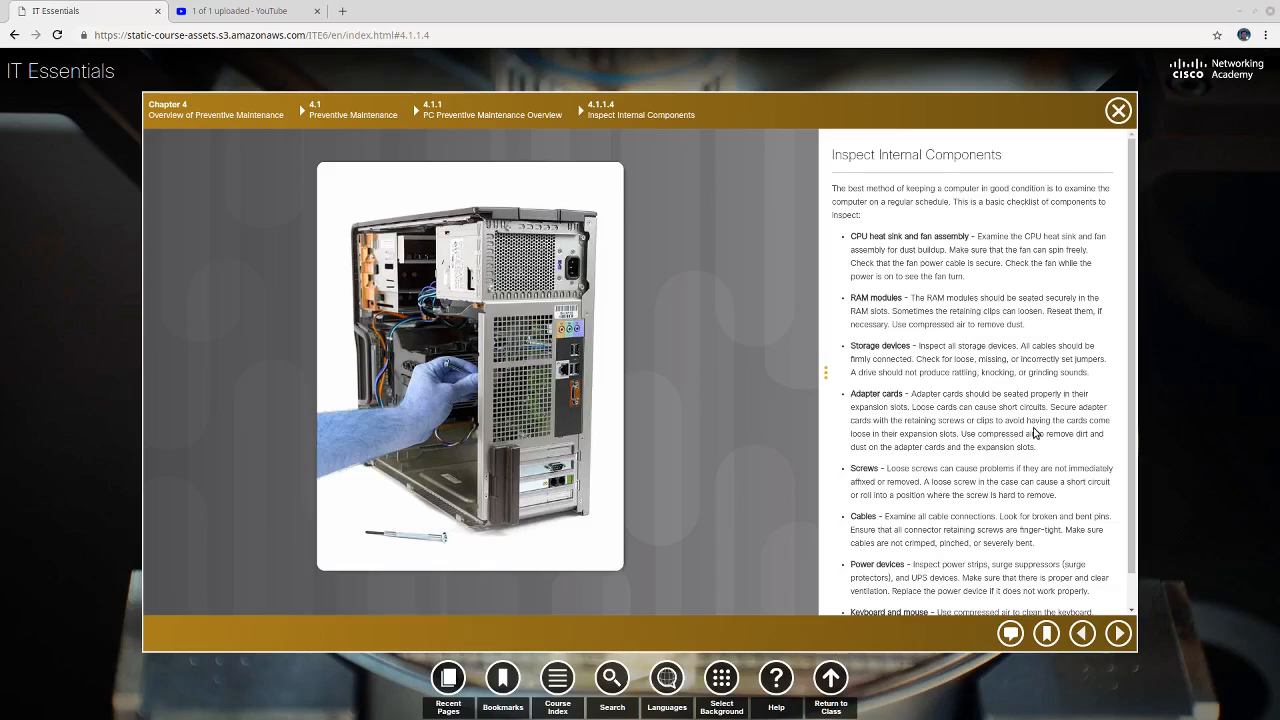
mouse_move(962, 446)
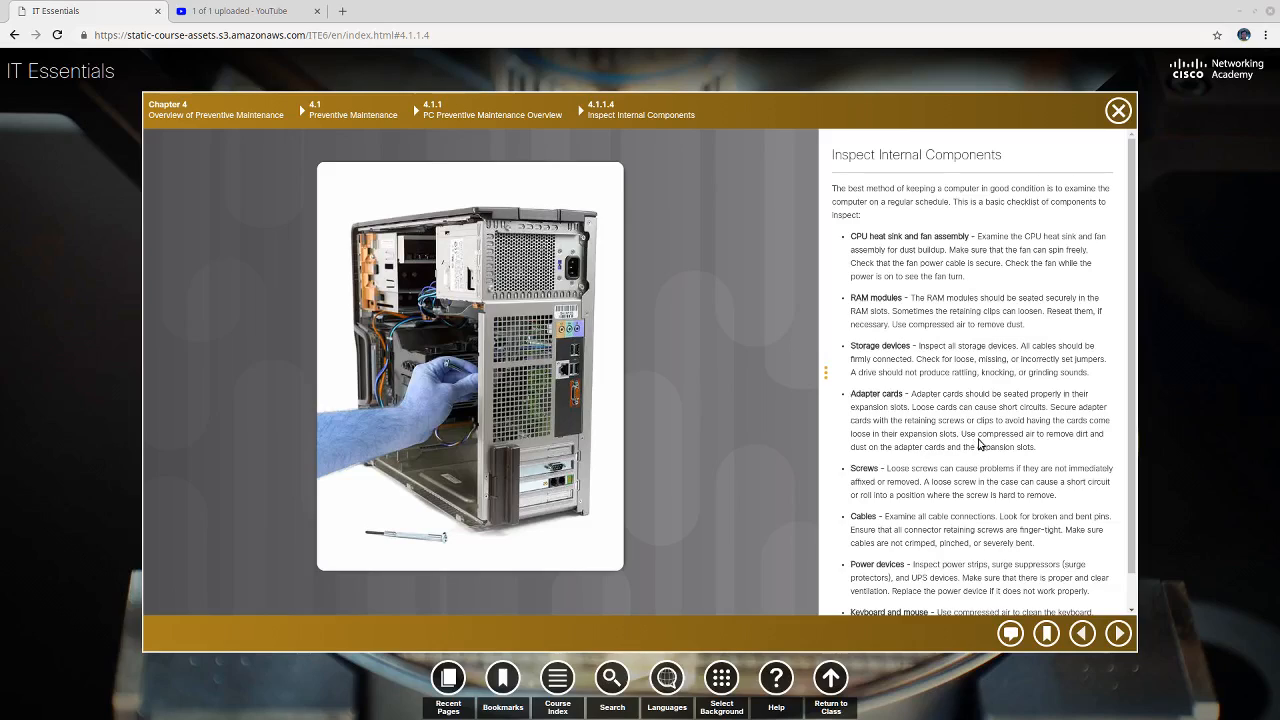
mouse_move(940, 465)
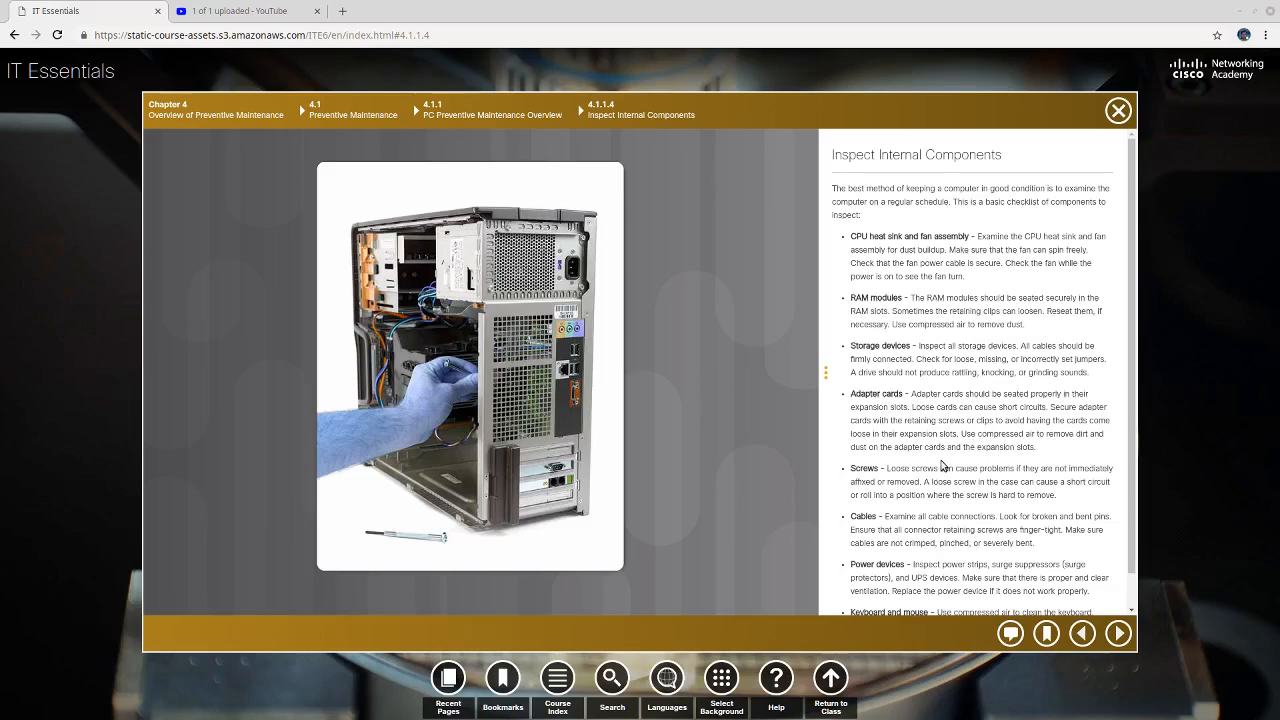
scroll("down", 3)
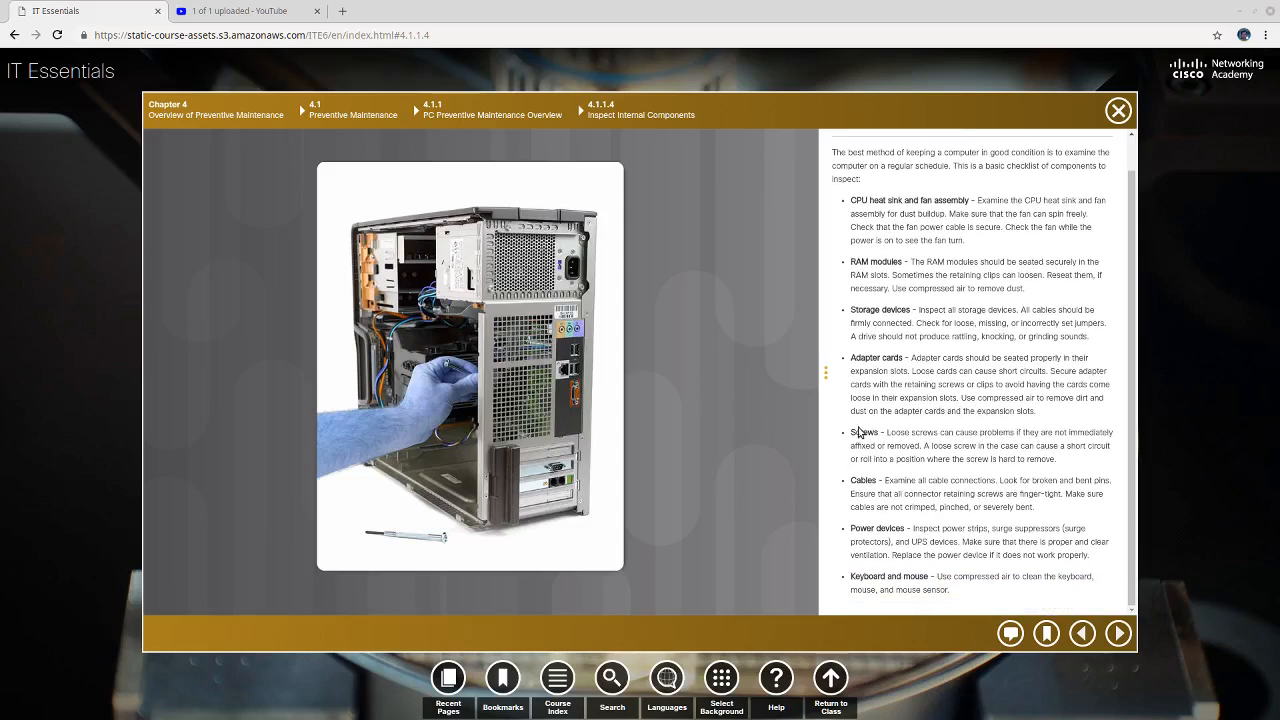
mouse_move(928, 444)
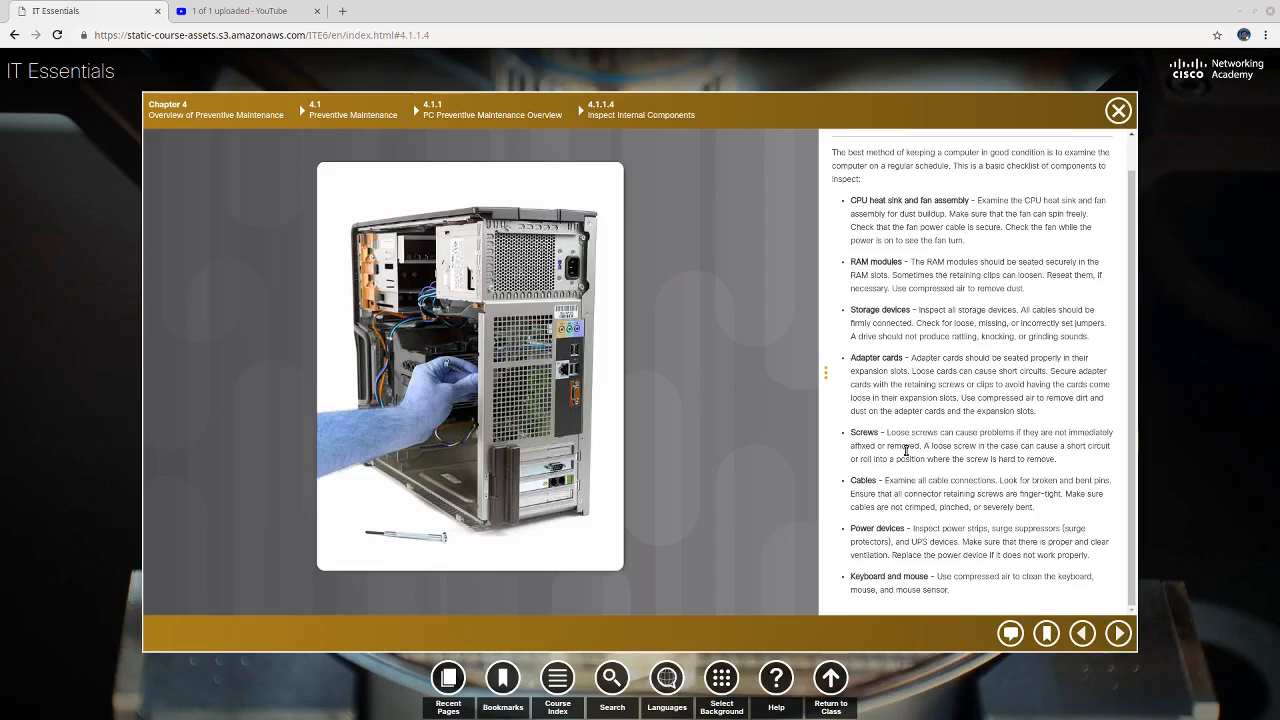
mouse_move(941, 457)
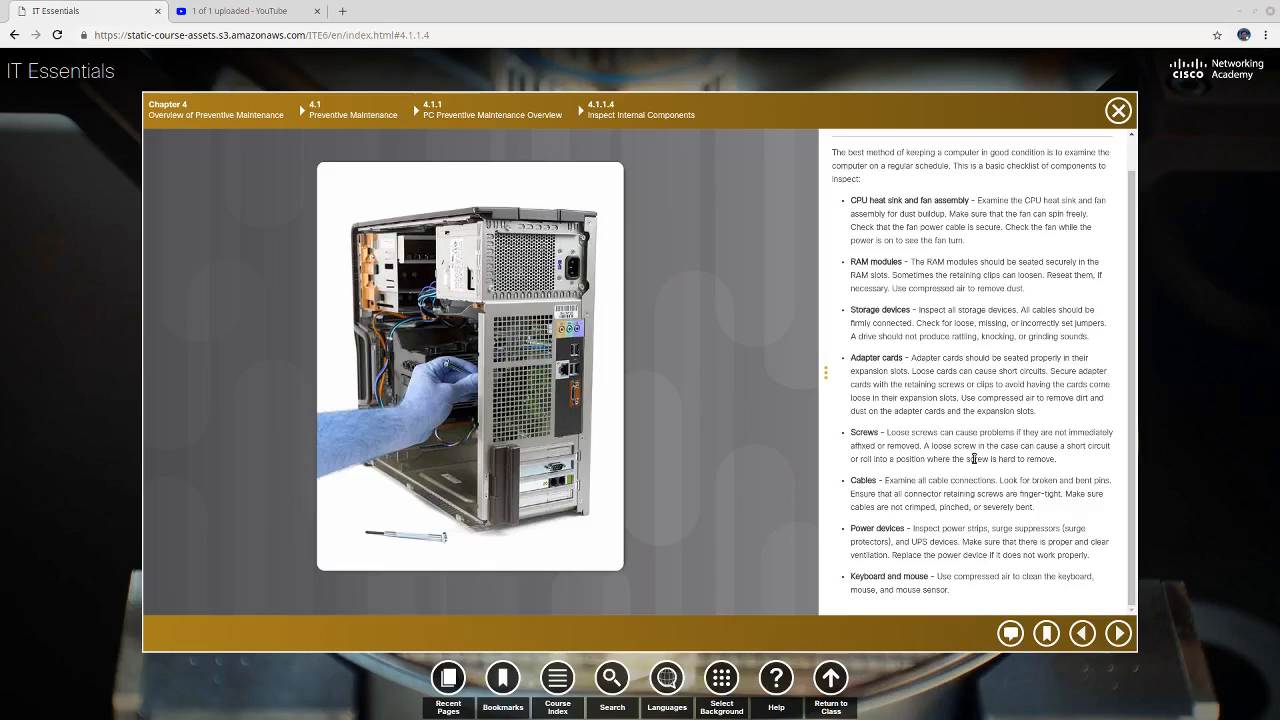
mouse_move(955, 477)
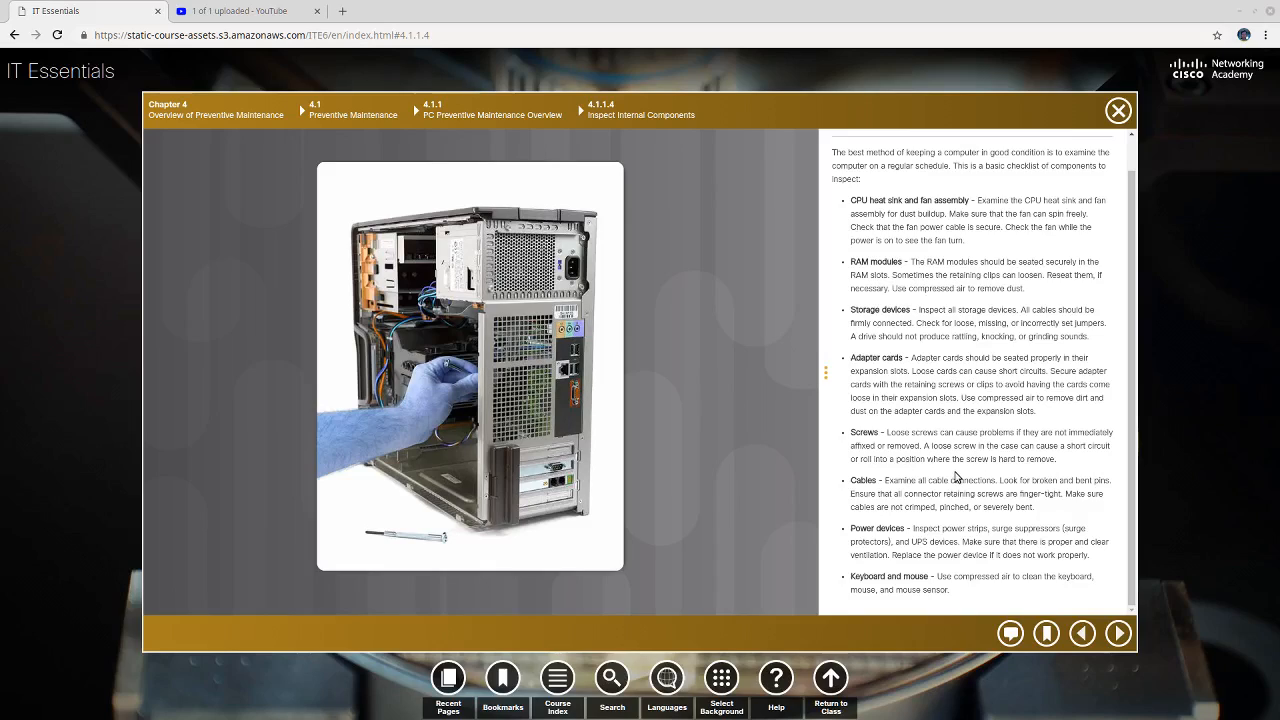
mouse_move(1007, 474)
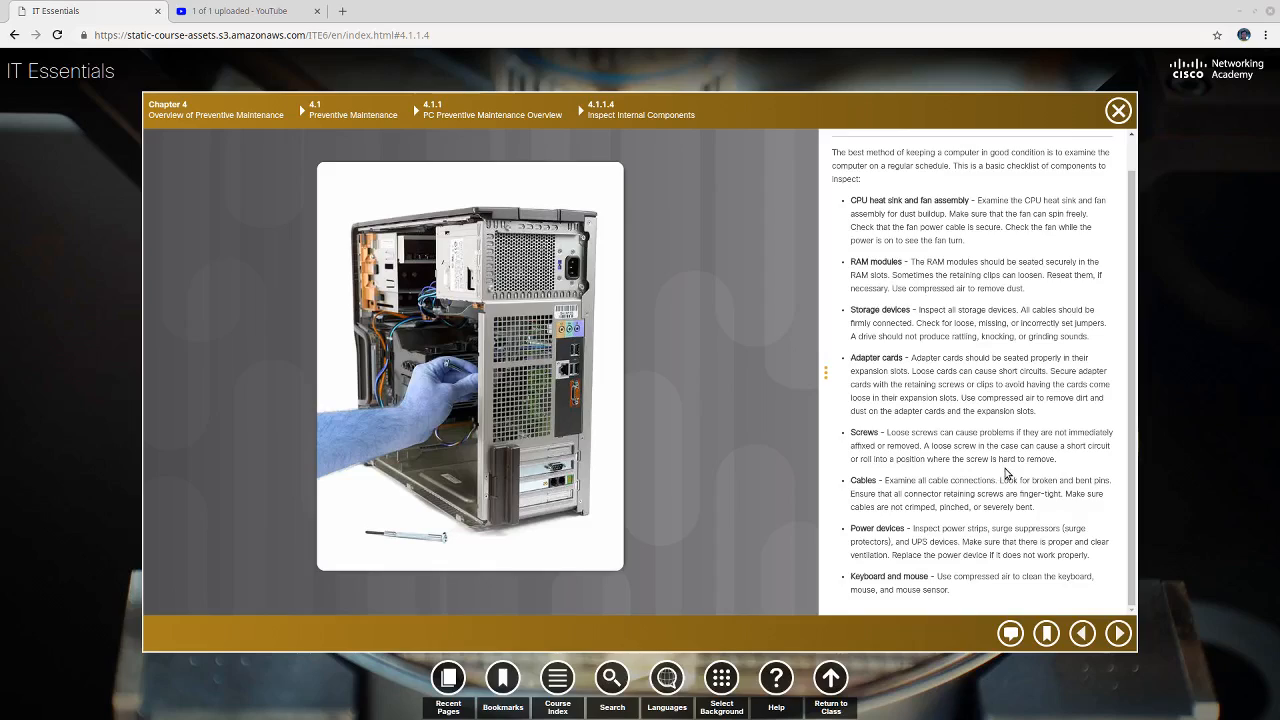
mouse_move(945, 494)
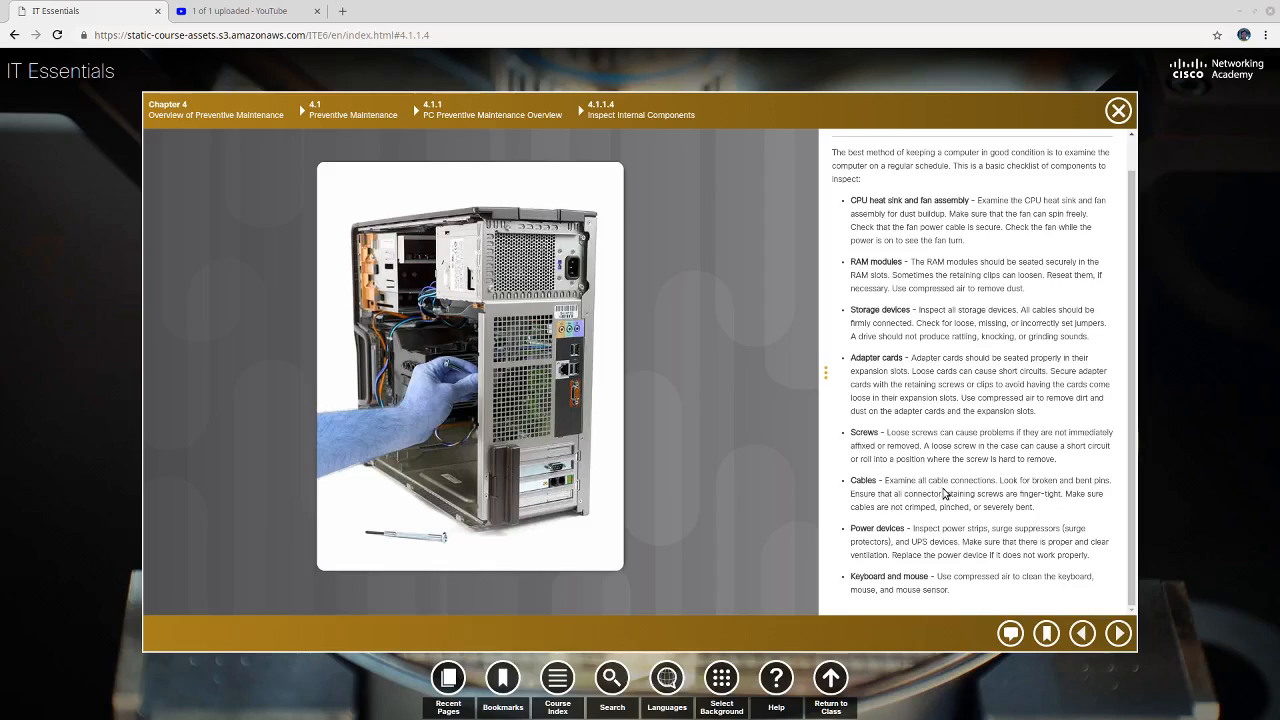
mouse_move(1011, 494)
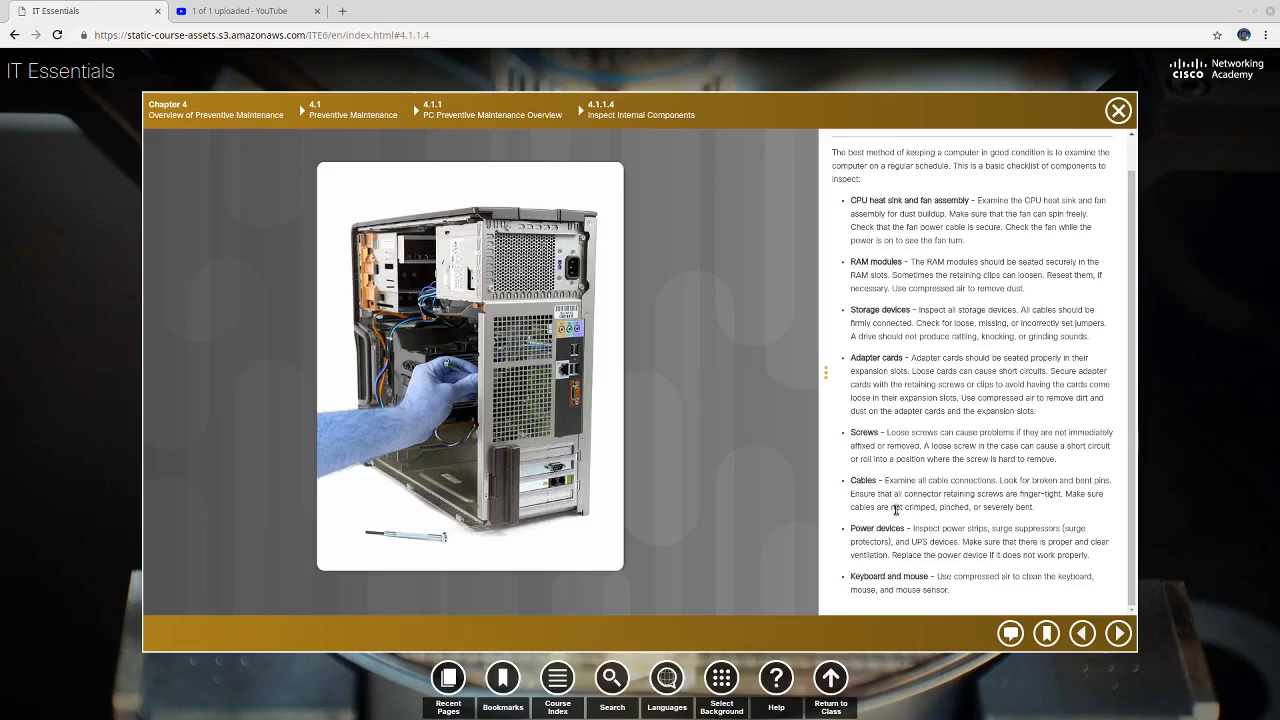
mouse_move(955, 507)
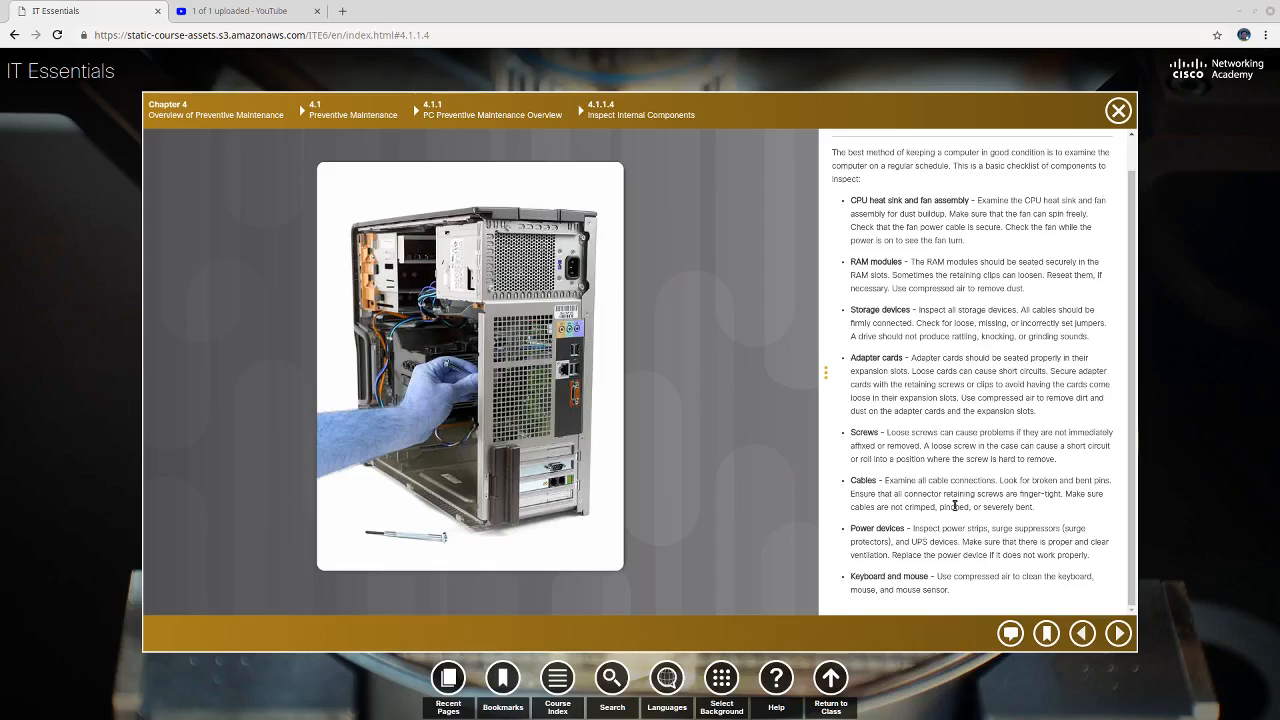
mouse_move(935, 518)
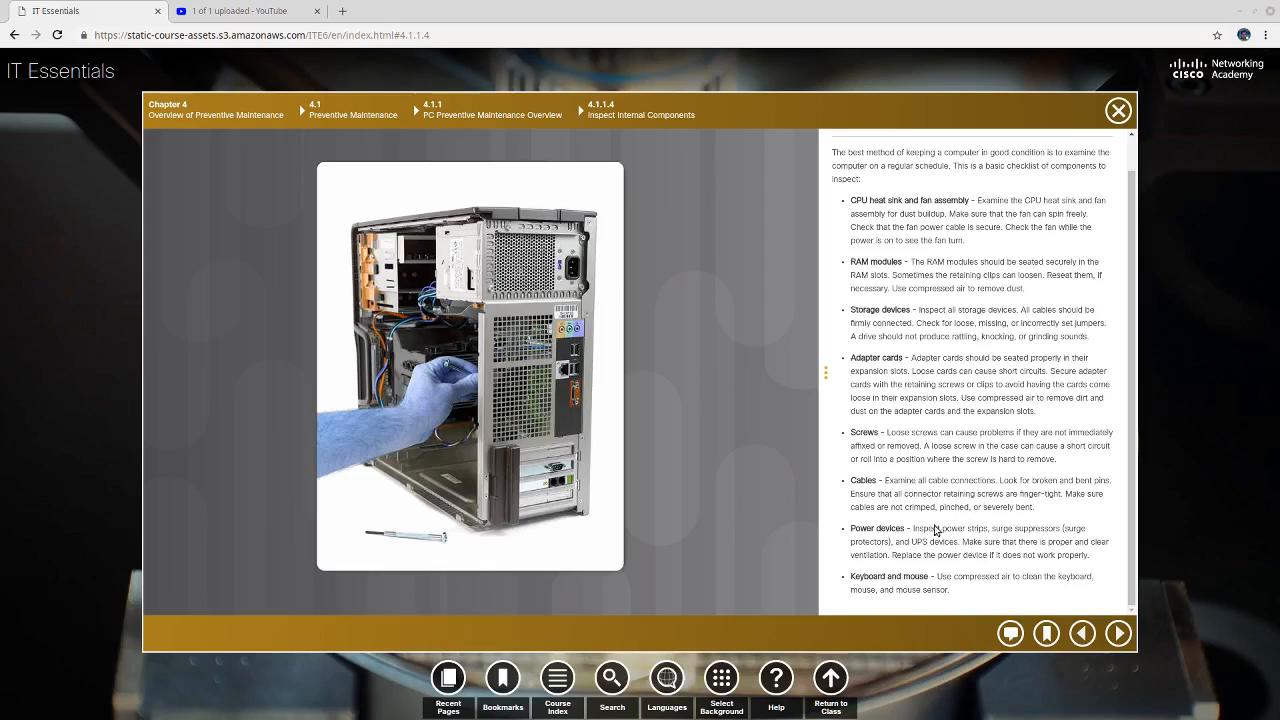
mouse_move(937, 538)
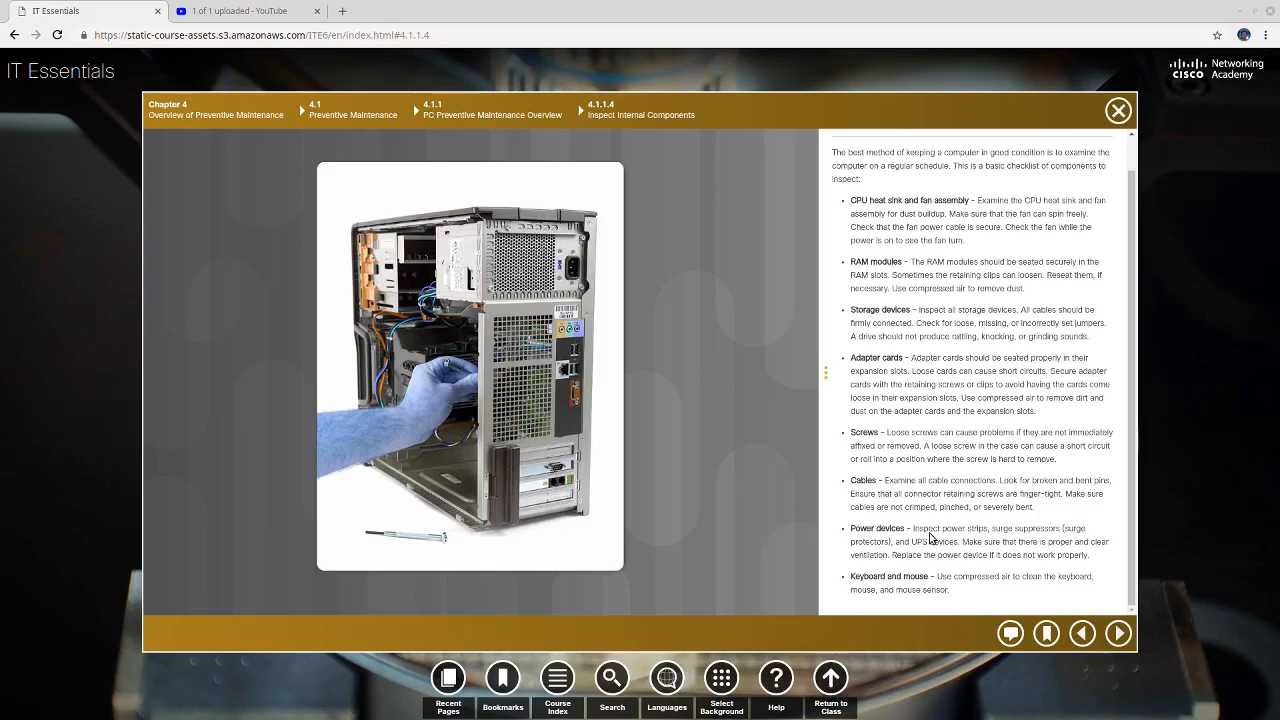
mouse_move(987, 541)
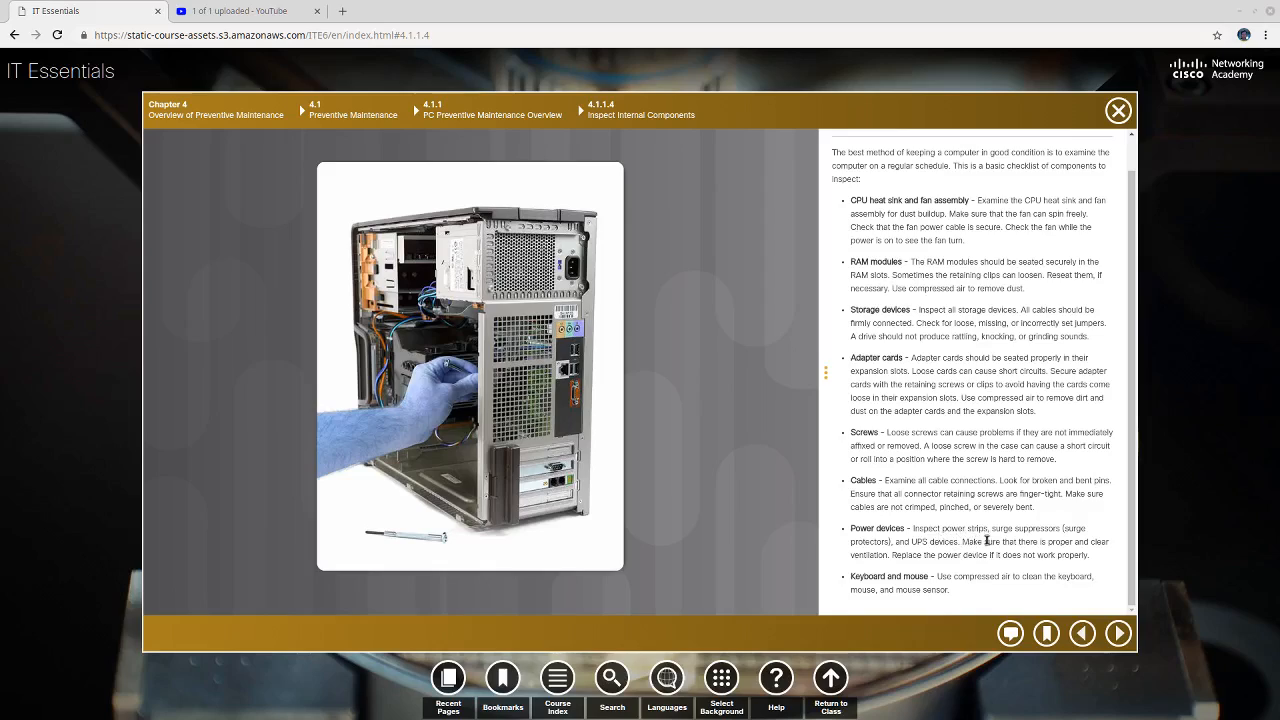
mouse_move(997, 538)
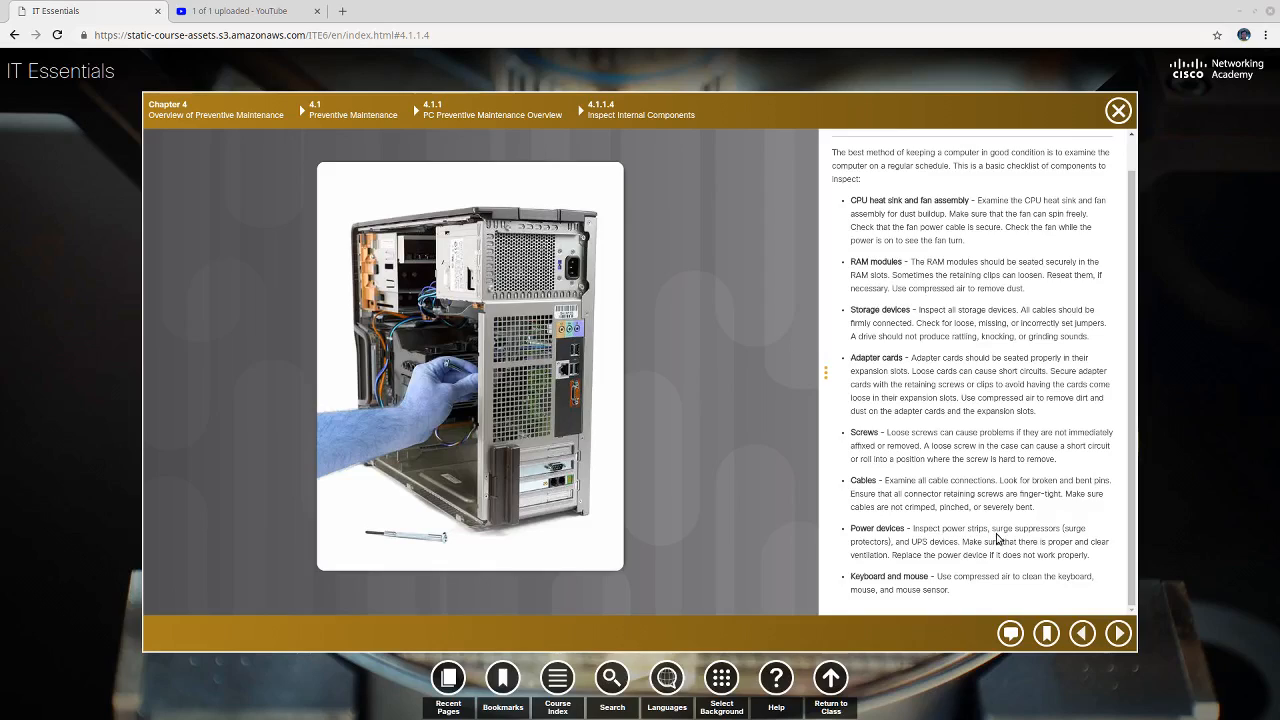
mouse_move(965, 545)
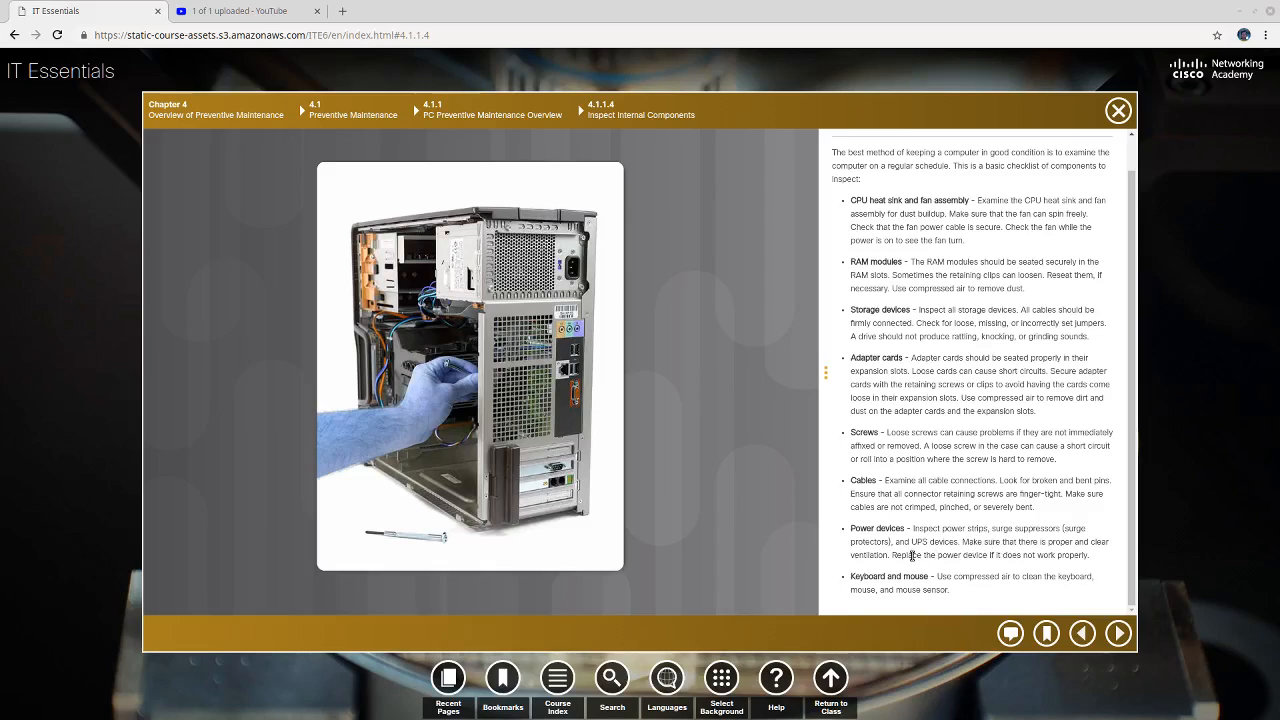
mouse_move(565, 418)
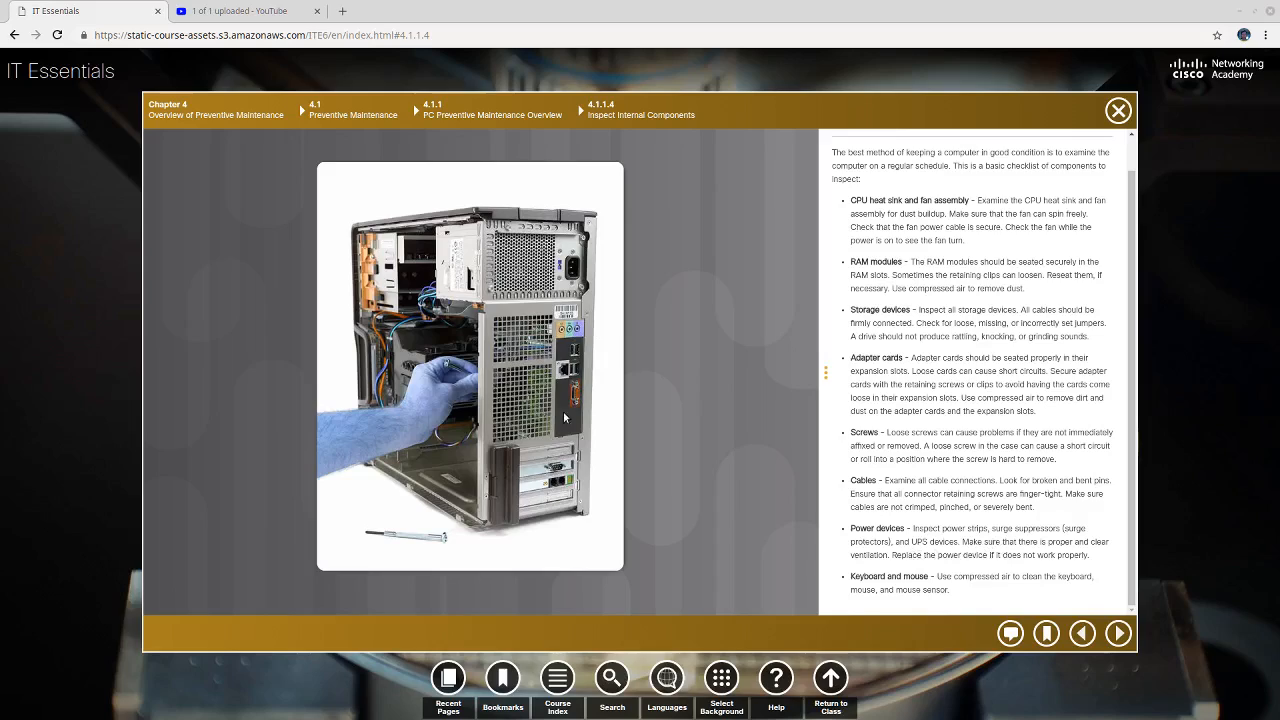
mouse_move(527, 340)
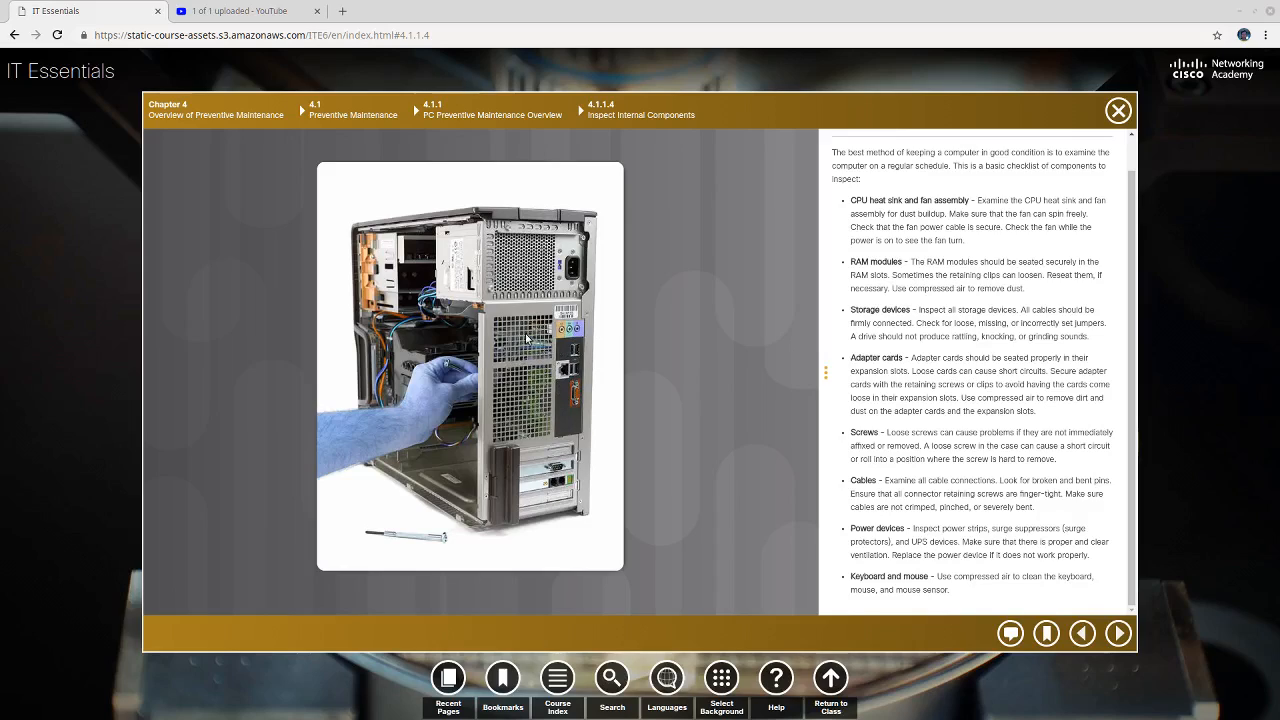
mouse_move(523, 390)
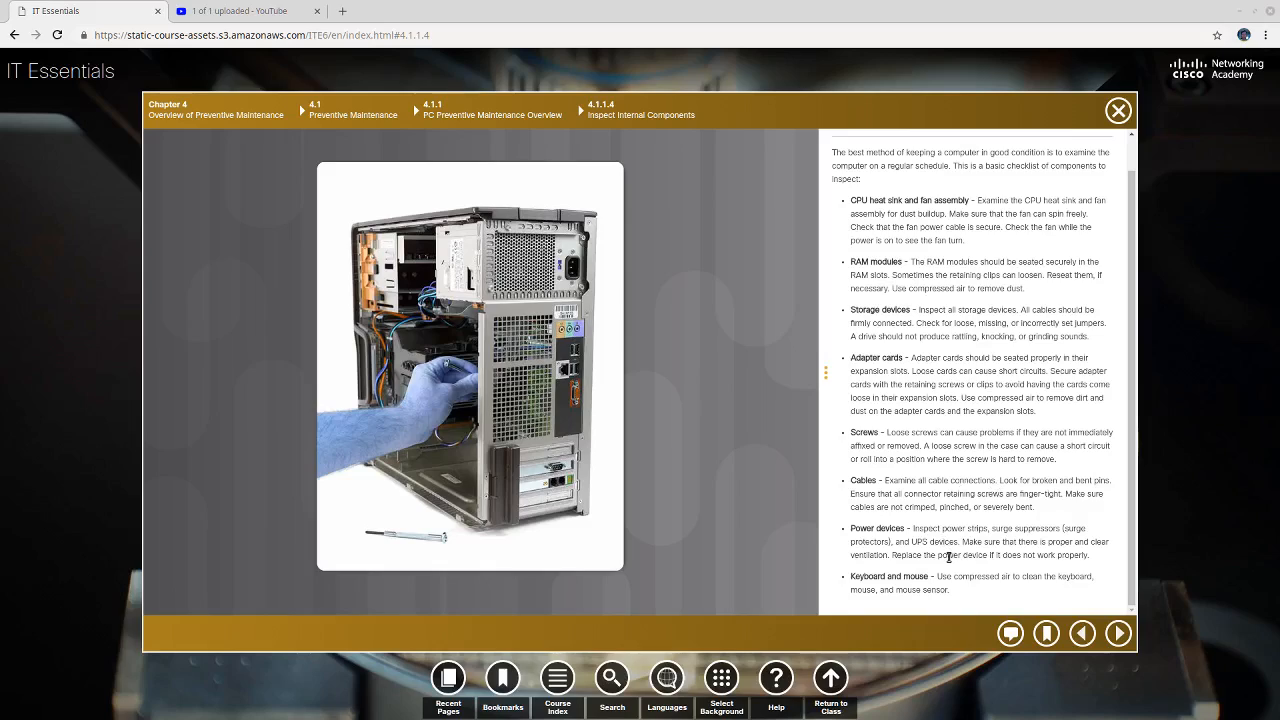
mouse_move(985, 568)
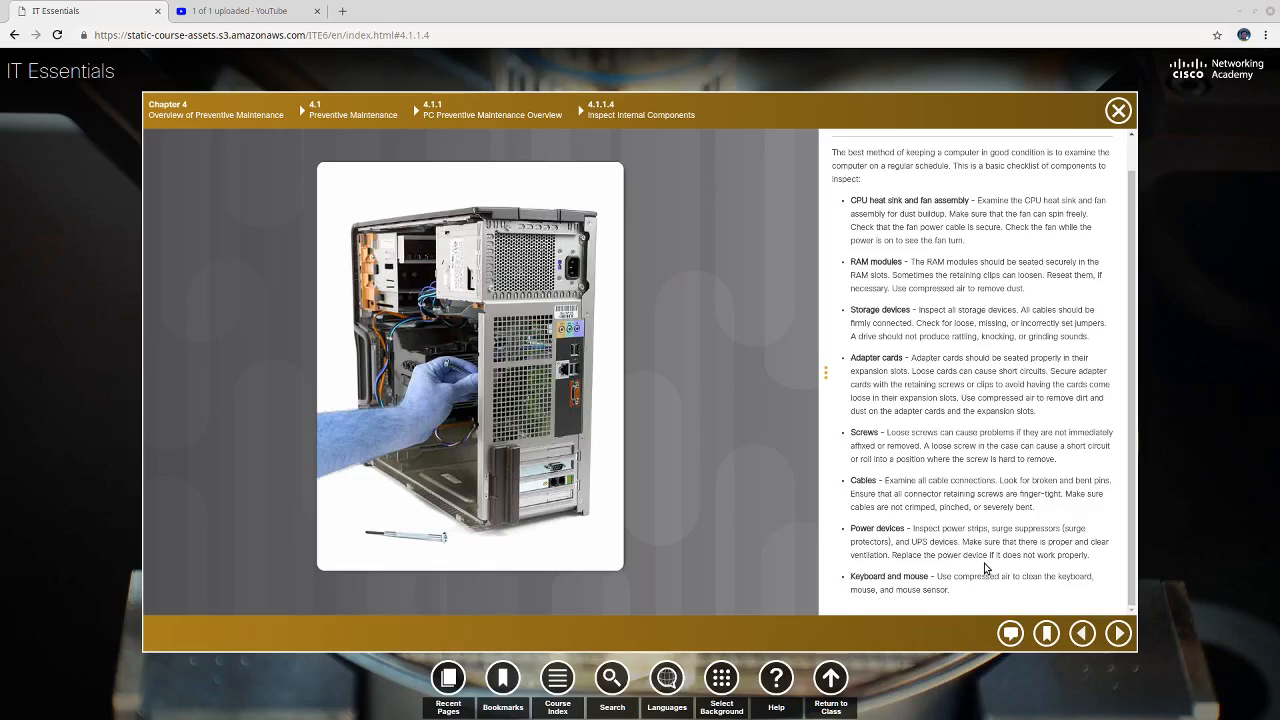
mouse_move(928, 542)
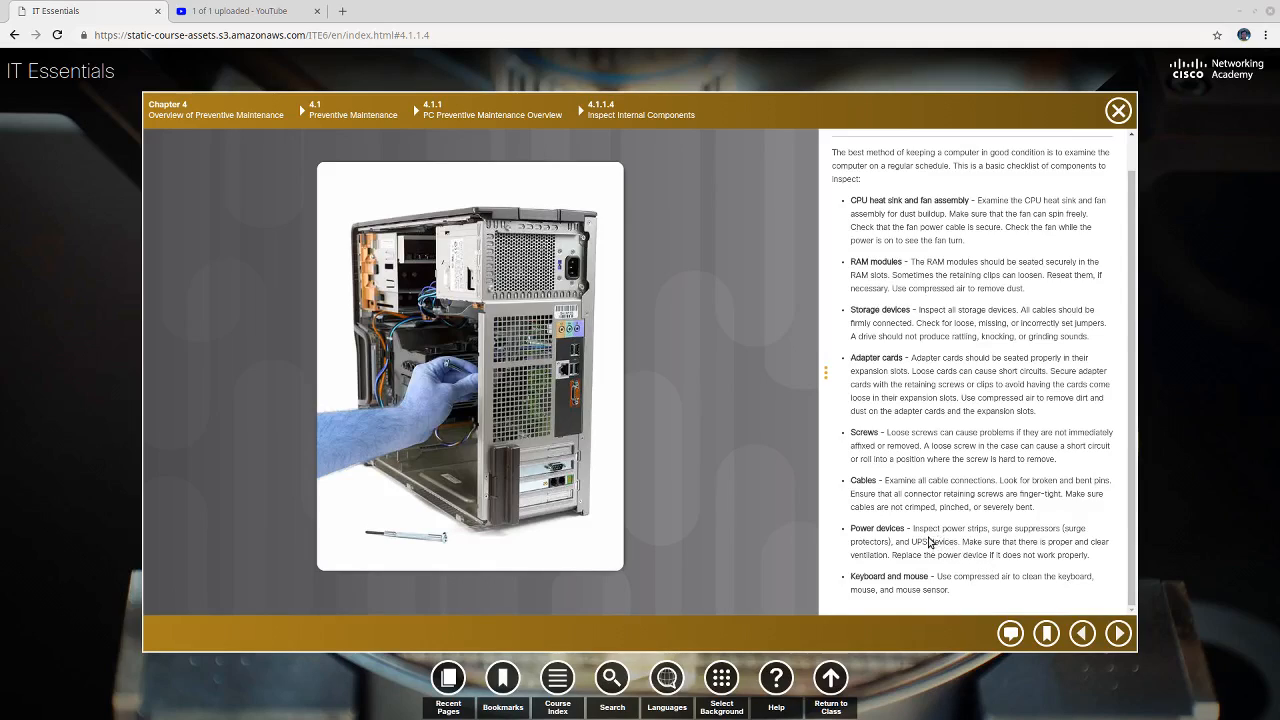
mouse_move(945, 528)
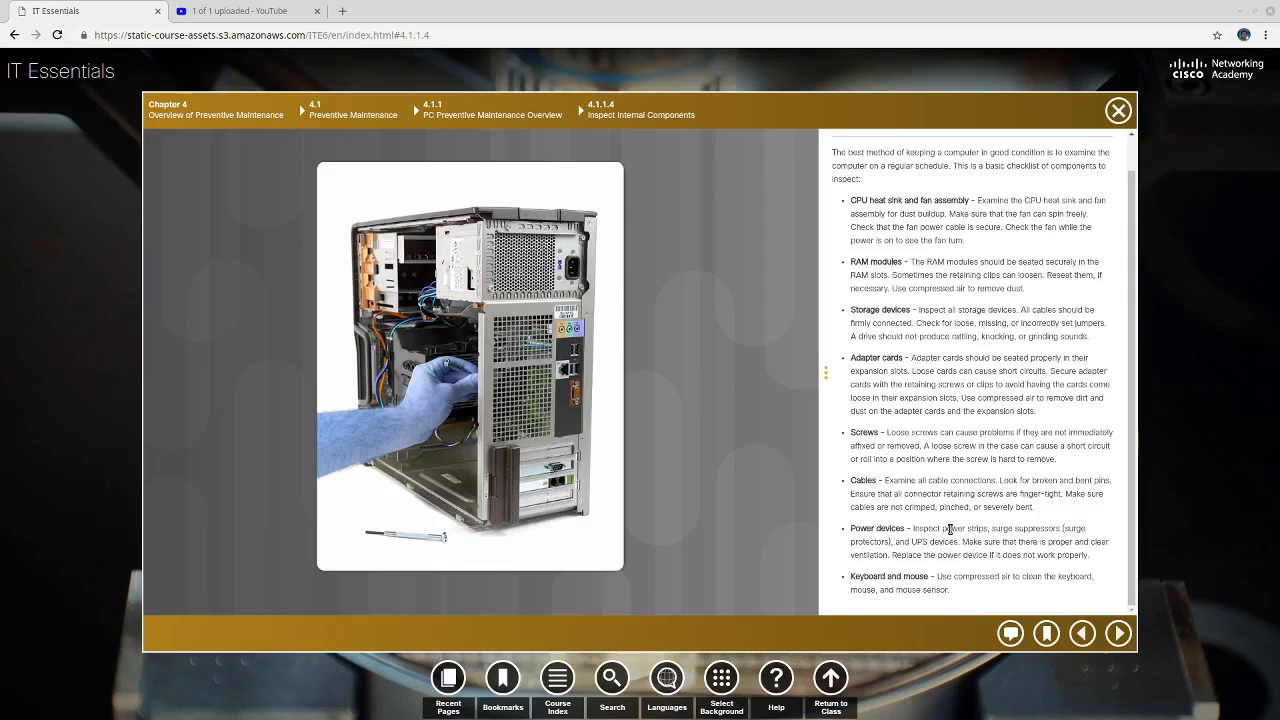
mouse_move(925, 566)
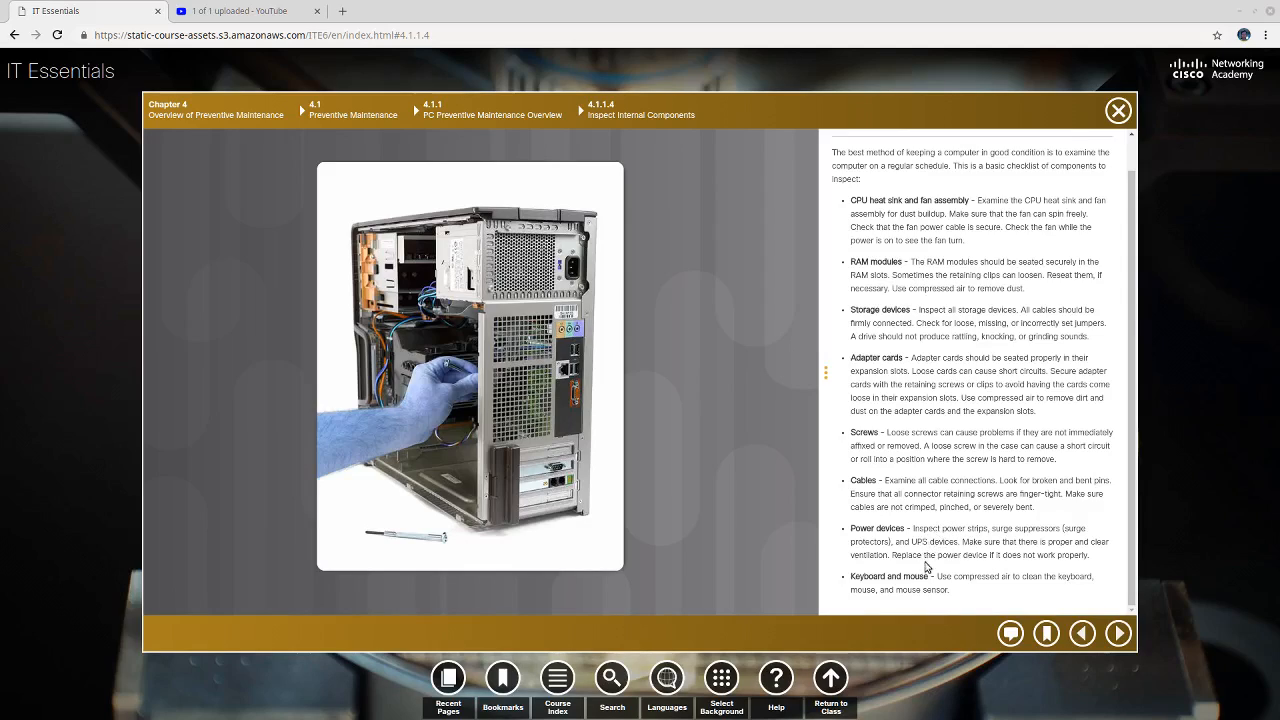
mouse_move(924, 576)
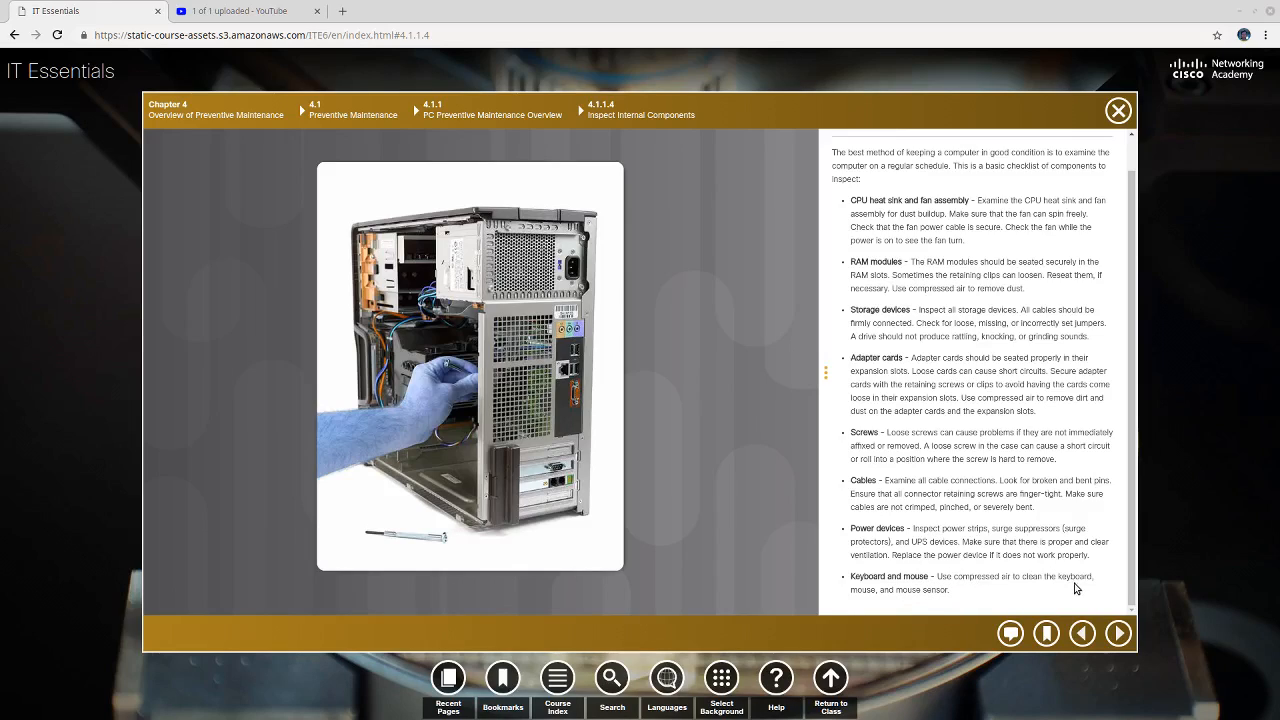
mouse_move(922, 604)
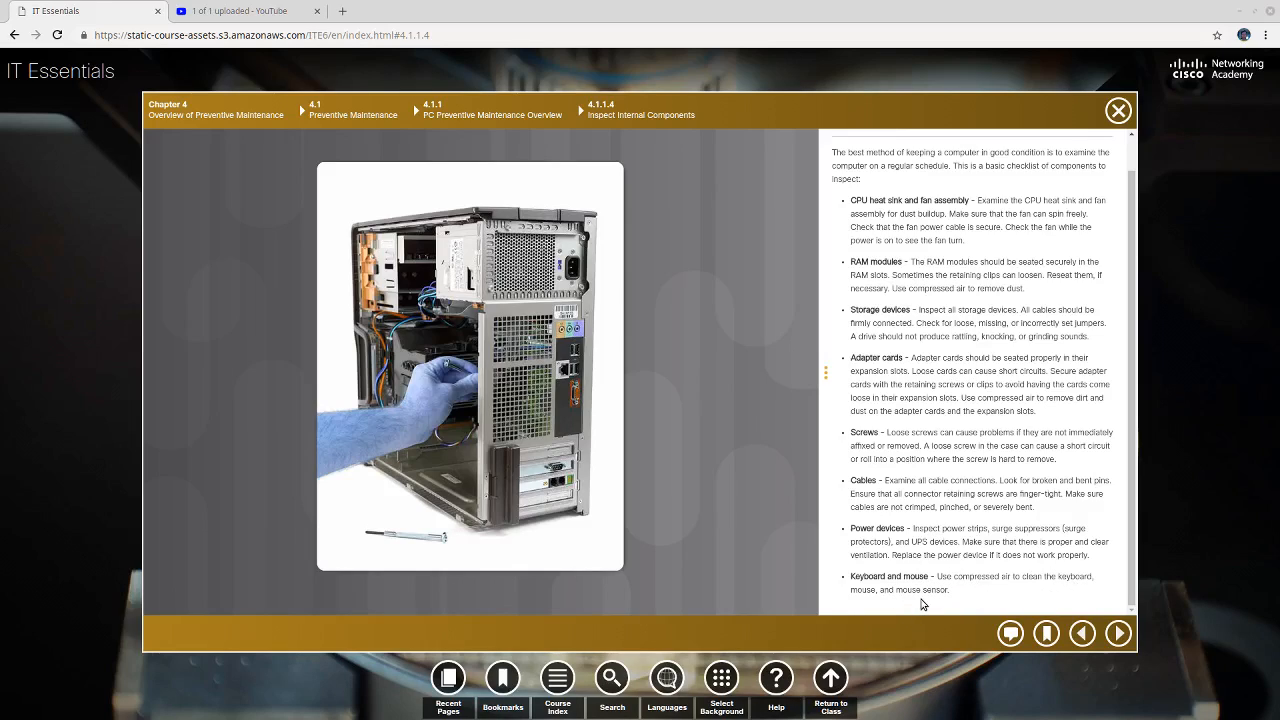
scroll("up", 3)
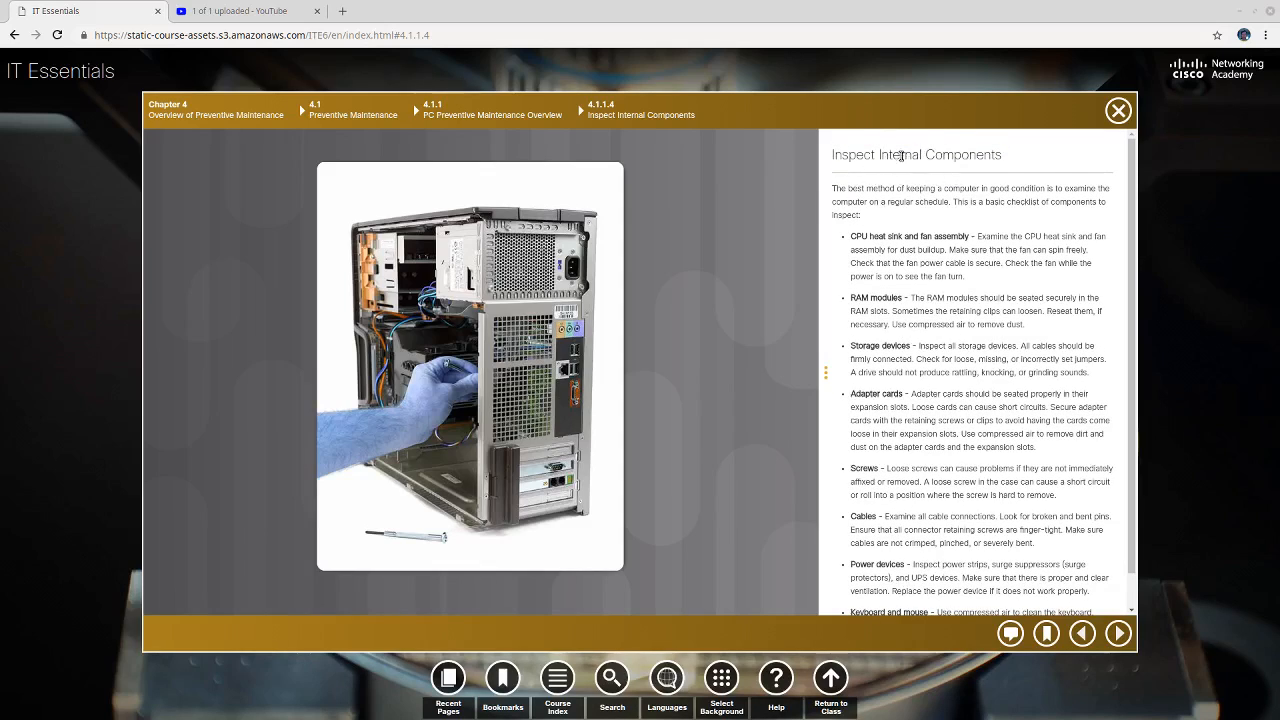
scroll("down", 3)
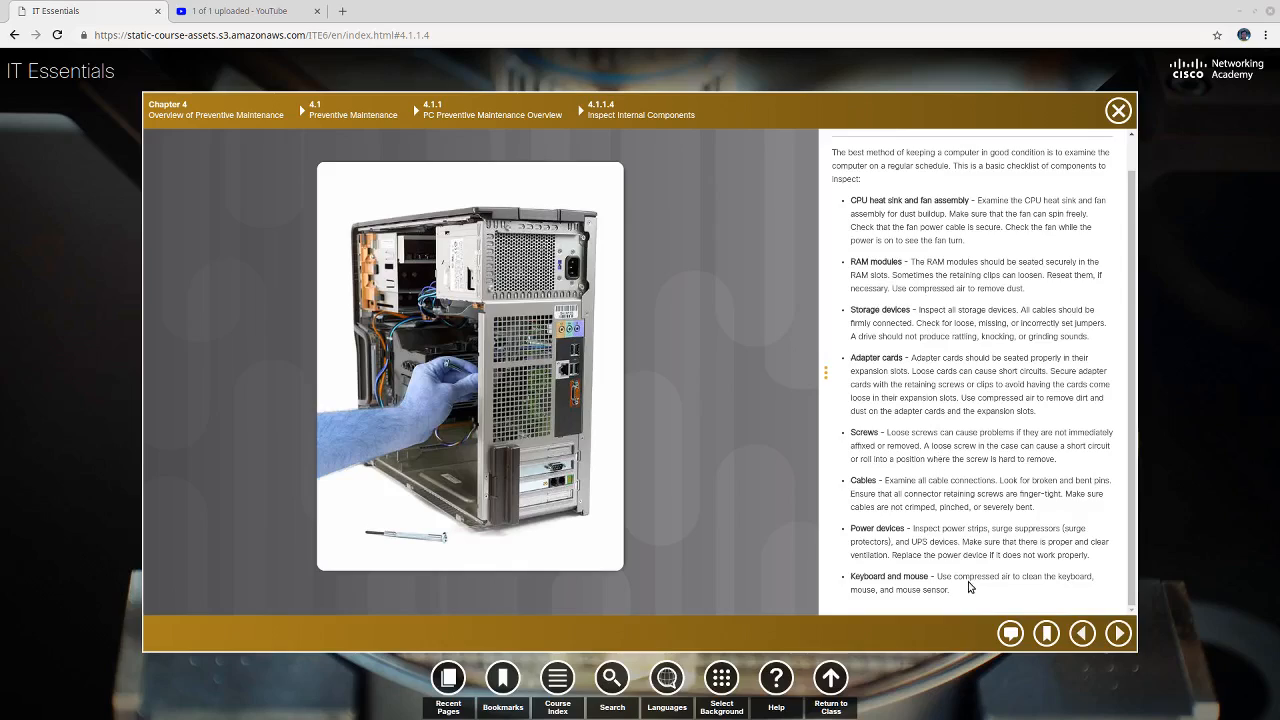